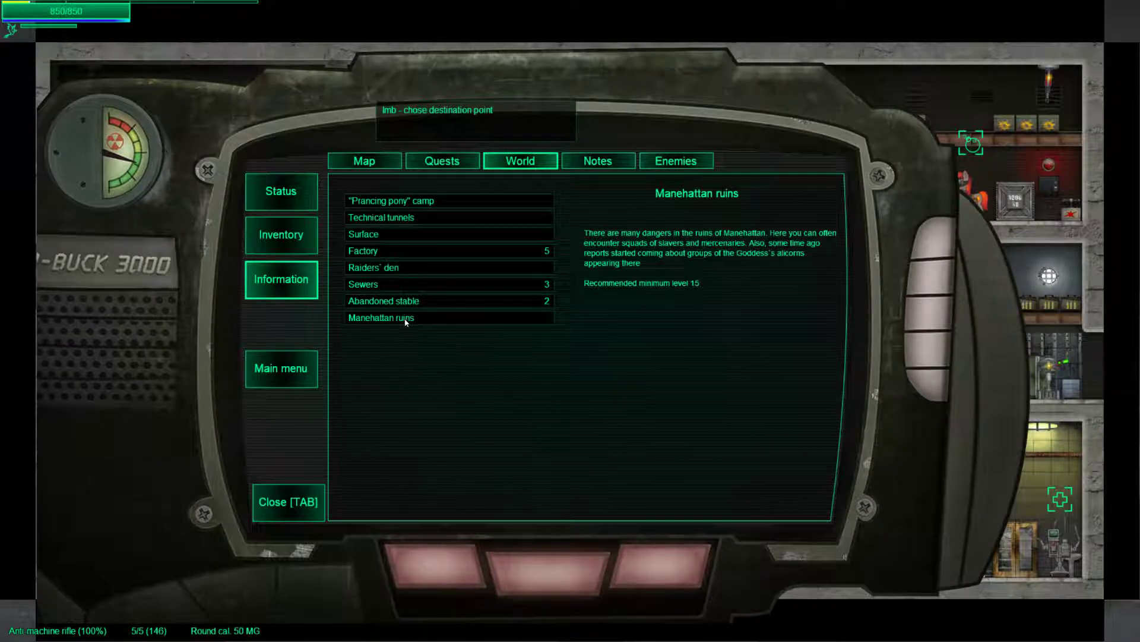
- Choose Manehattan ruins as the destination and transition there
left_click(405, 317)
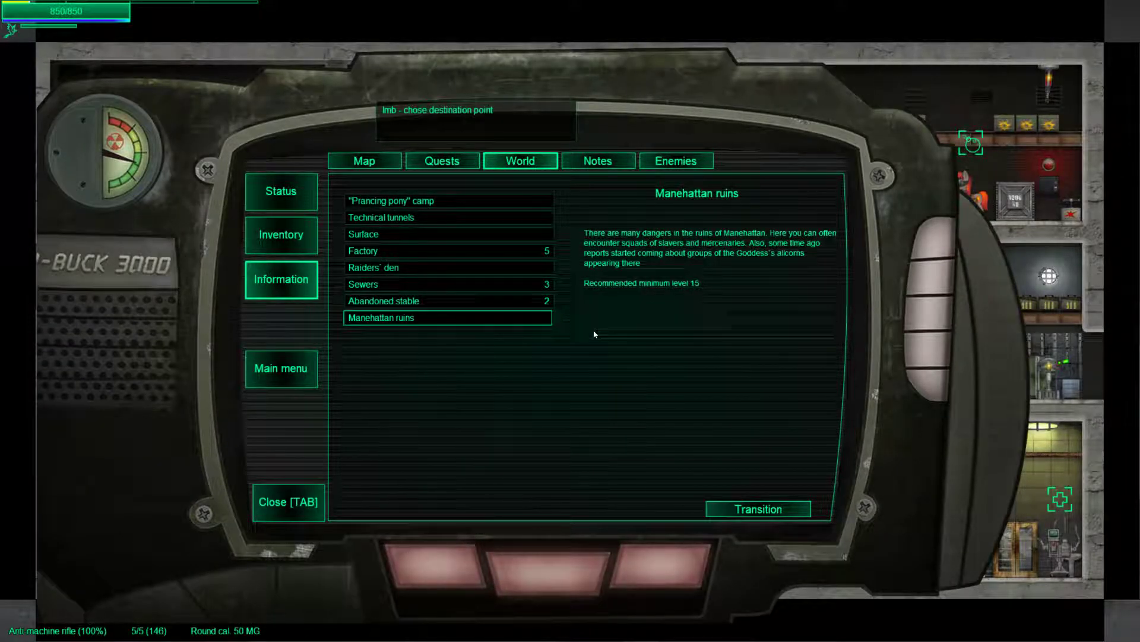
mouse_move(691, 500)
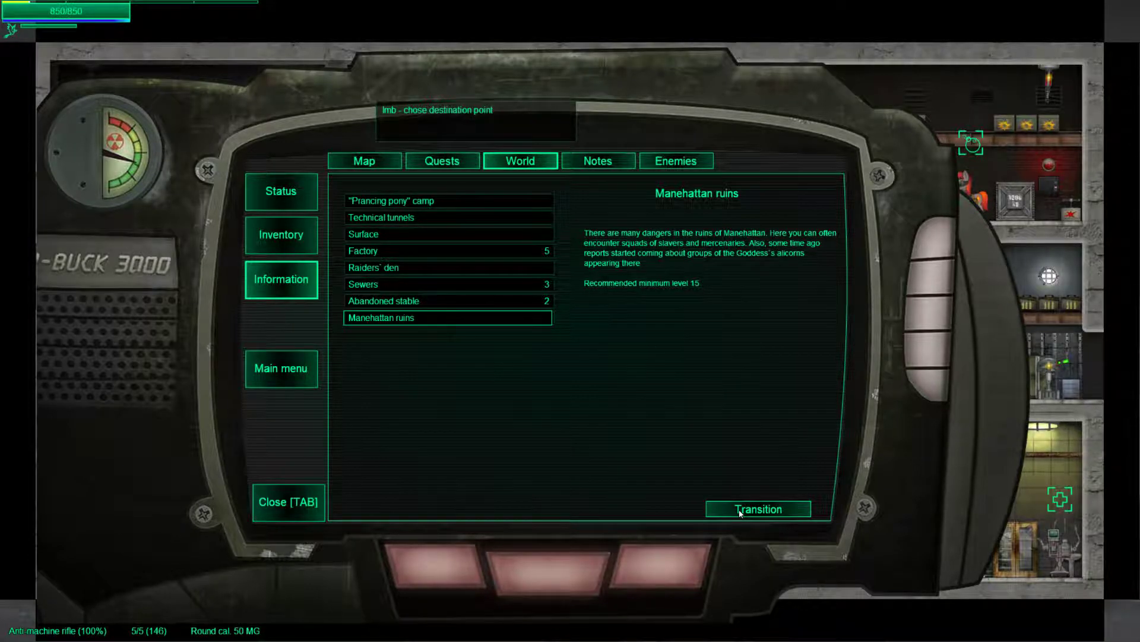
left_click(758, 509)
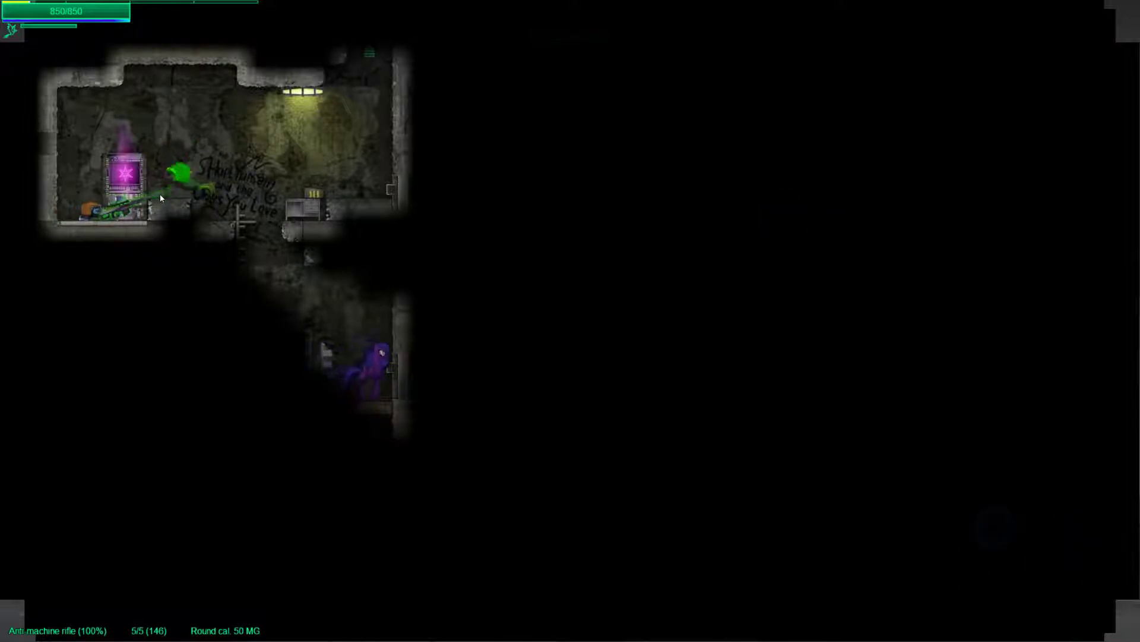
mouse_move(332, 358)
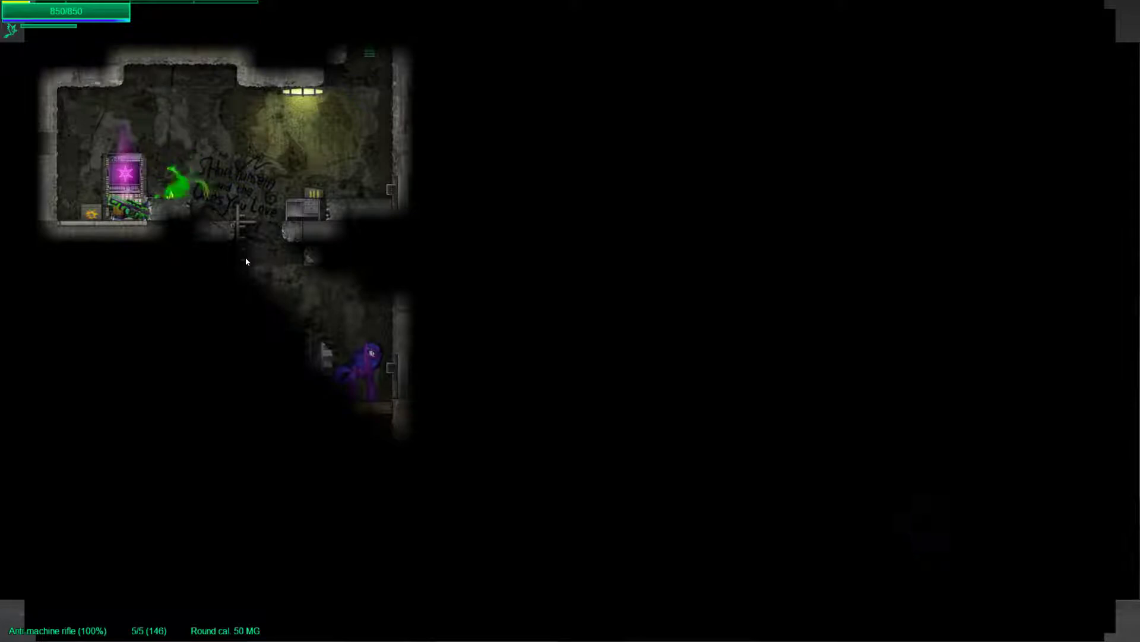
mouse_move(349, 364)
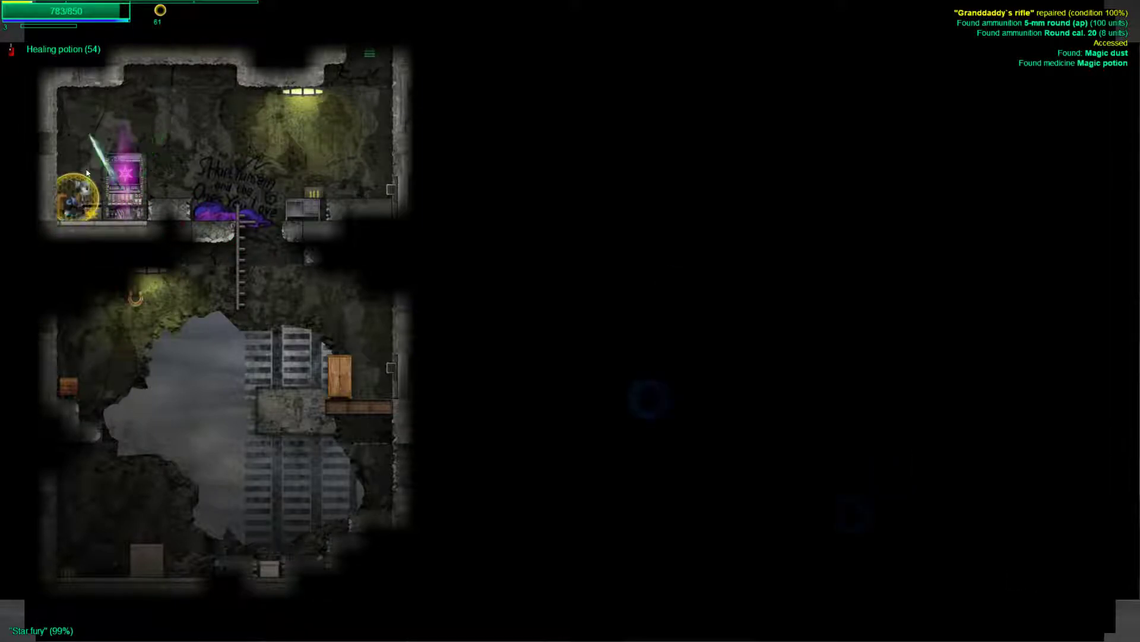
- Move through the ruined rooms and search the nearby ammunition box for loot
left_click(185, 178)
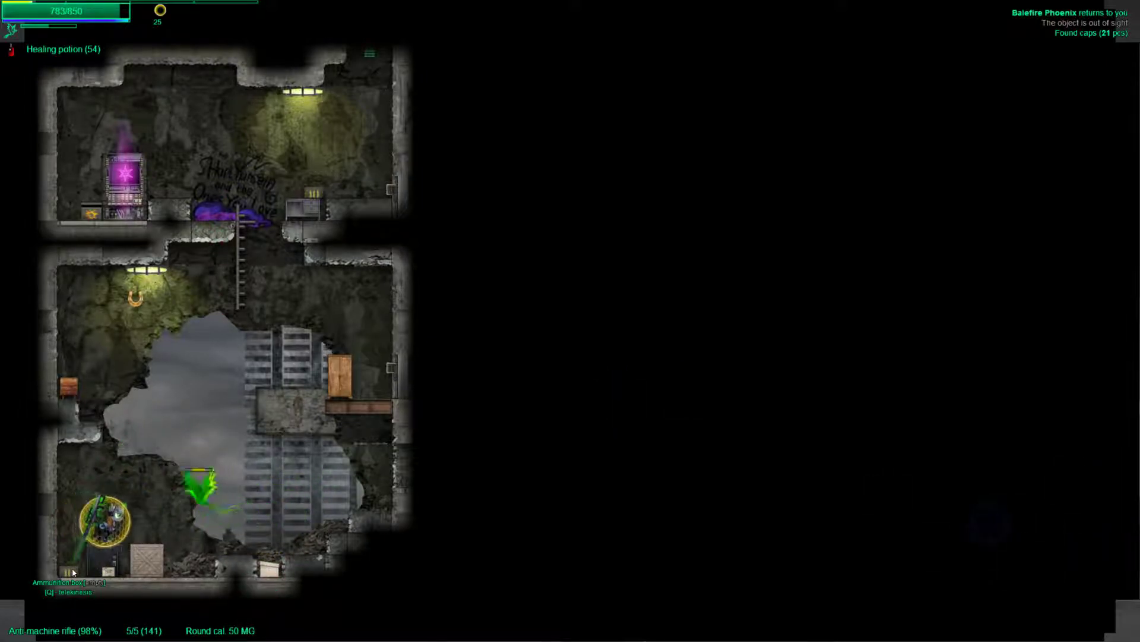
left_click(252, 453)
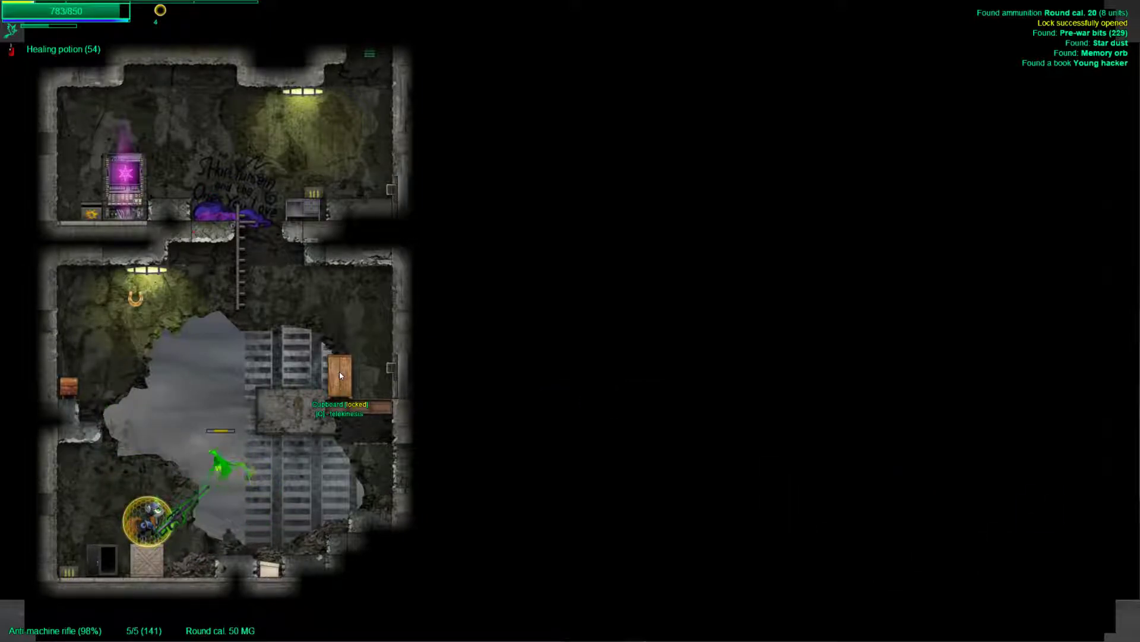
- Use the Memory orb from the PipBuck equipment list filtered to books
key("tab")
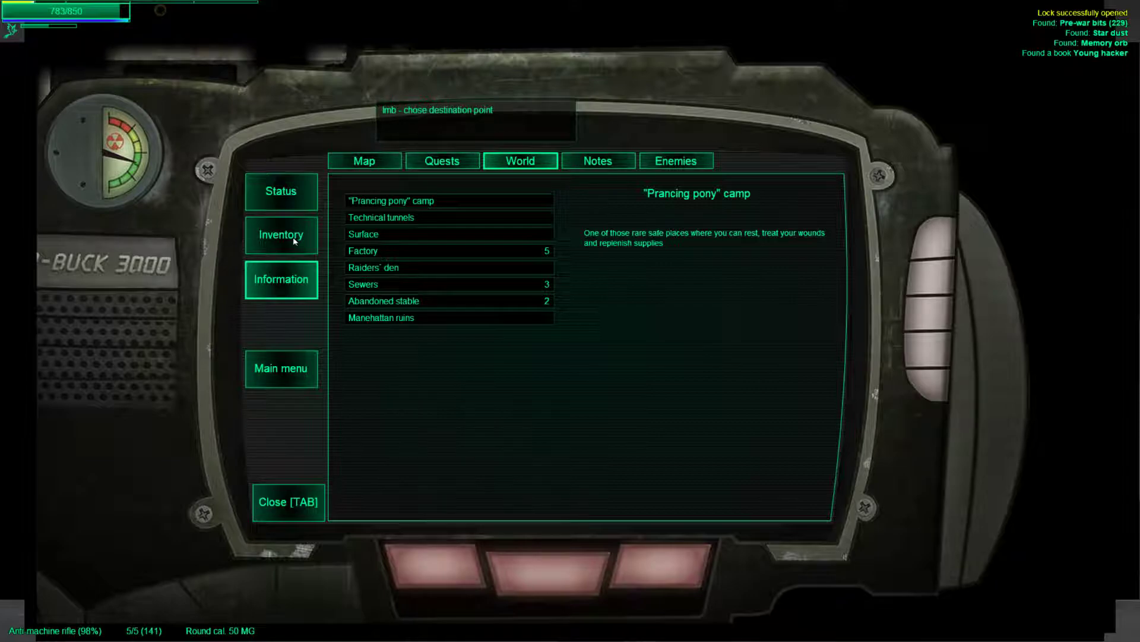
left_click(280, 234)
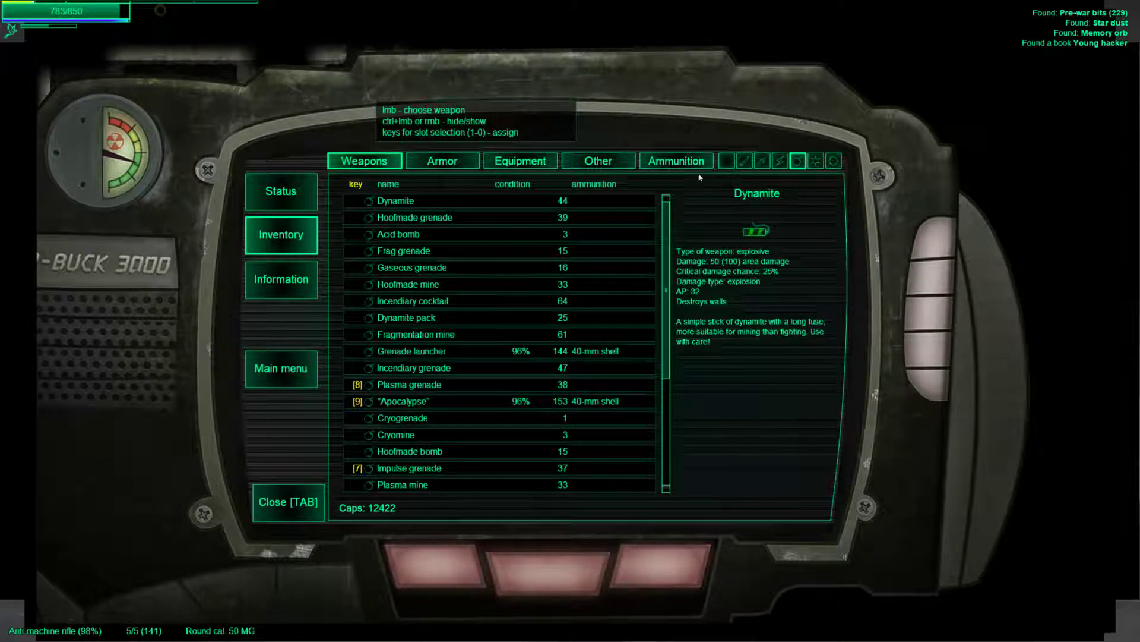
left_click(521, 160)
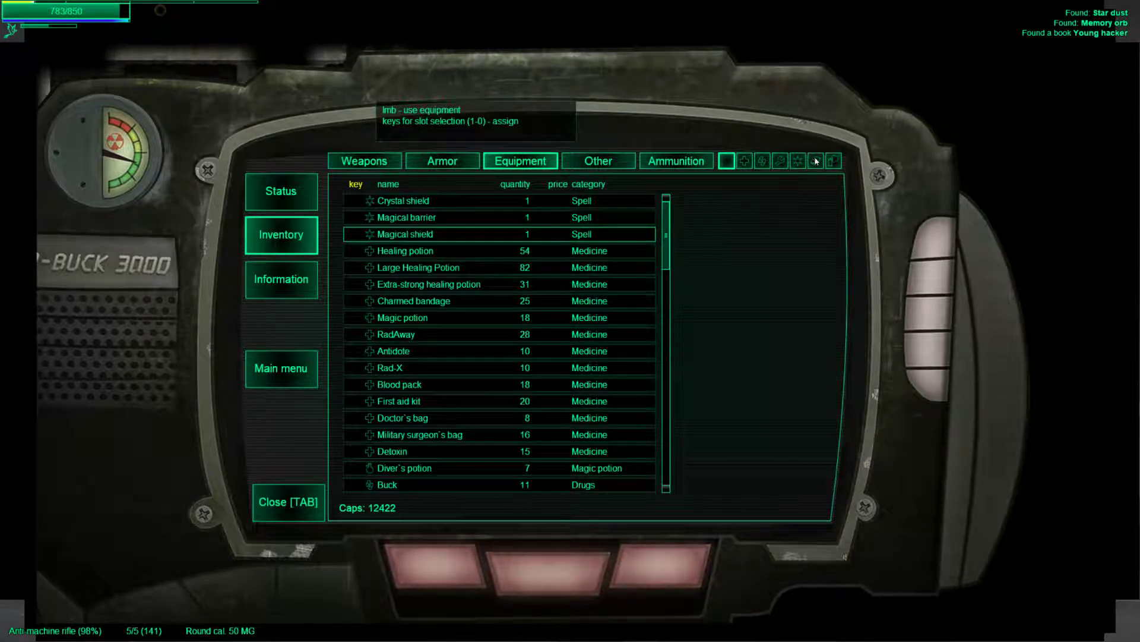
left_click(814, 161)
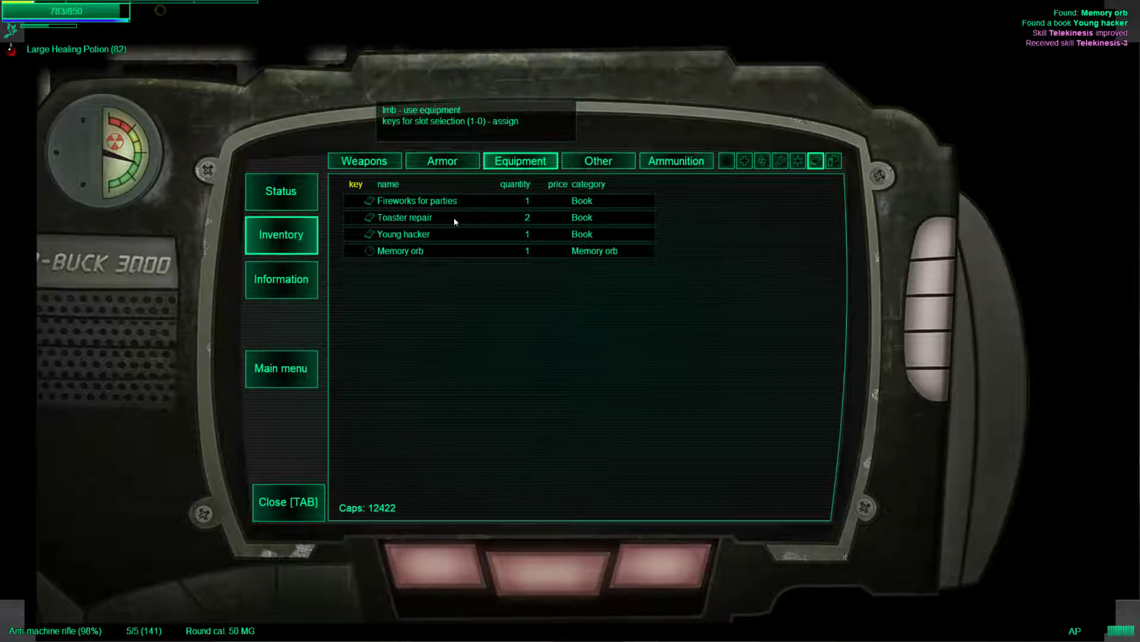
left_click(402, 234)
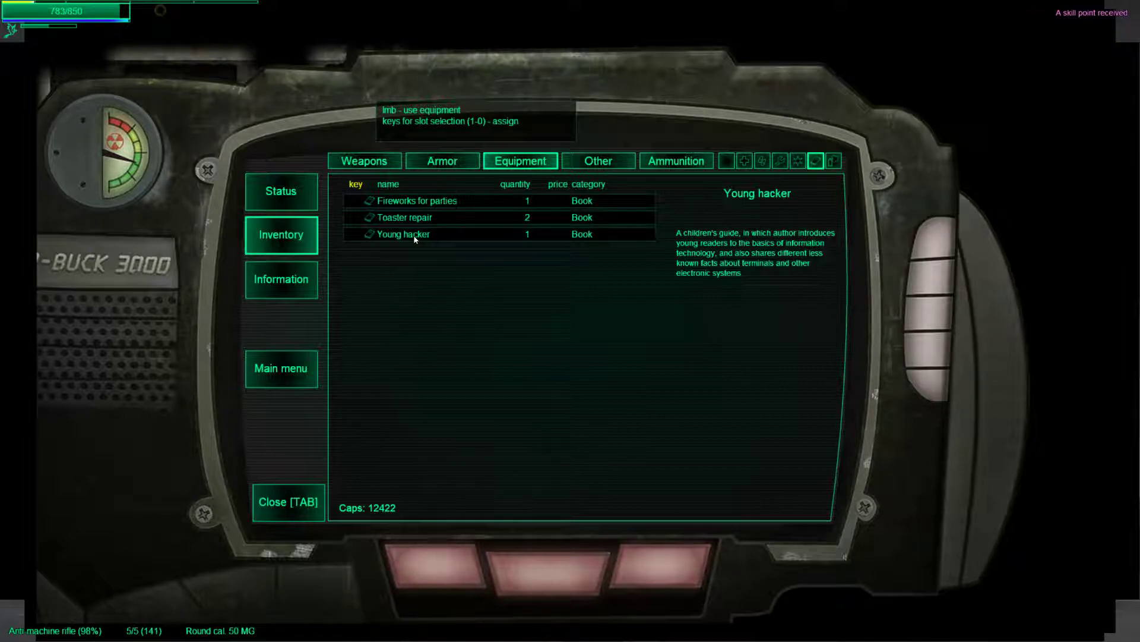
- Put the spare skill point into Energy weapons and resume play
left_click(280, 192)
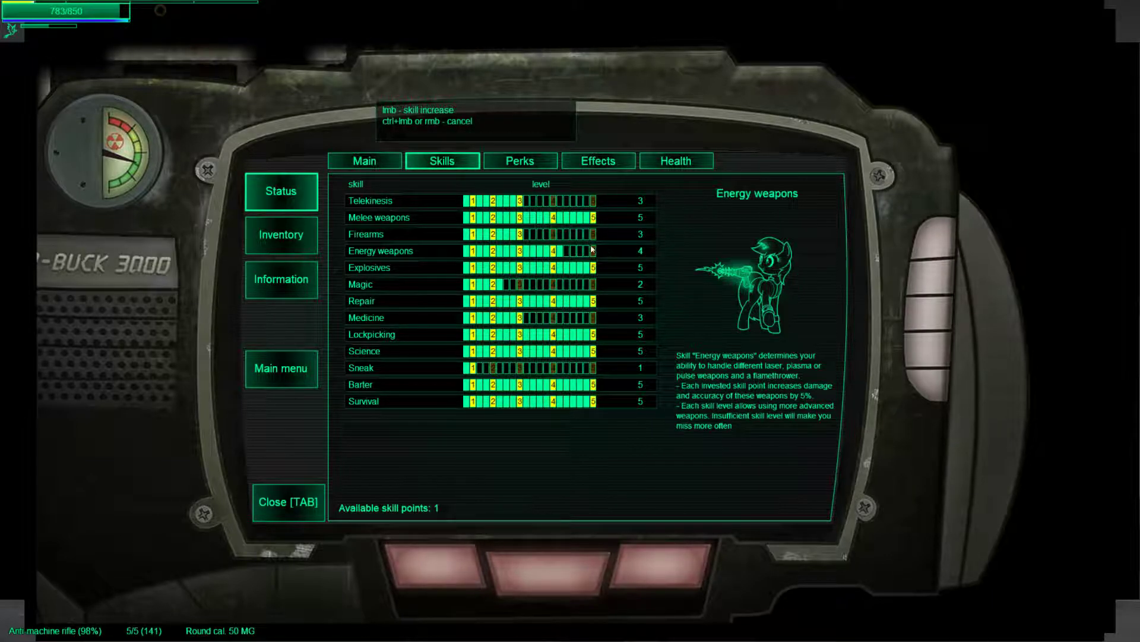
left_click(586, 251)
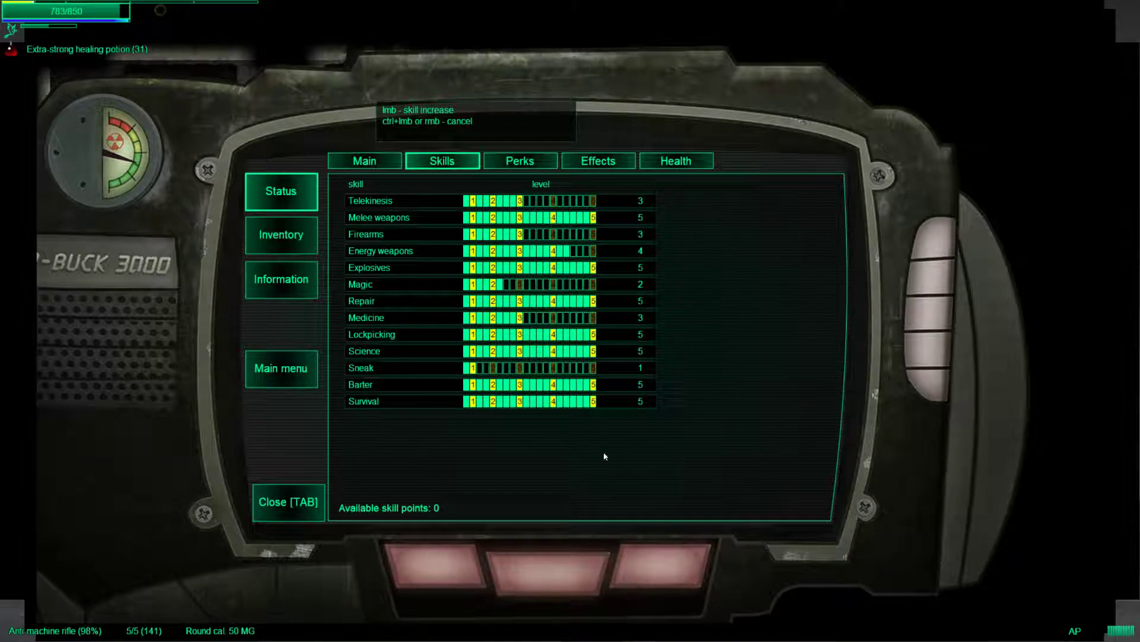
left_click(287, 502)
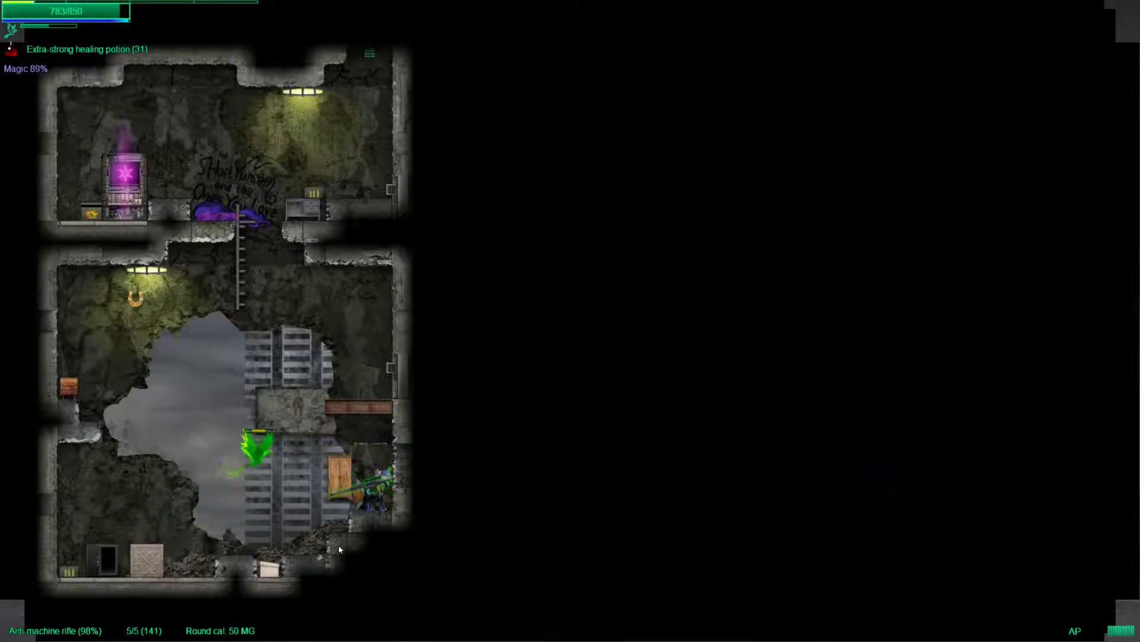
- Walk through the wall opening into the neighbouring building's stairwell
left_click(340, 484)
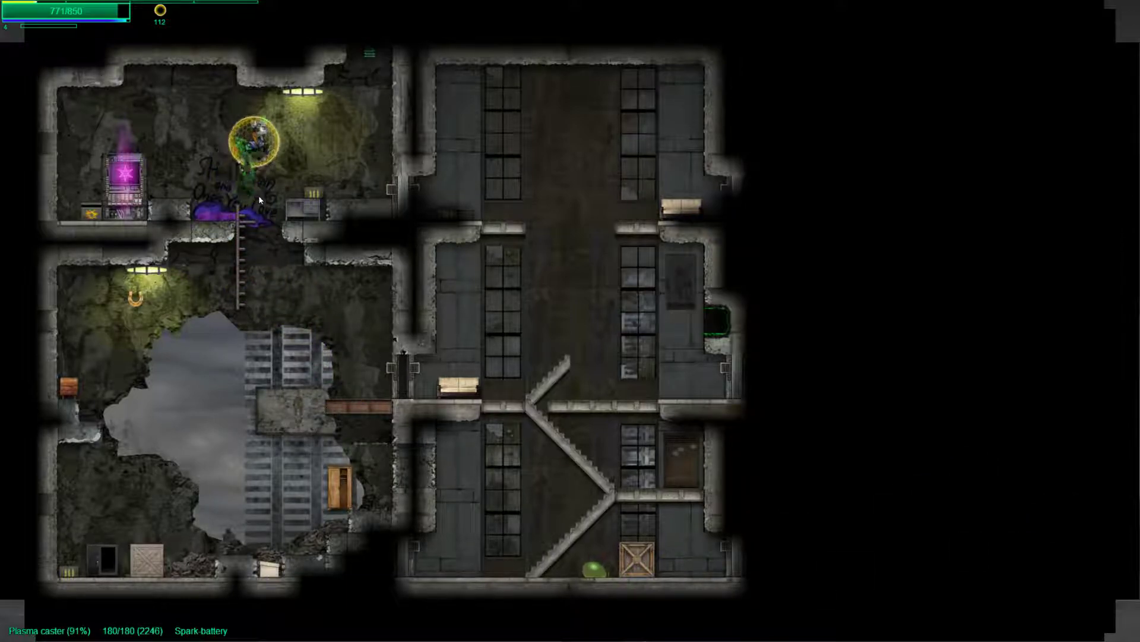
- Review the Death ray spell in the PipBuck weapons list, then return to the game
key("tab")
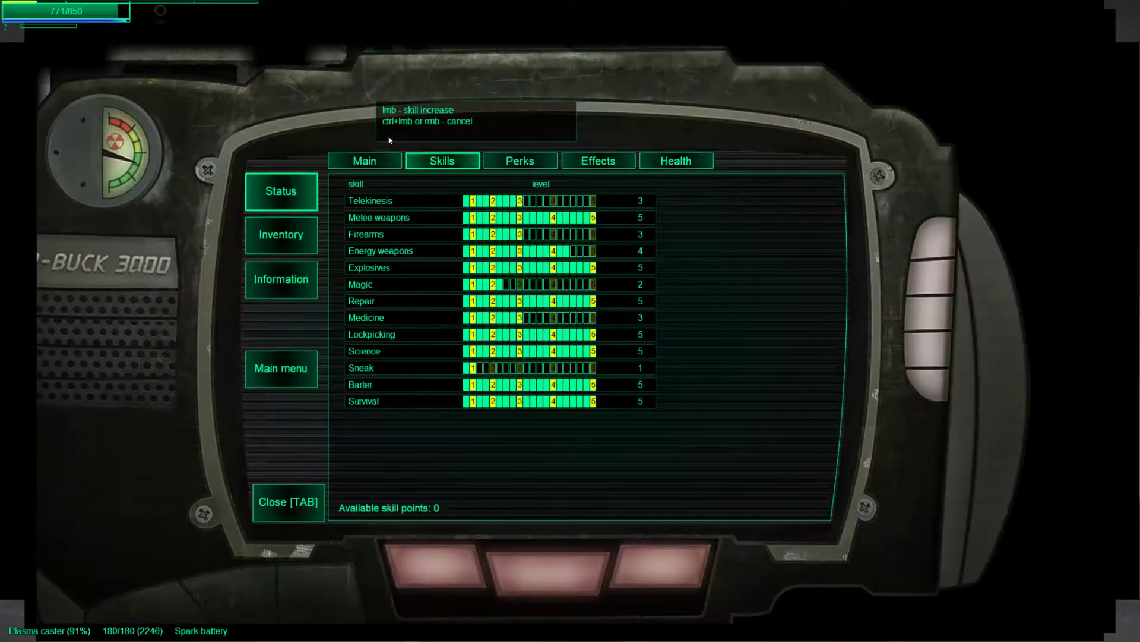
left_click(280, 234)
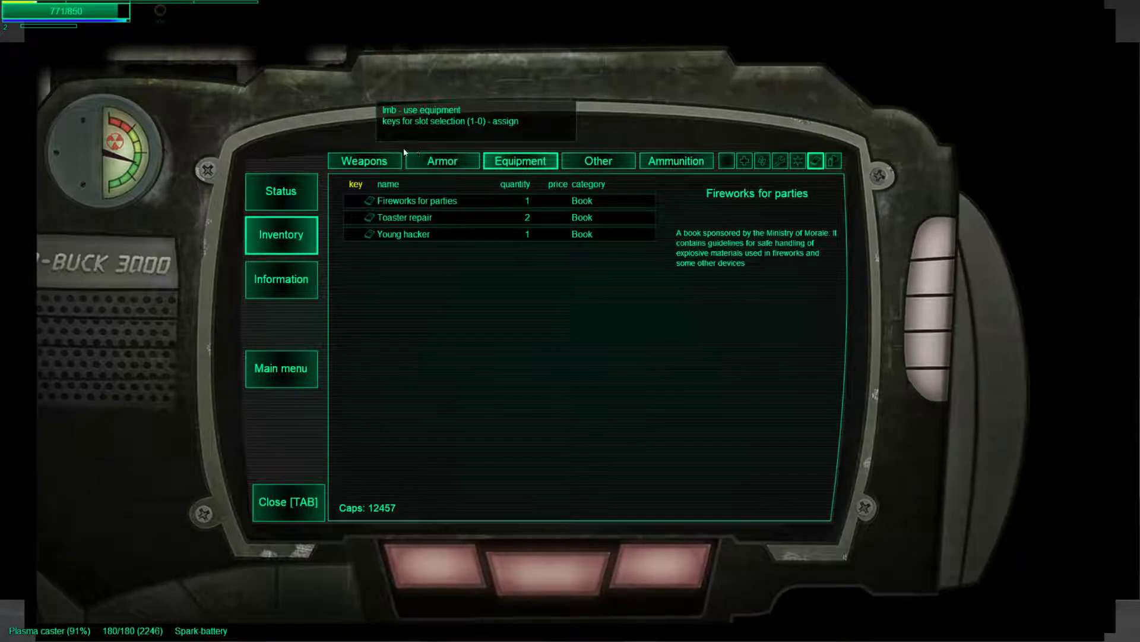
left_click(363, 160)
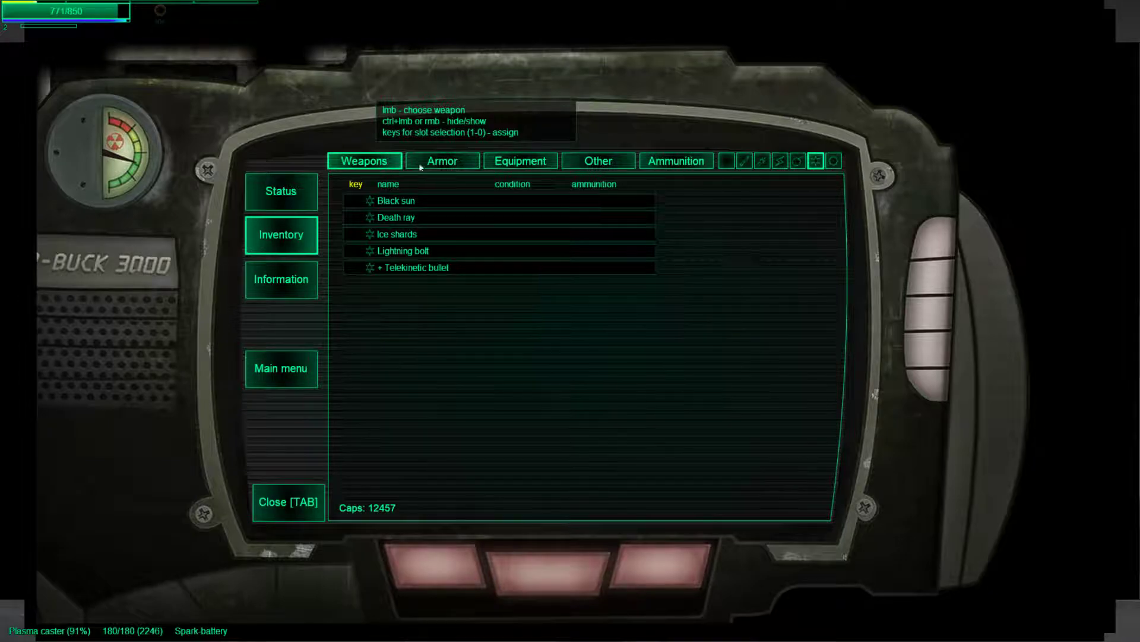
left_click(394, 216)
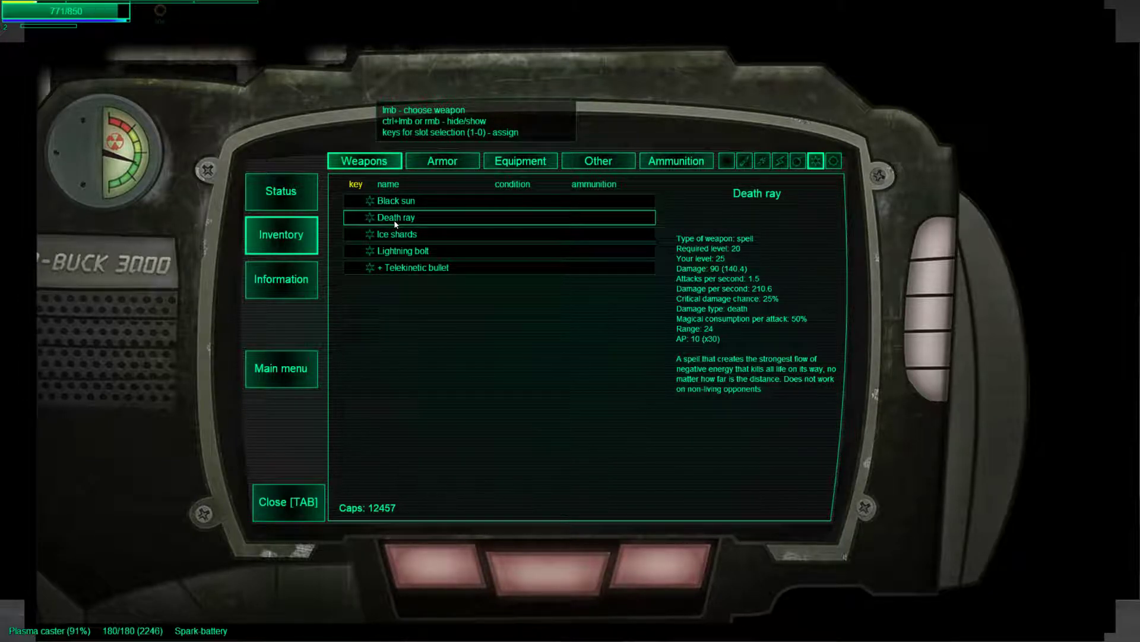
key("tab")
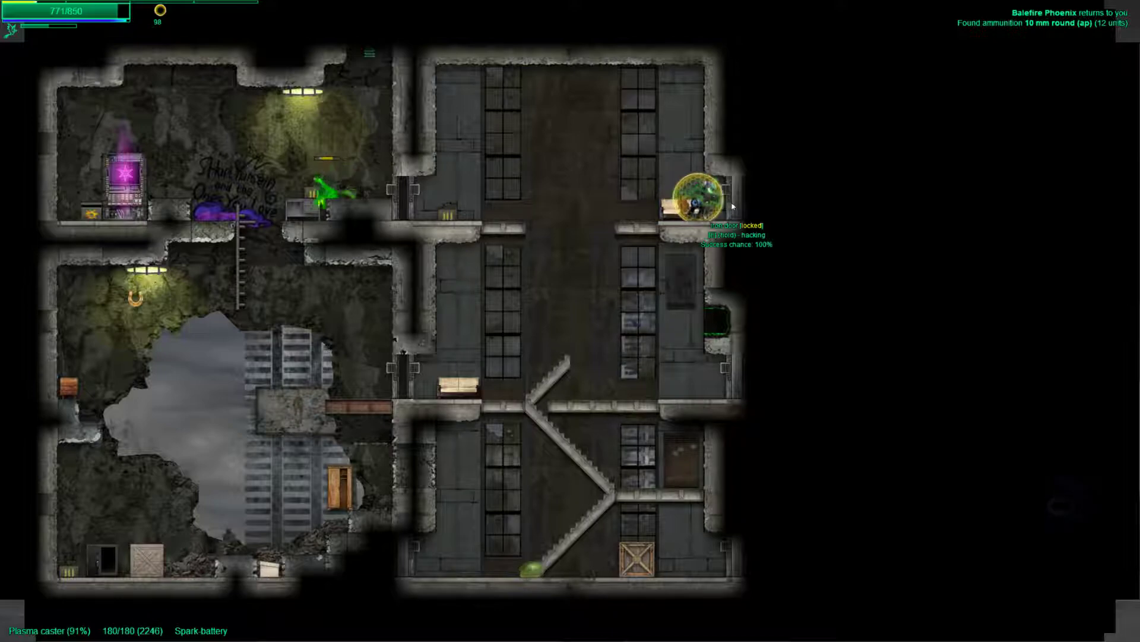
- Hack open the locked container in the upper-right corridor
left_click(693, 200)
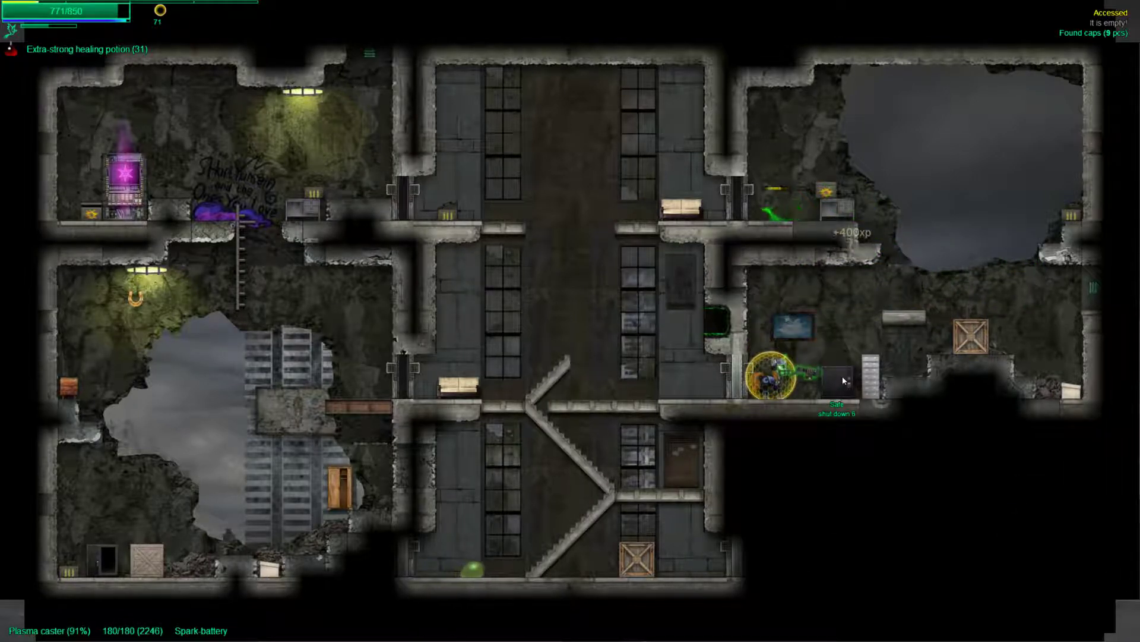
- Fight through the building and descend the central stairwell to the ground floor
left_click(831, 380)
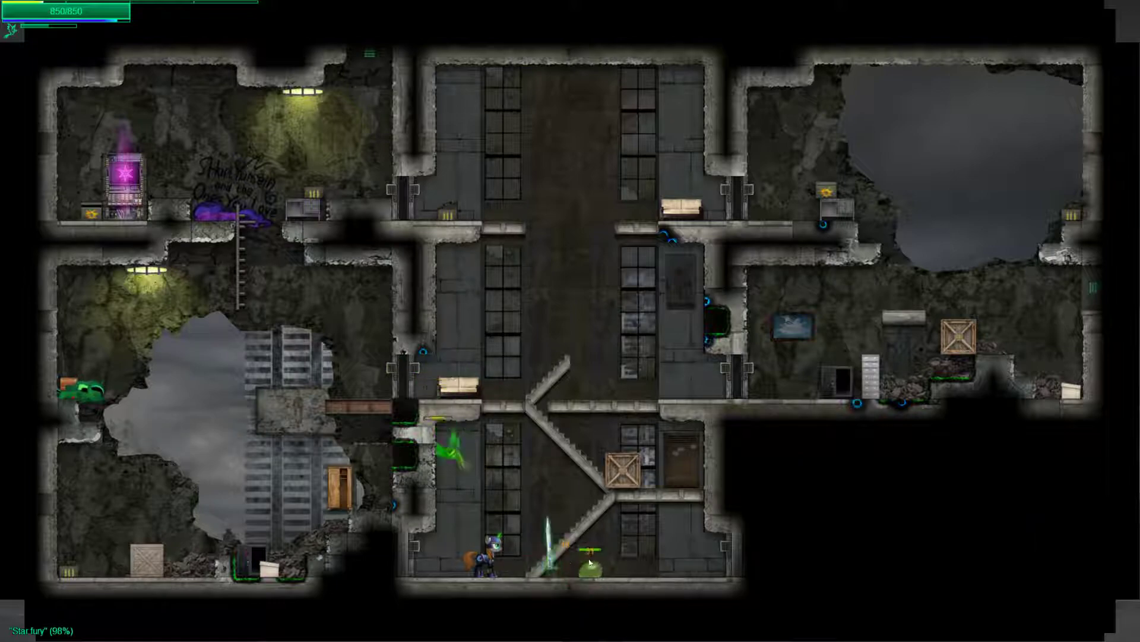
- Use the exit to travel to the Radio tower location
key("e")
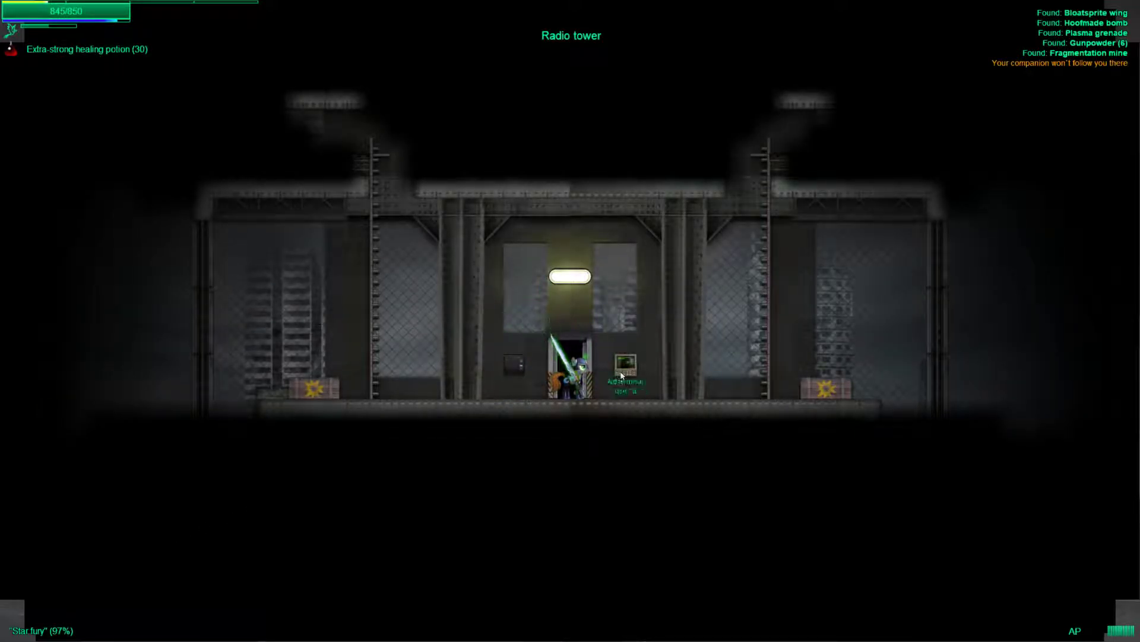
- Climb the radio tower ladders to reveal its corner side rooms
left_click(624, 363)
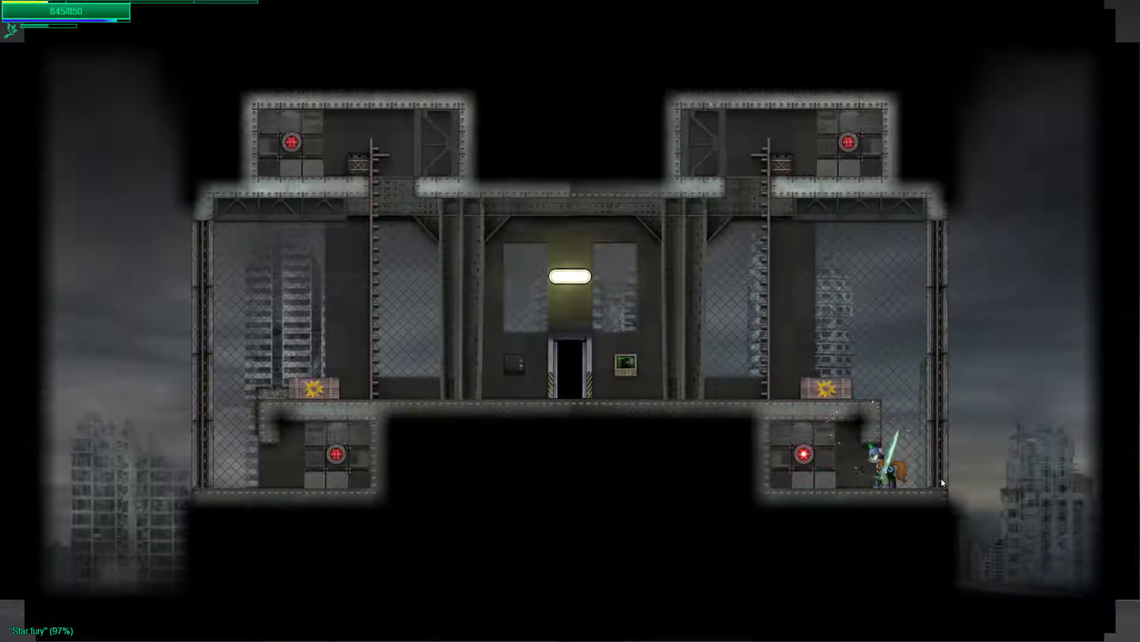
- Show the PipBuck weapons list filtered to explosives with their hotkey slots
key("Tab")
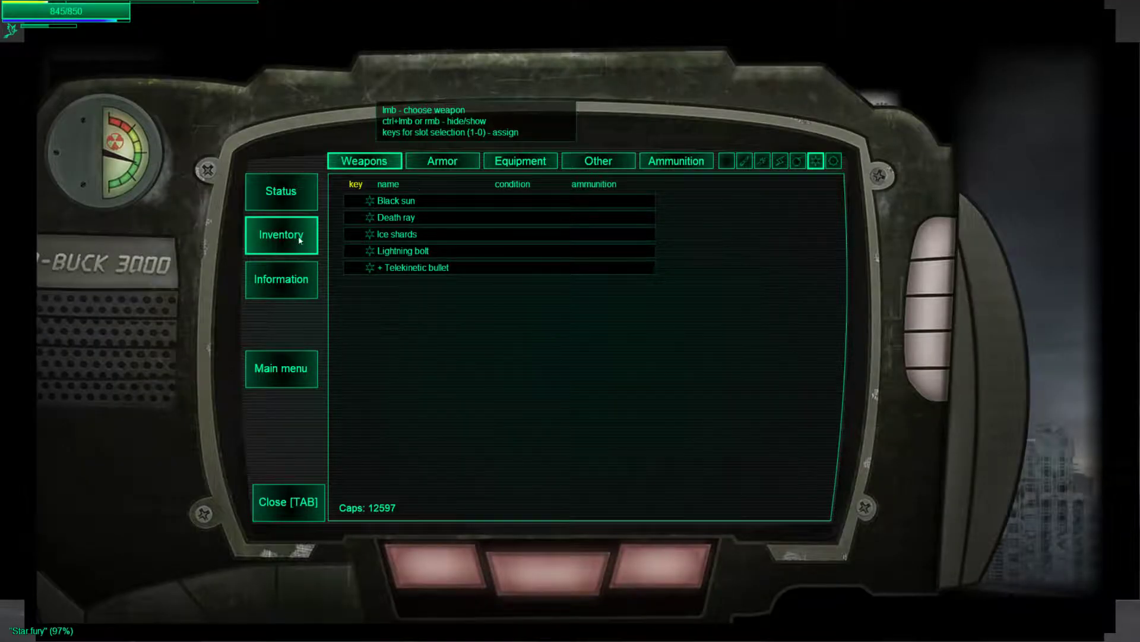
left_click(442, 161)
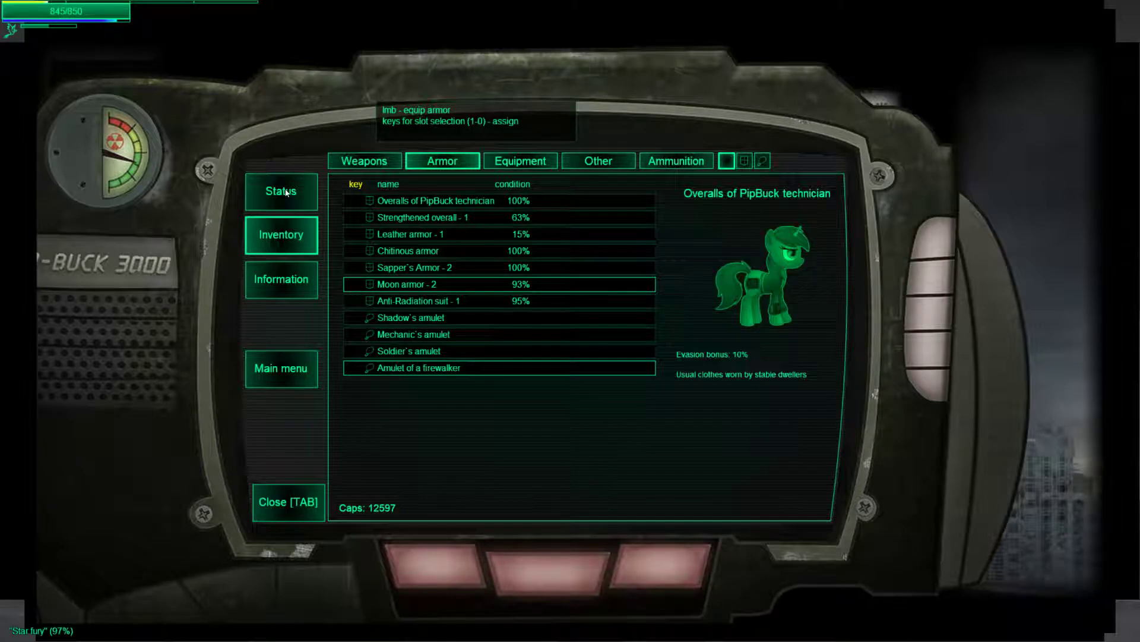
left_click(364, 161)
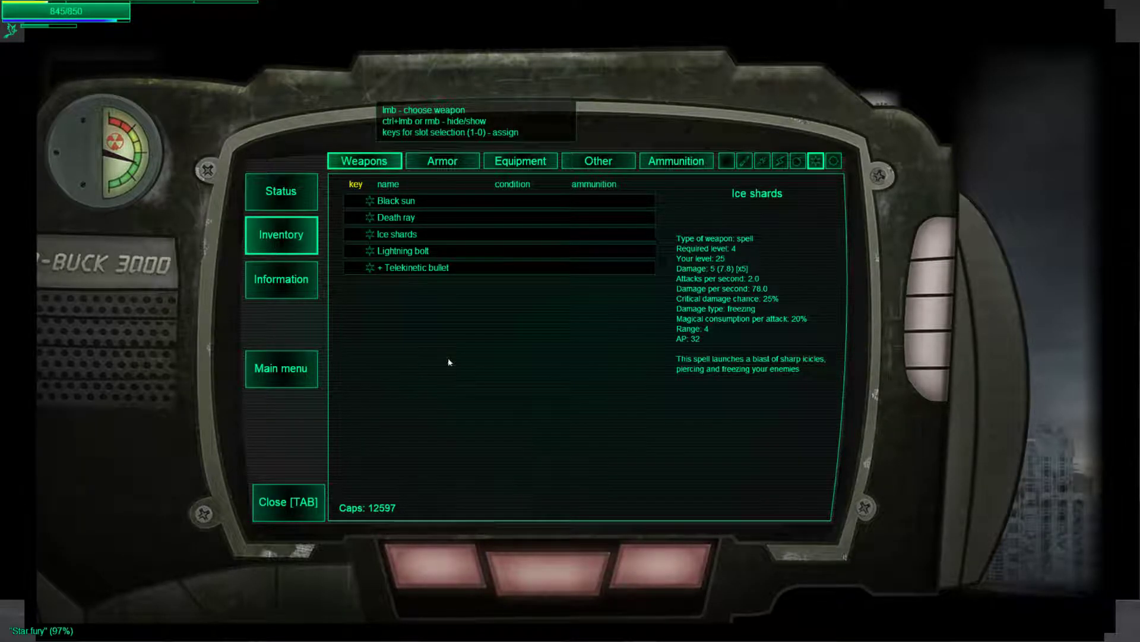
left_click(798, 161)
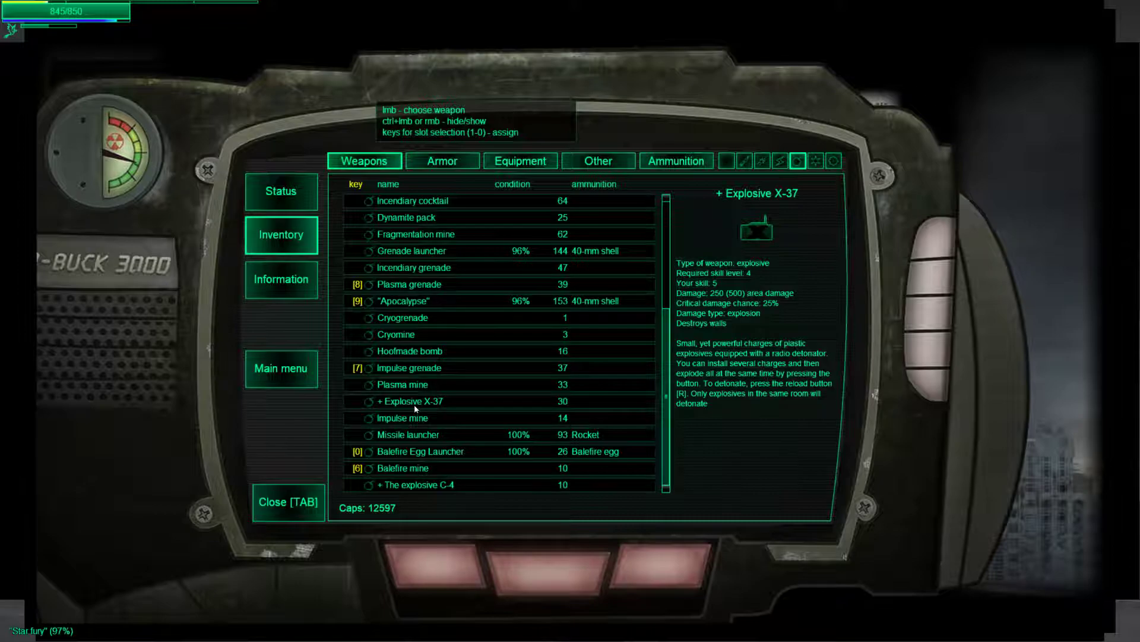
- Close the PipBuck and loot the tower's side rooms with the Explosive X-37 equipped
key("tab")
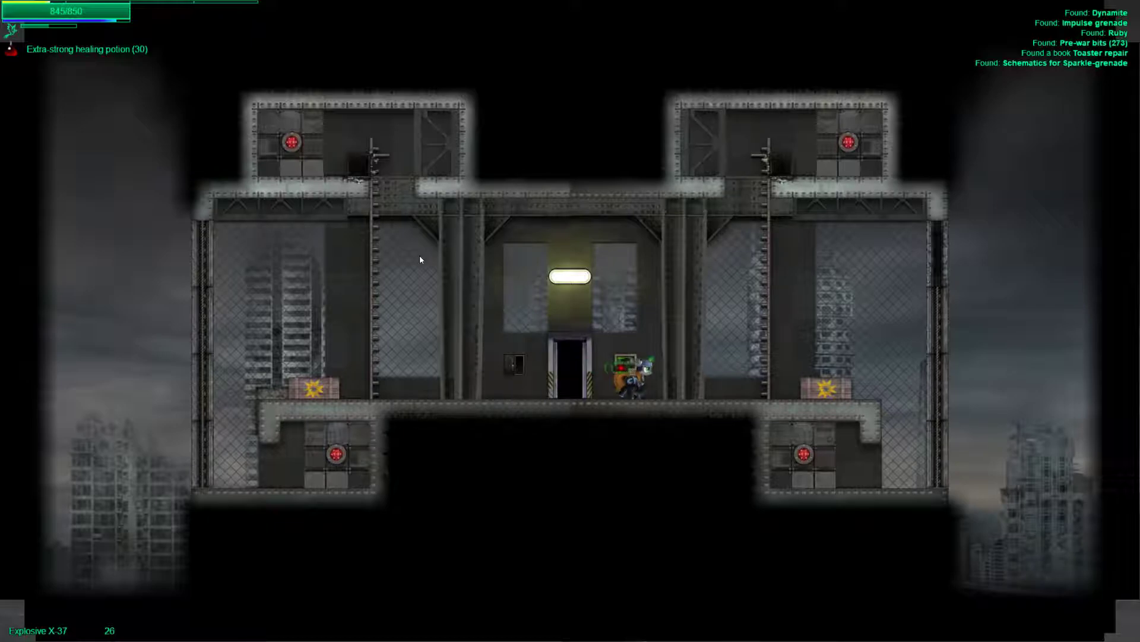
- Leave the radio tower area and head back toward the base
key("tab")
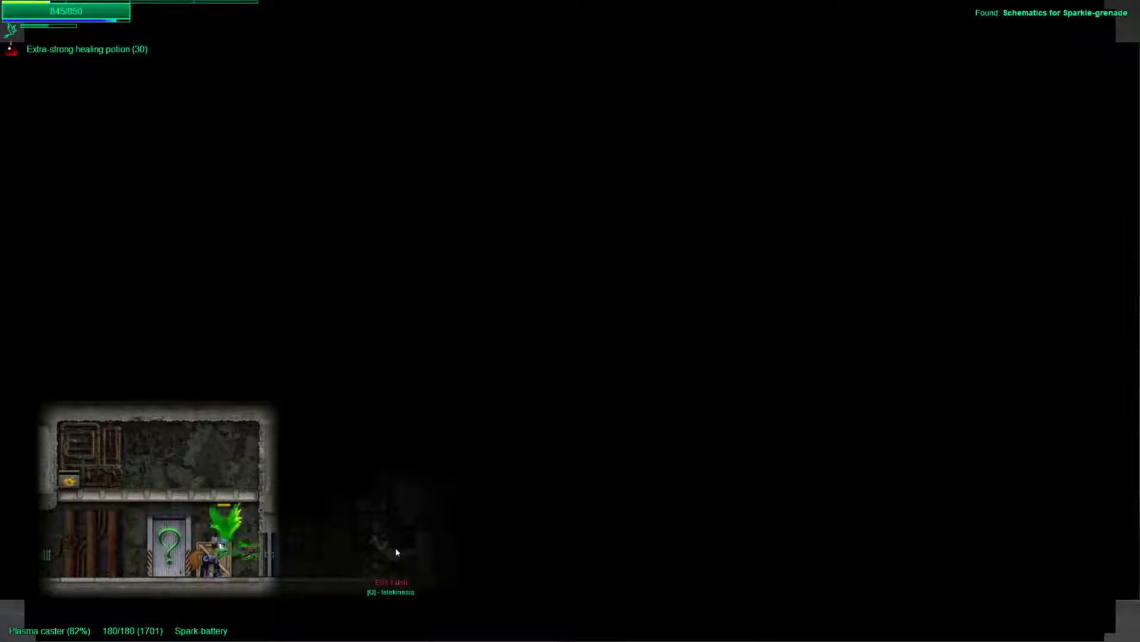
mouse_move(275, 554)
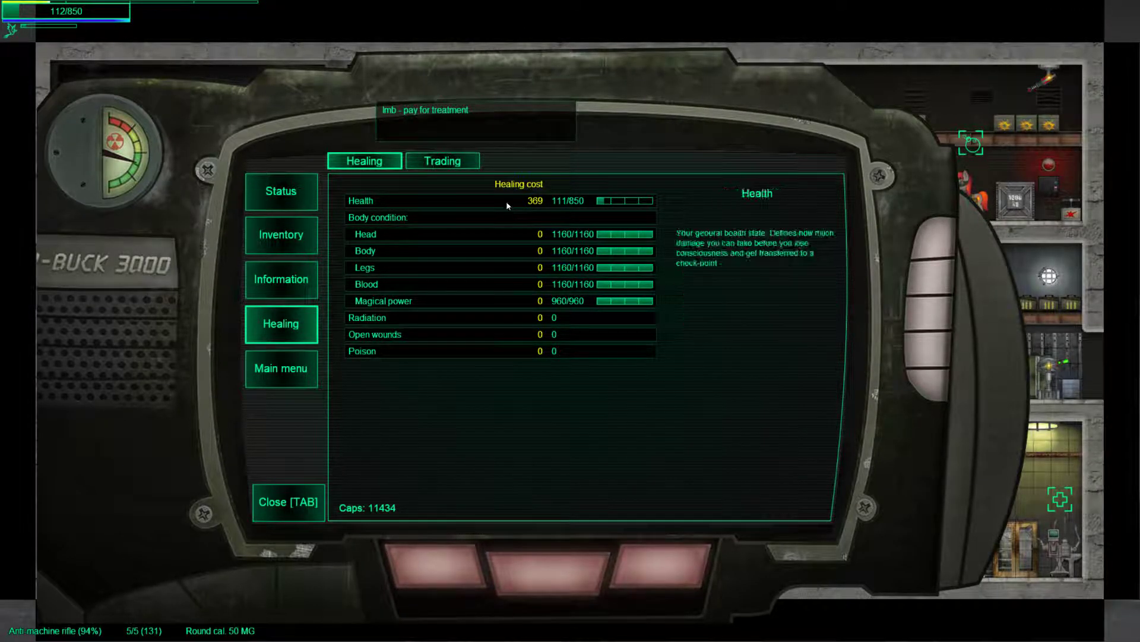
- Pay for treatment to restore full health, then review the explosive weapons inventory
left_click(280, 191)
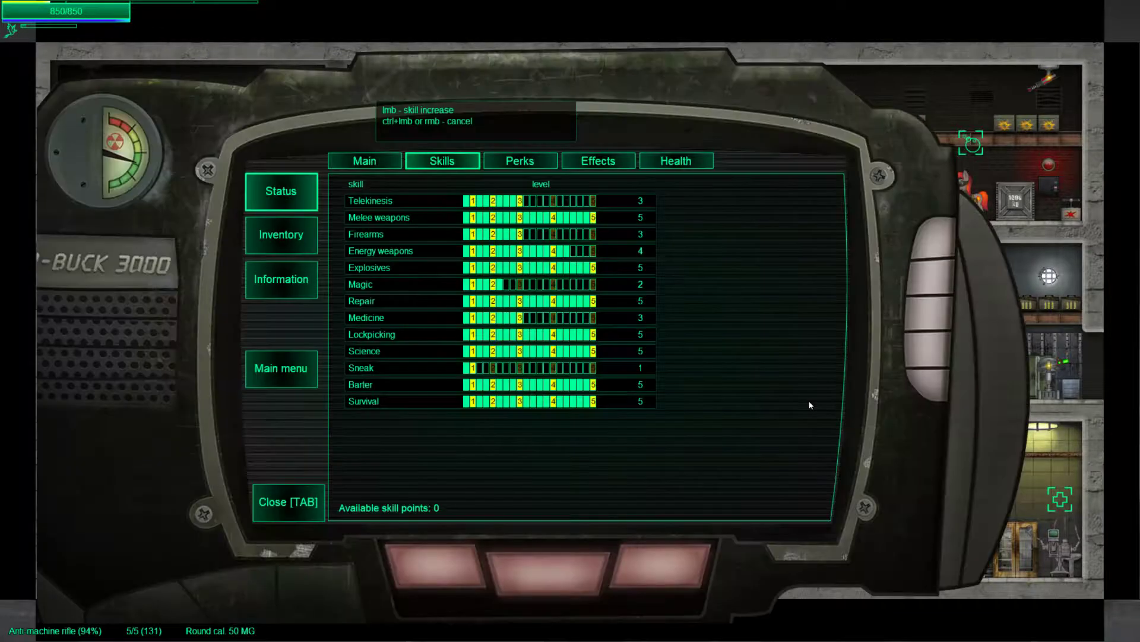
left_click(280, 234)
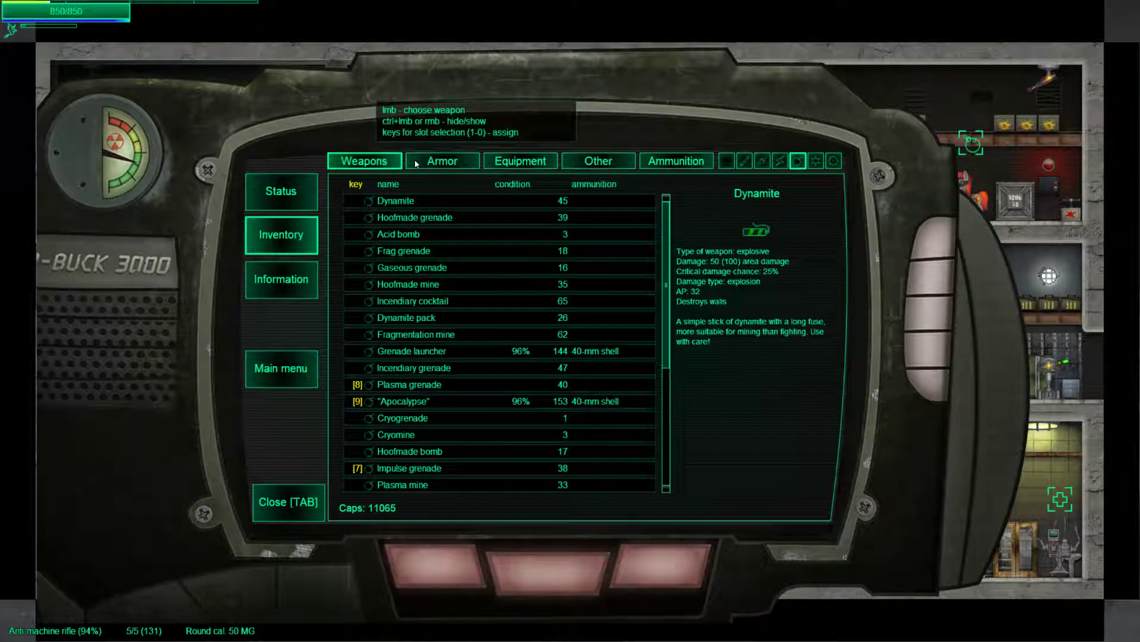
mouse_move(746, 164)
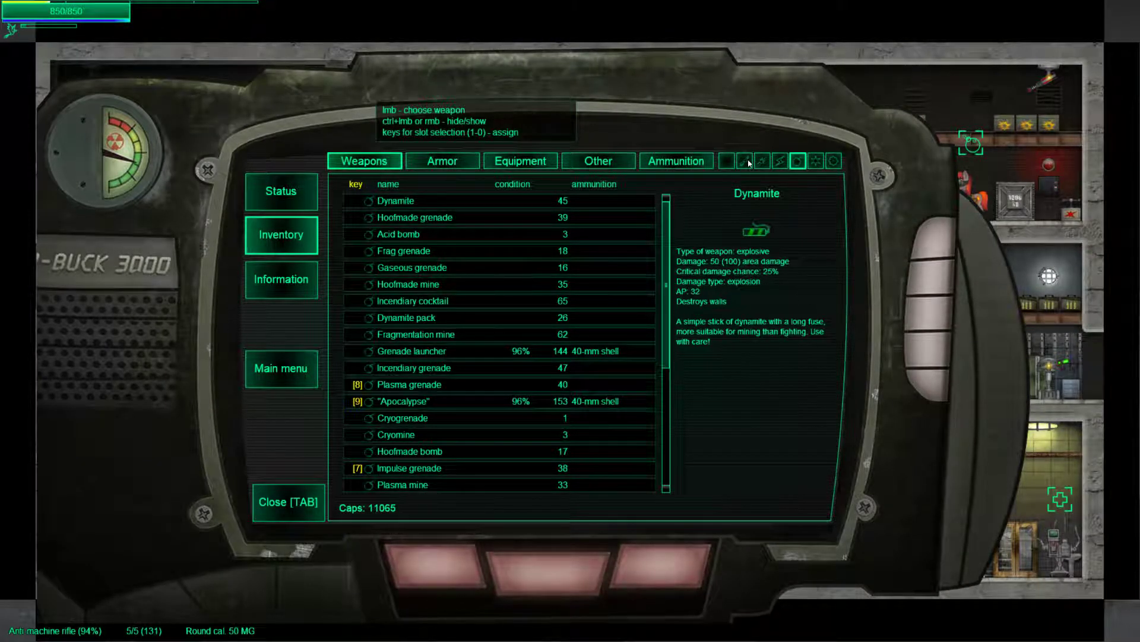
left_click(761, 160)
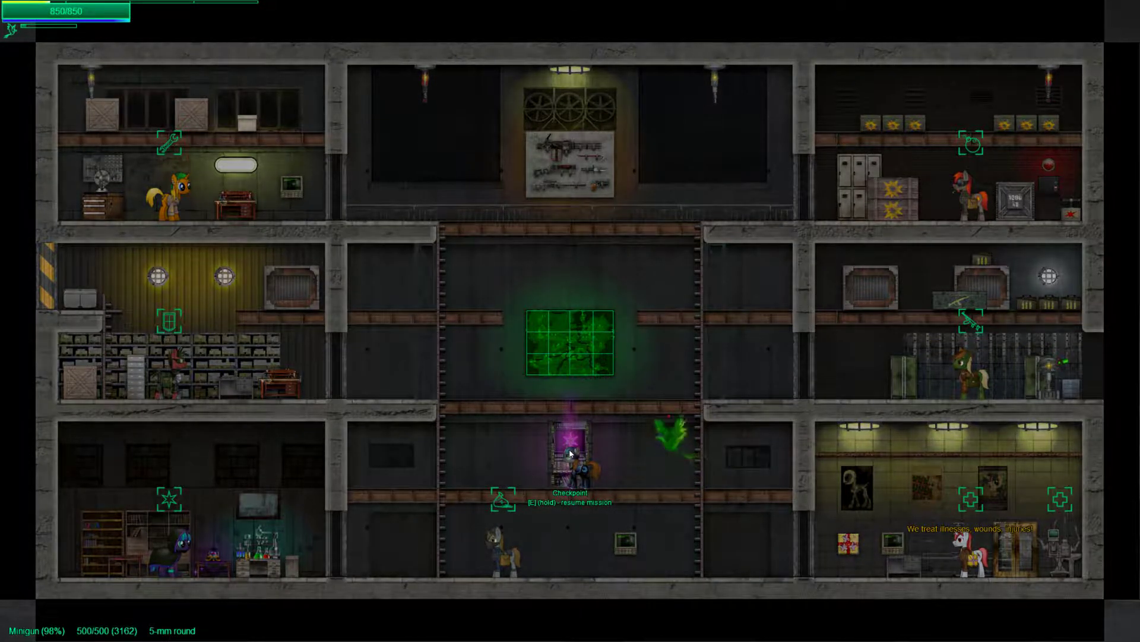
- Resume the mission from the checkpoint and walk into the dark ruined floor
key("e")
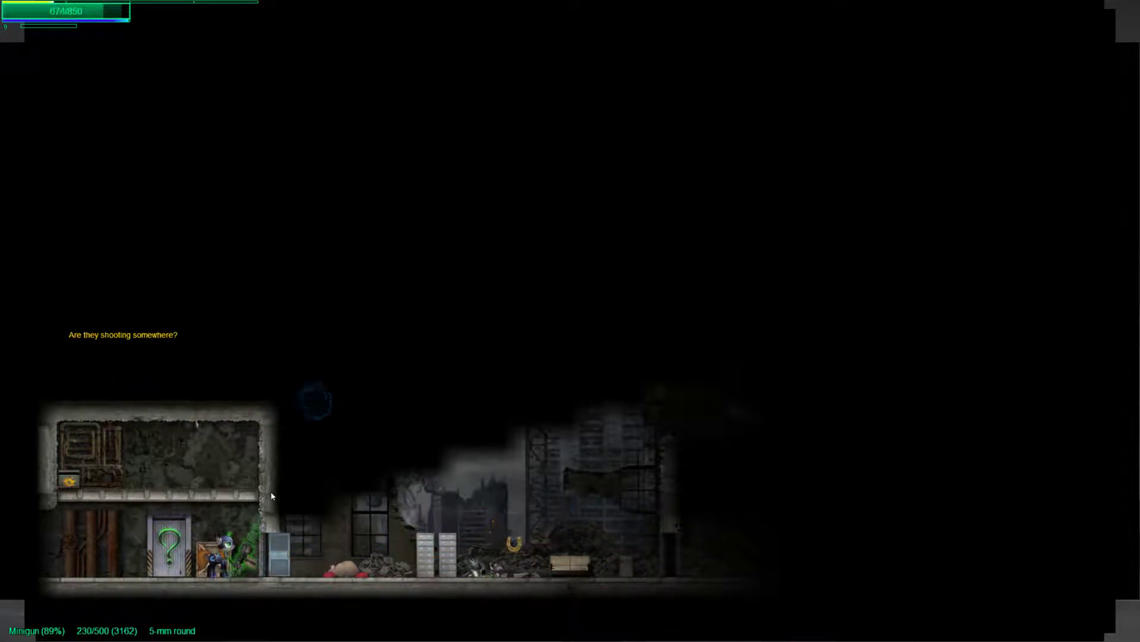
- Bring up the Pip-Buck weapons list showing condition and ammunition
key("tab")
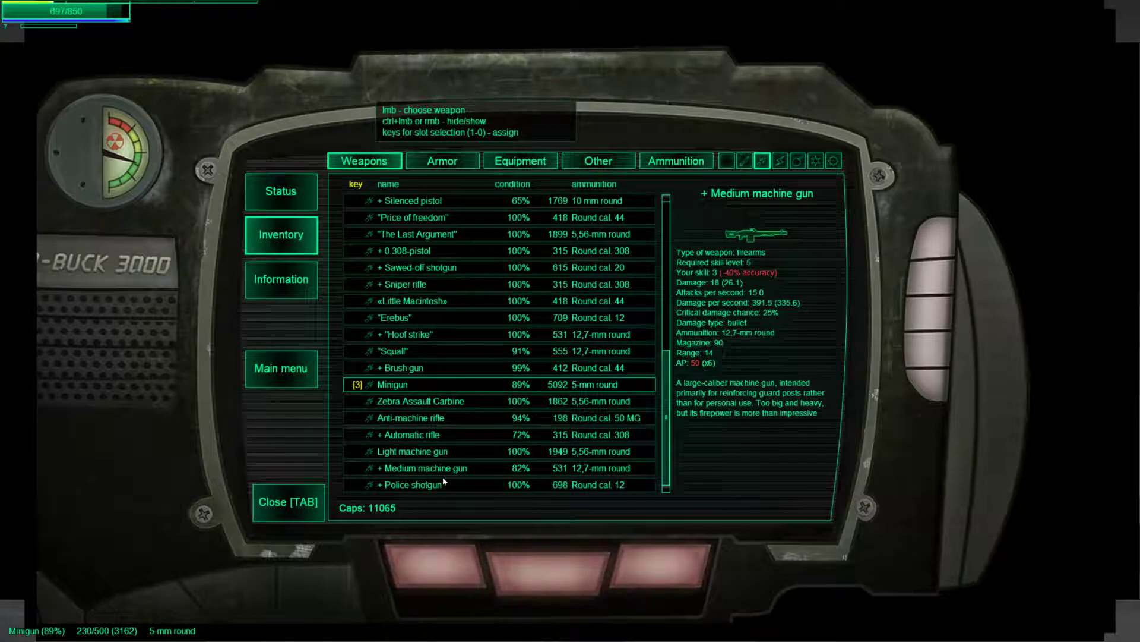
left_click(404, 367)
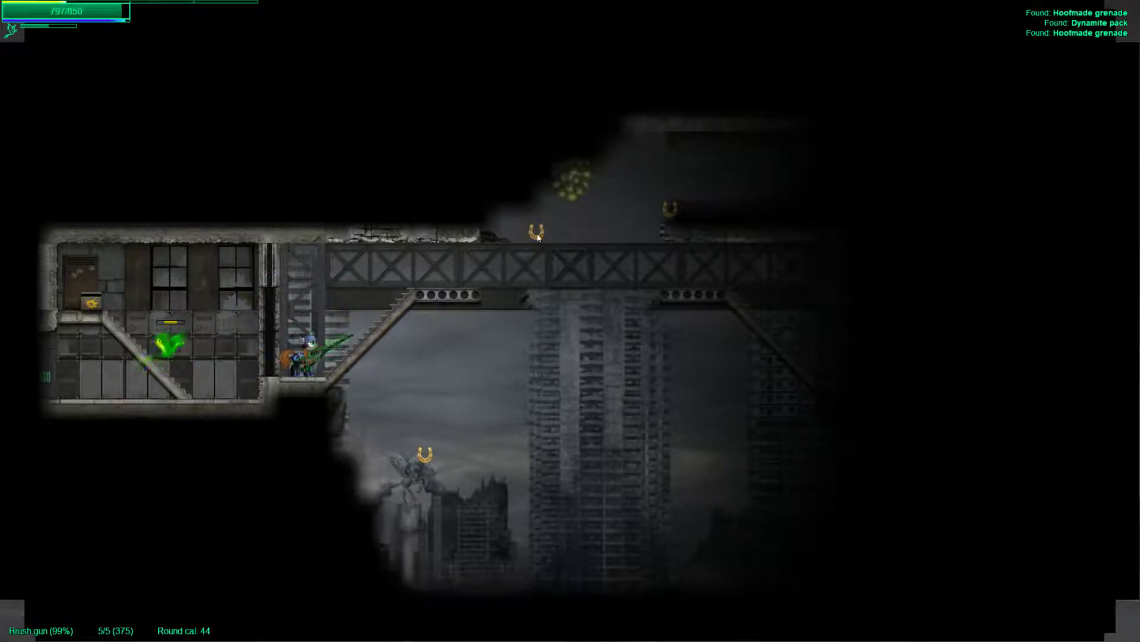
- Shoot the enemy above the bridge and advance to the lockers downstairs
left_click(575, 192)
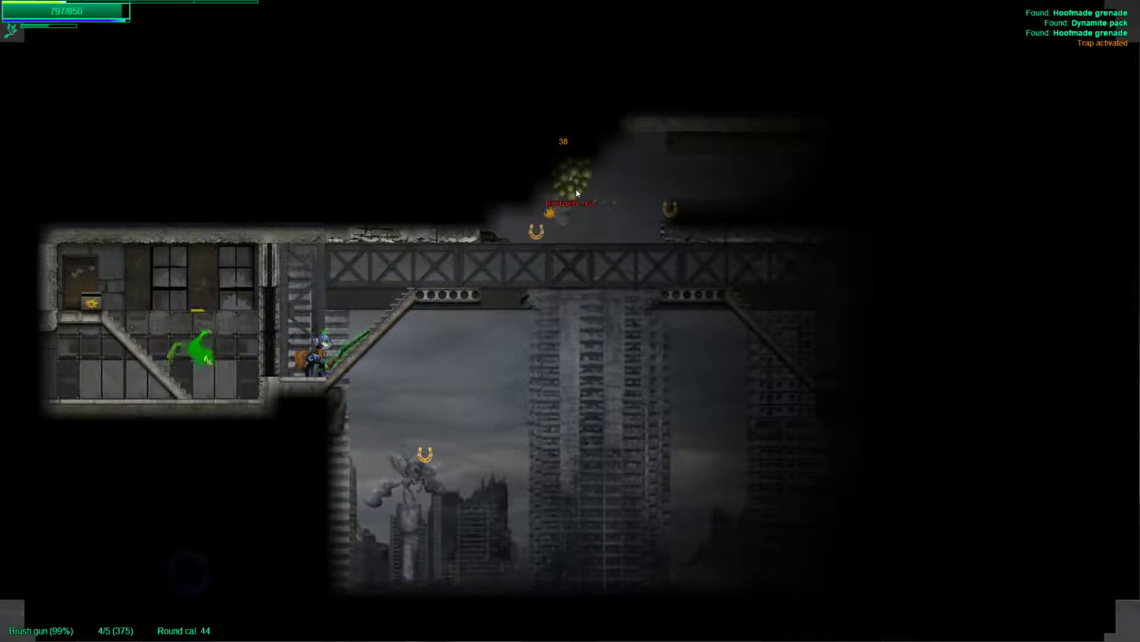
left_click(578, 190)
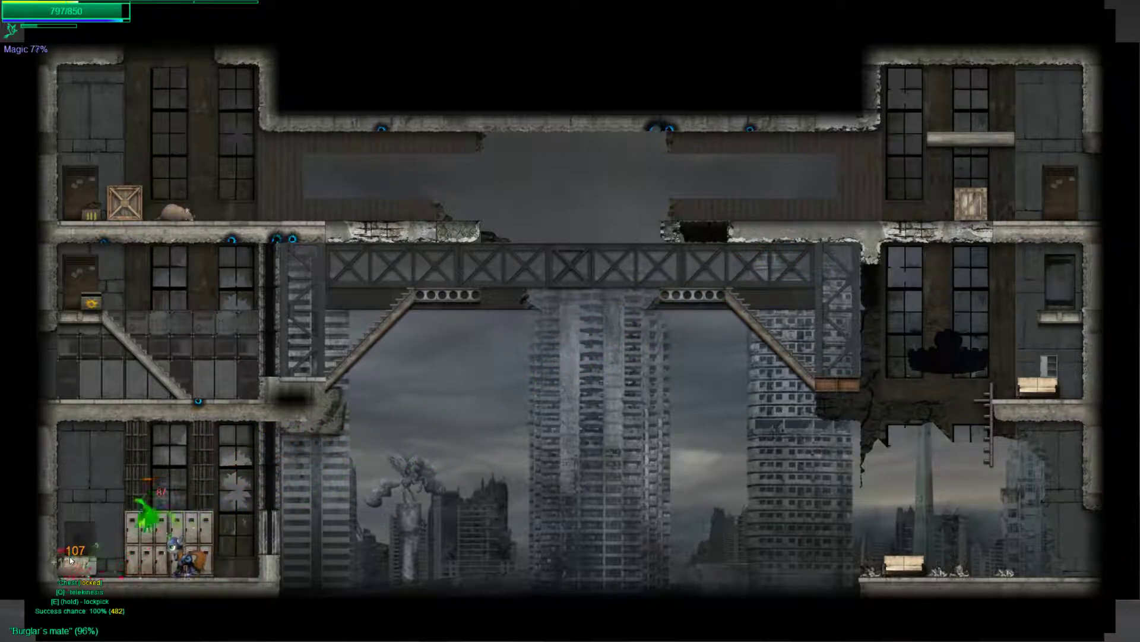
- Lockpick the lockers, grab the item on the upper ledge, then bring up the weapons inventory
key("e")
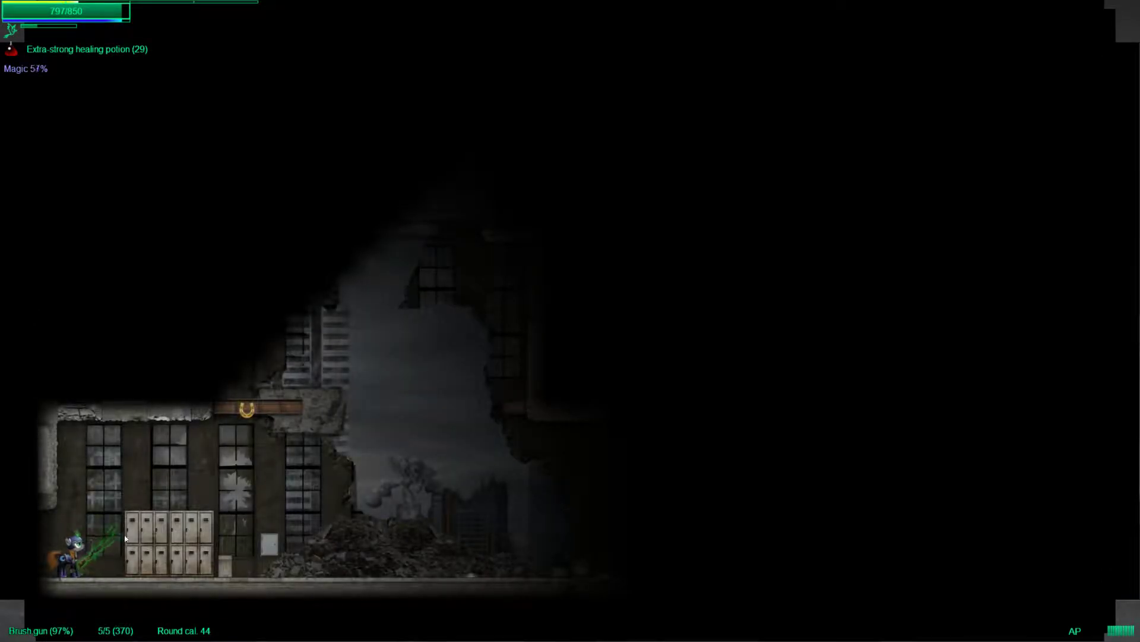
left_click(168, 538)
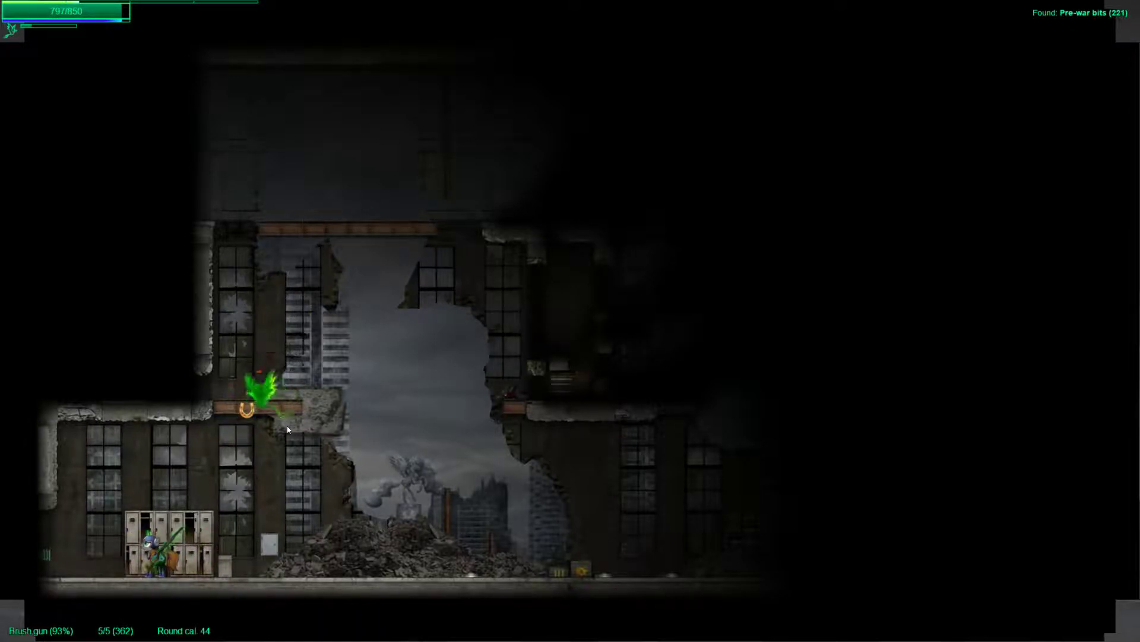
key("Tab")
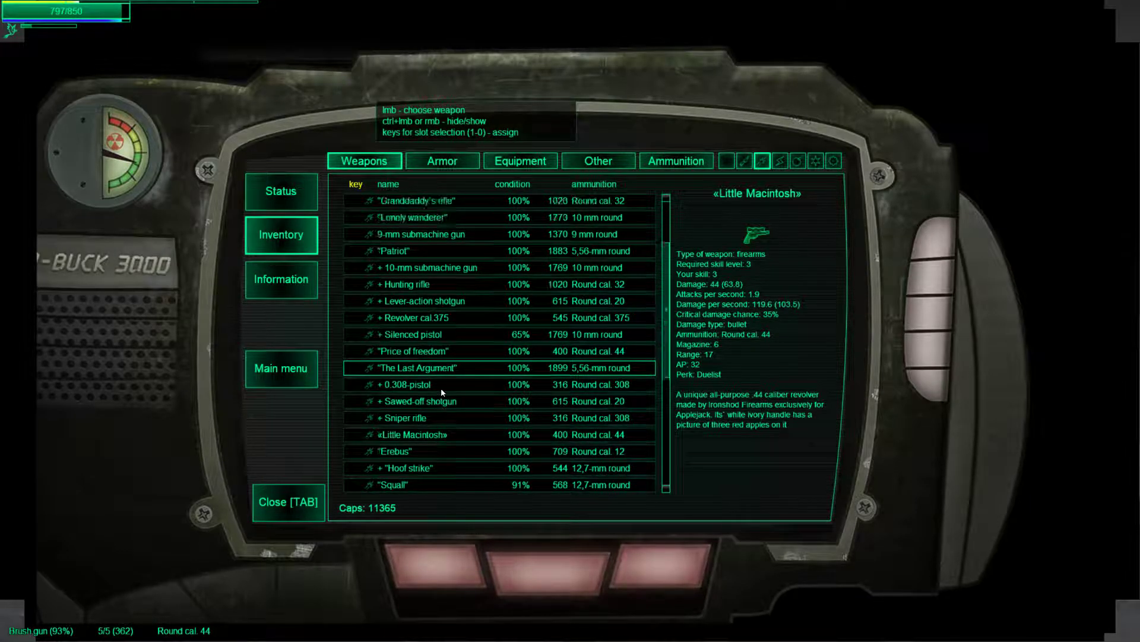
- Scroll through the weapons list before switching to the crafting list
scroll("up", 3)
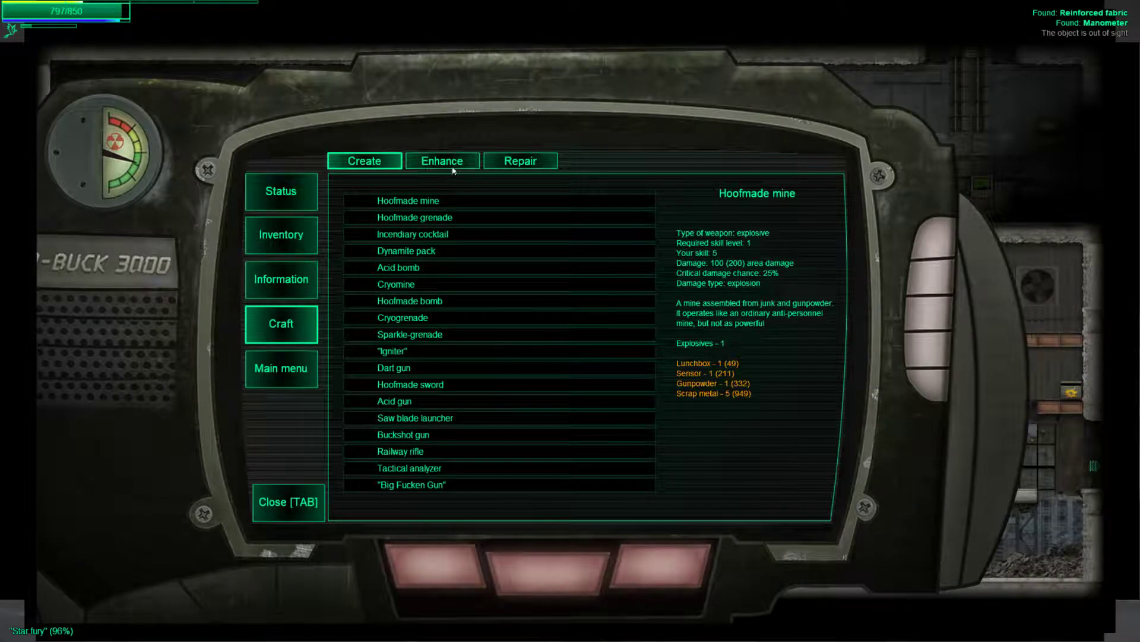
- Show the Repair list and repair a worn item such as Jungle call
left_click(519, 161)
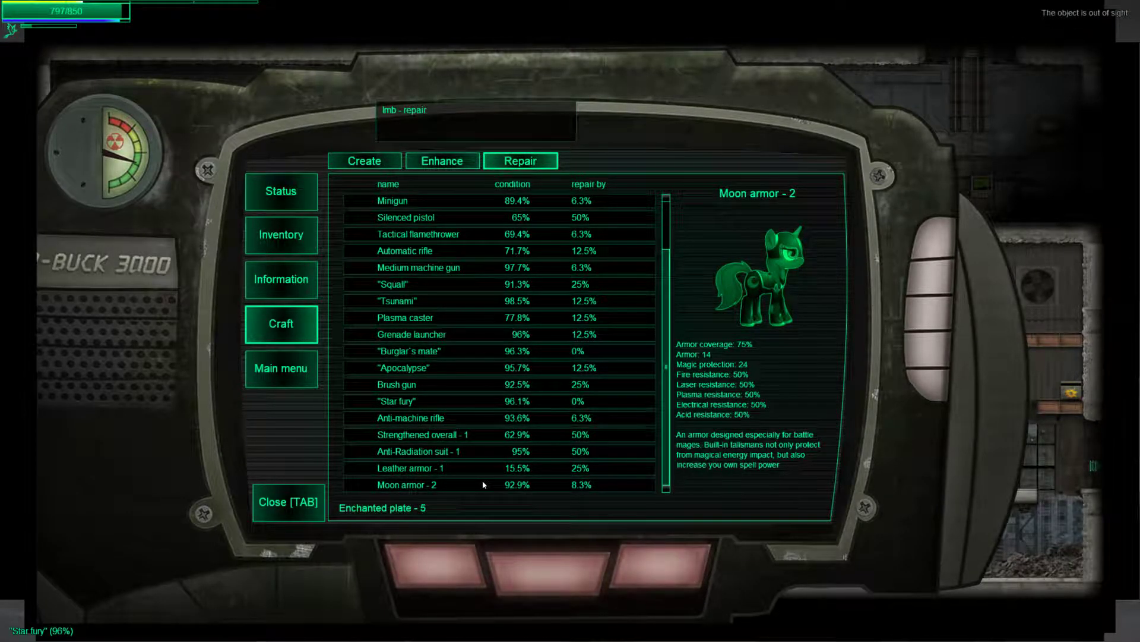
left_click(400, 401)
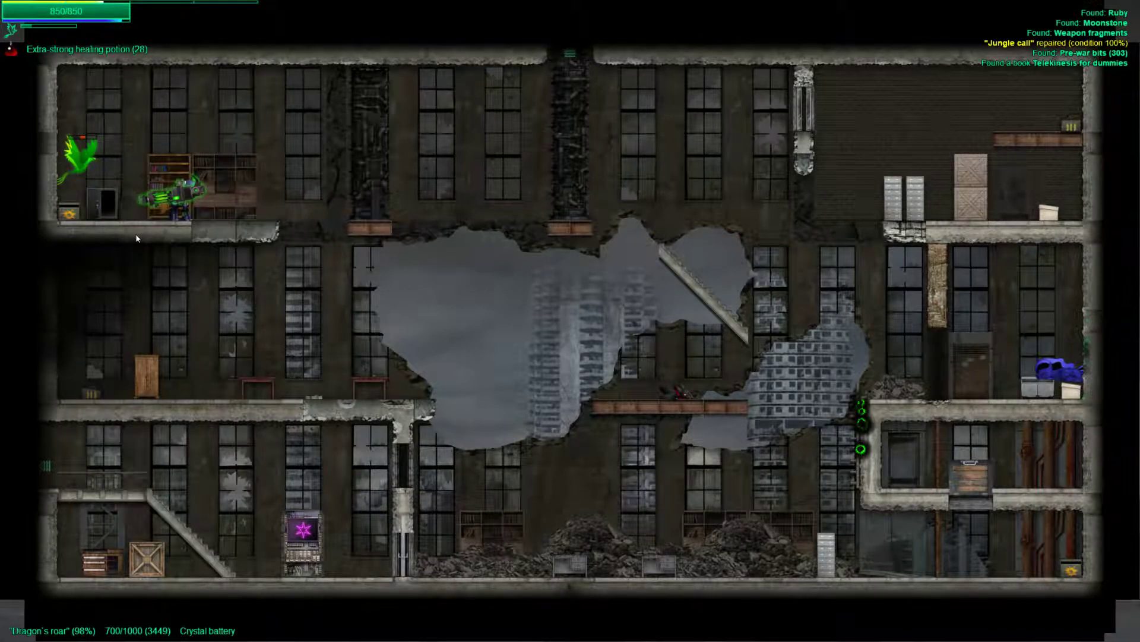
- Bring up the Pip-Buck inventory and show the Weapons list
key("tab")
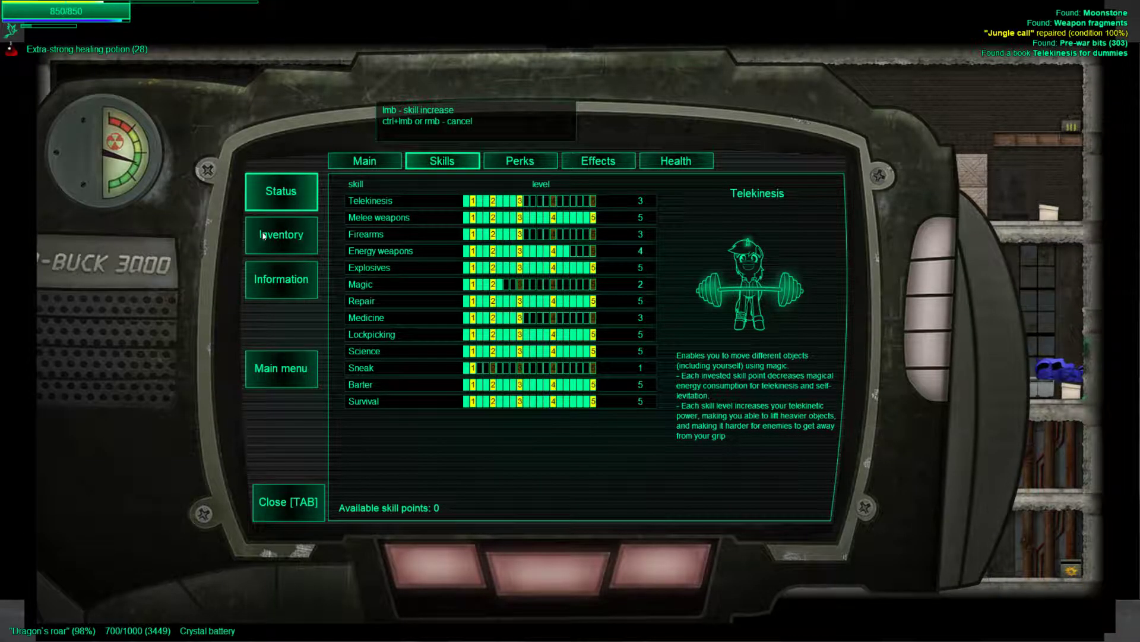
left_click(280, 234)
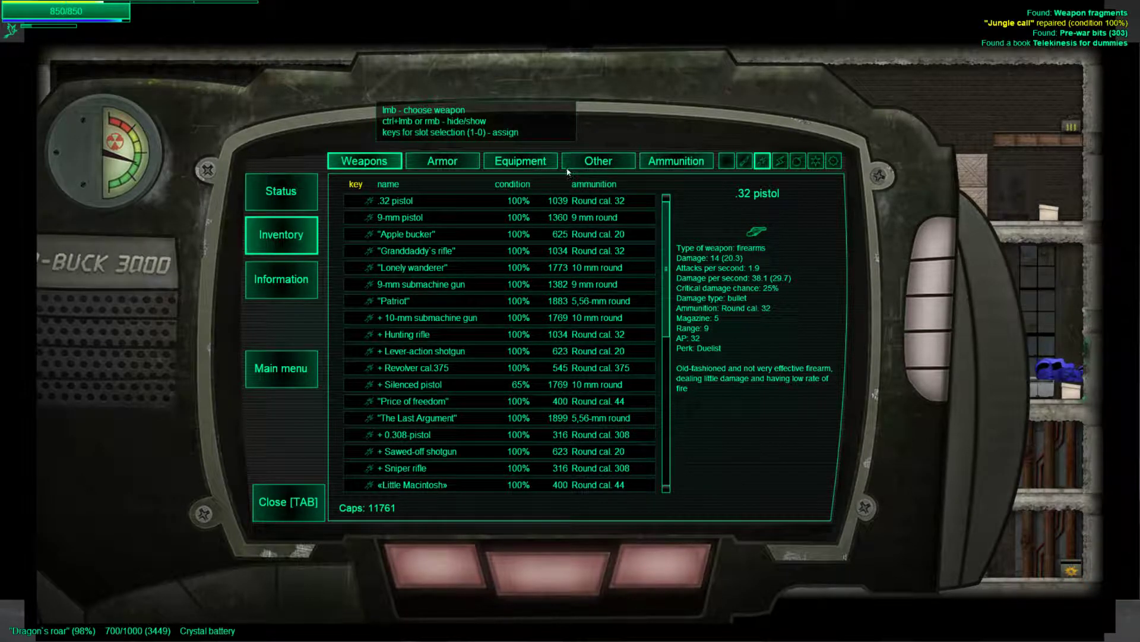
left_click(520, 160)
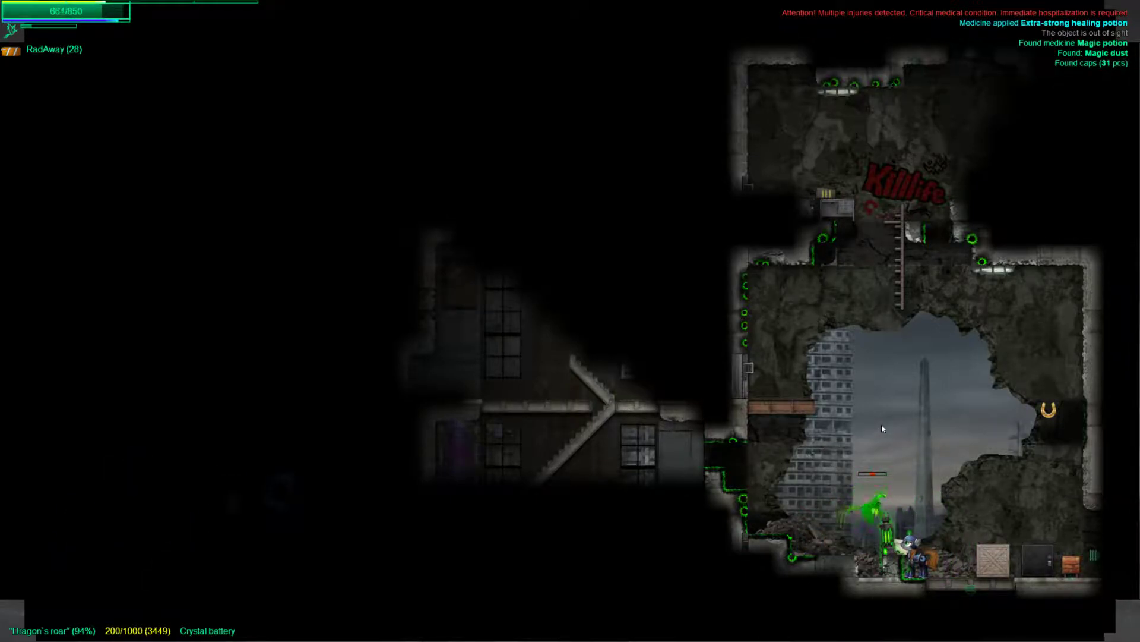
- Bring up the Pip-Buck inventory on the Equipment page showing the carried books
key("tab")
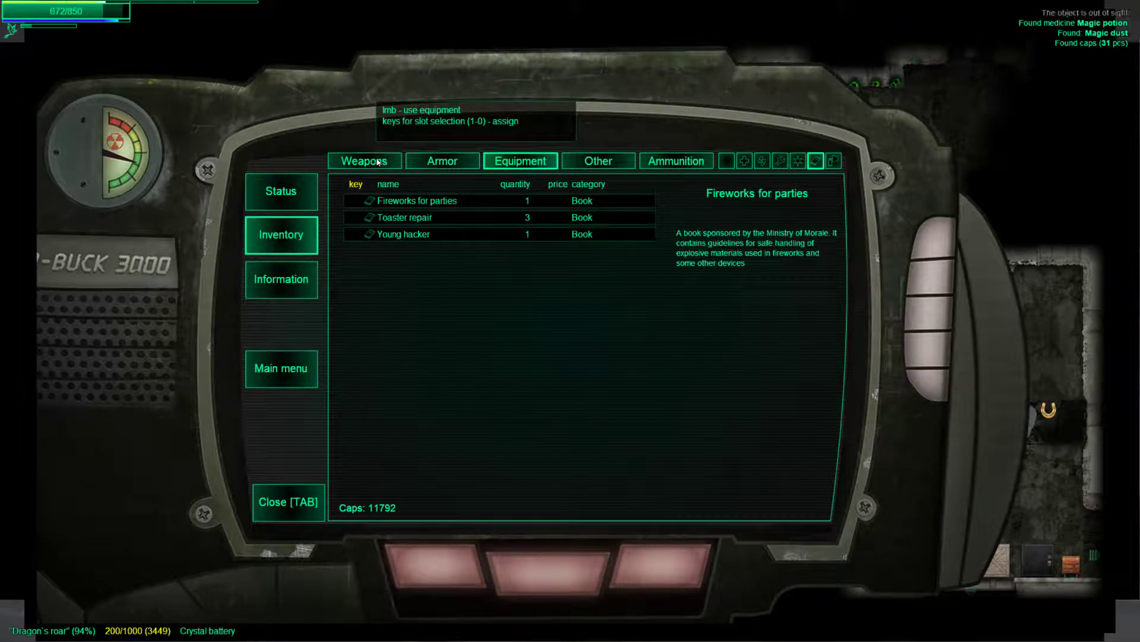
- Equip the Storm rifle from the Weapons list in place of Dragon's roar
left_click(364, 161)
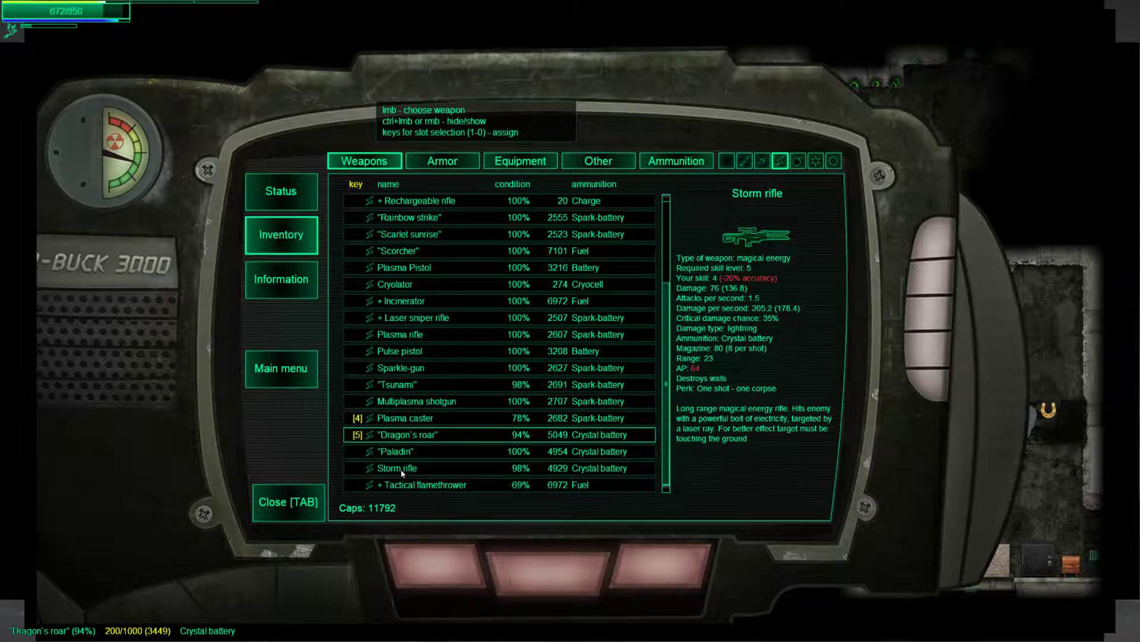
left_click(404, 452)
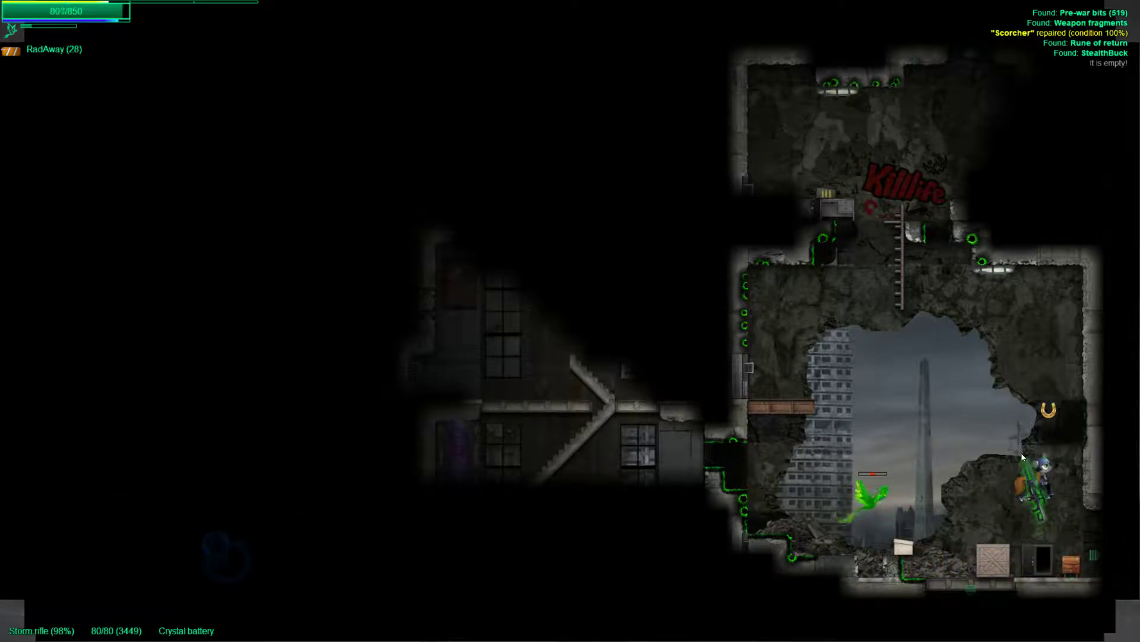
- Review the carried equipment, then the character's Main stats on the Status page
key("tab")
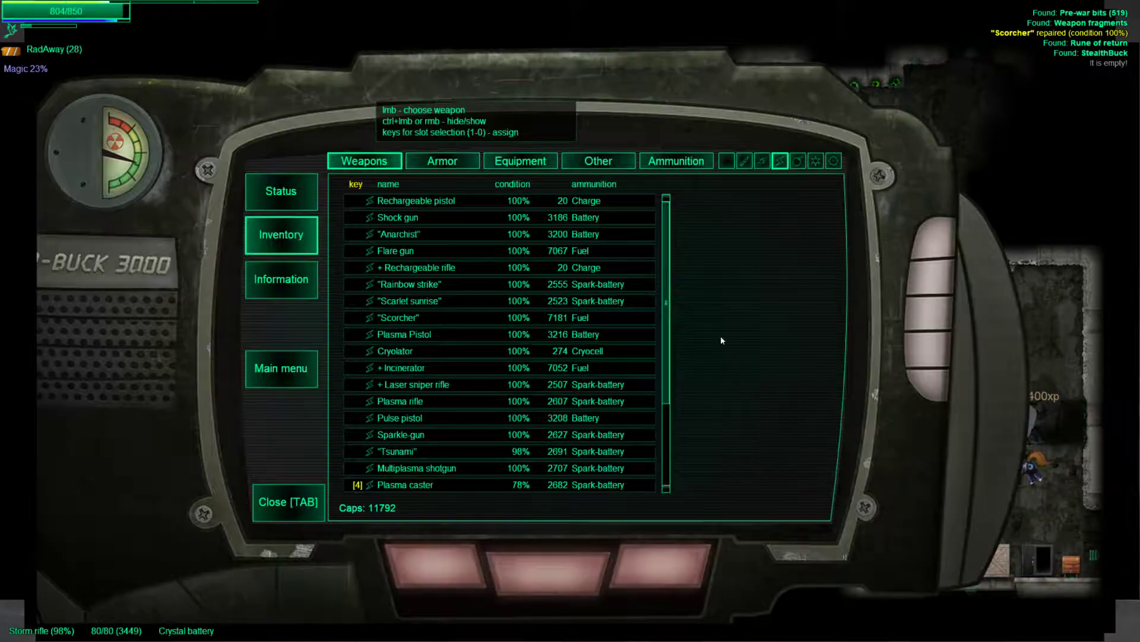
left_click(521, 161)
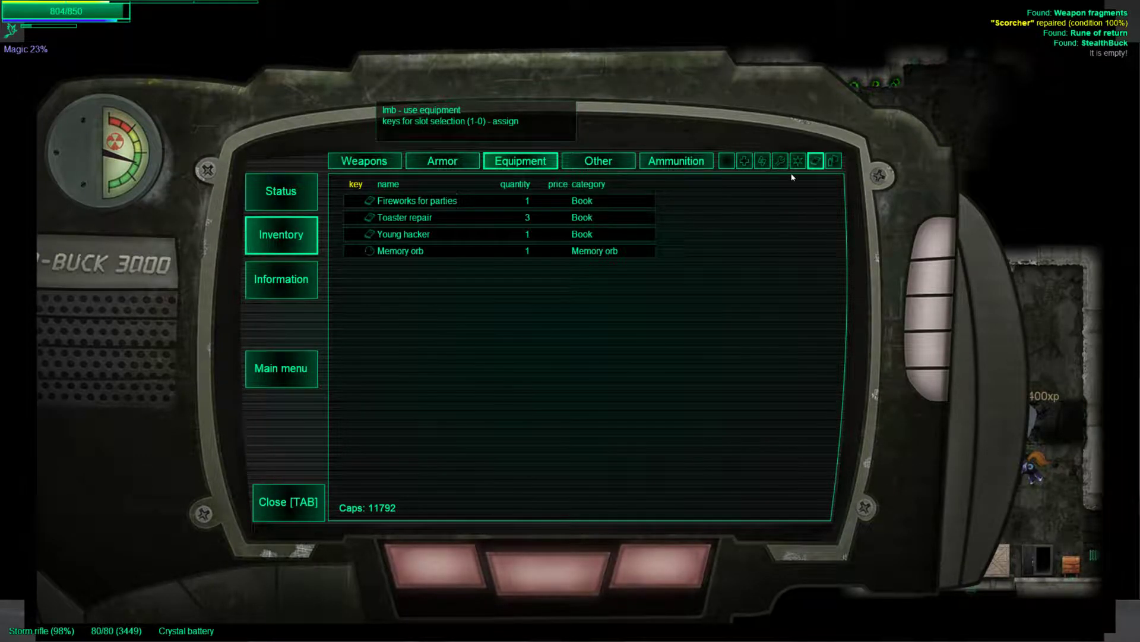
left_click(280, 190)
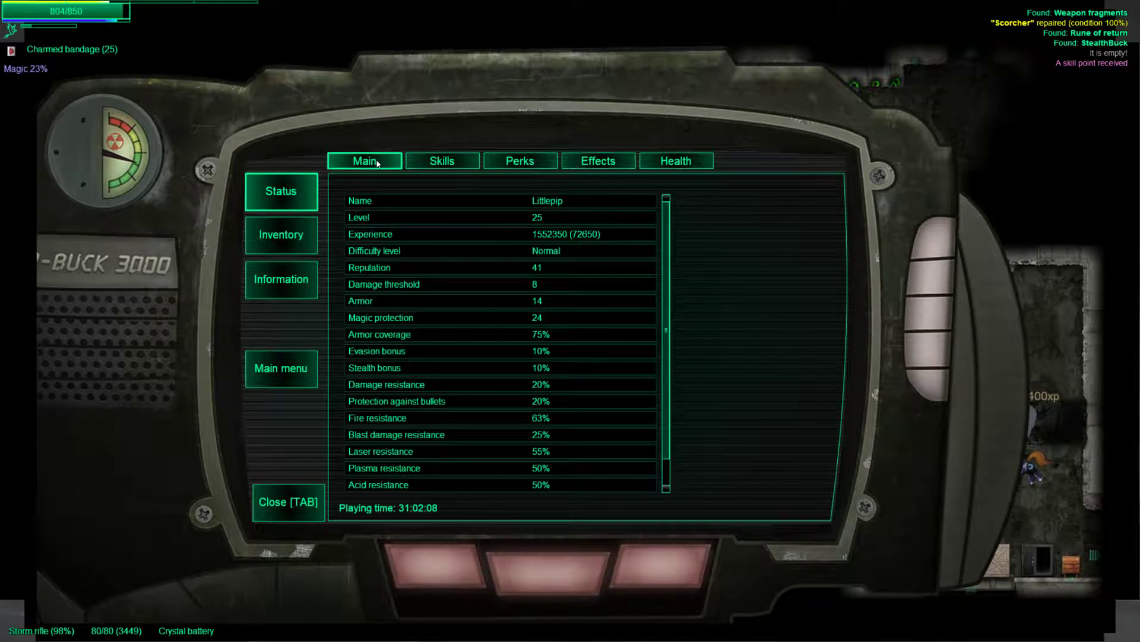
left_click(442, 161)
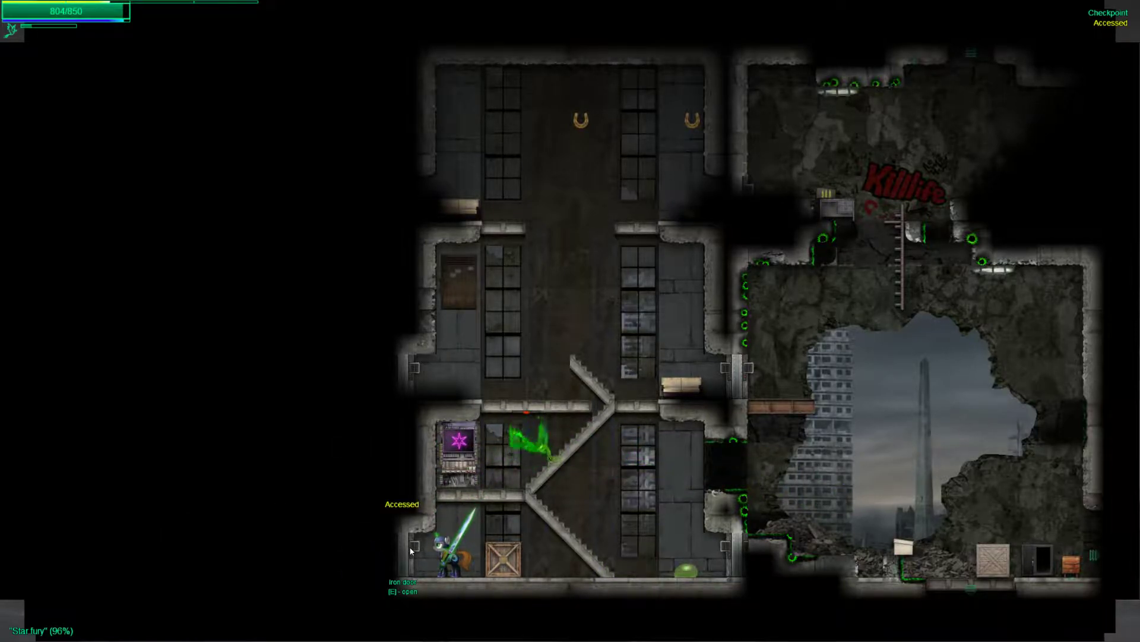
- Open the iron door beside the character with E
key("e")
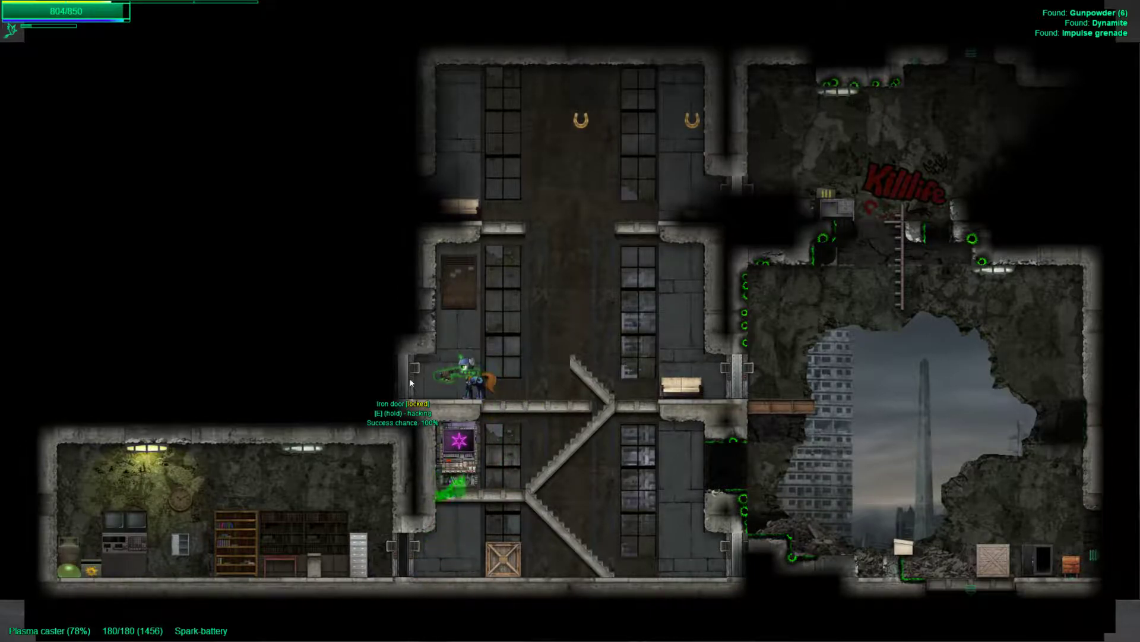
- Hack open the locked iron door, then start picking the lock of the container inside
key("e")
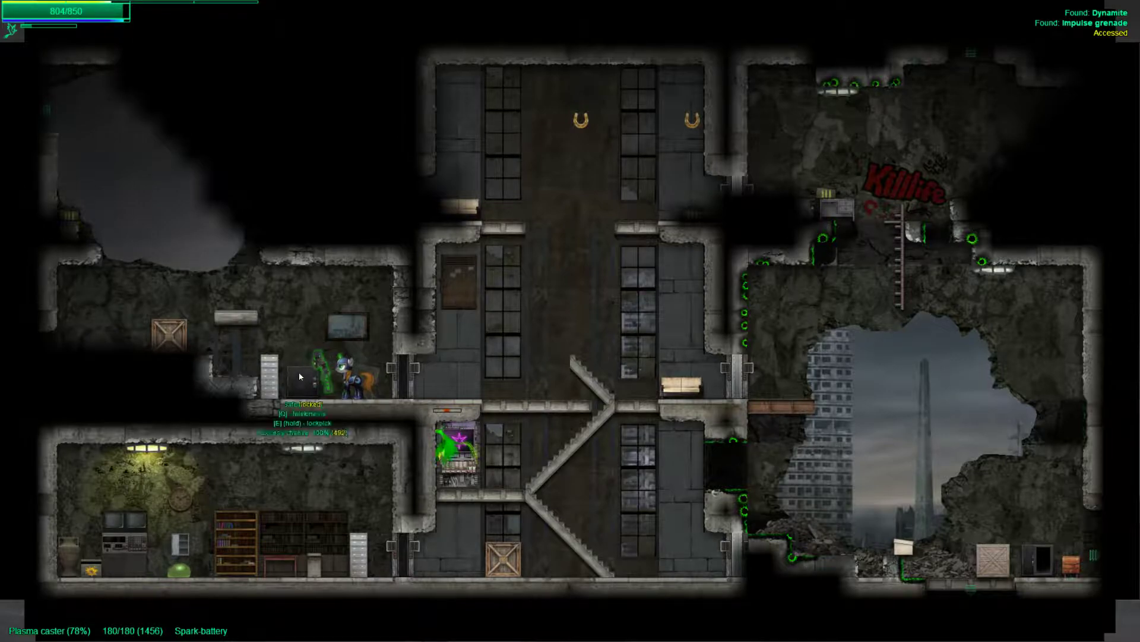
key("e")
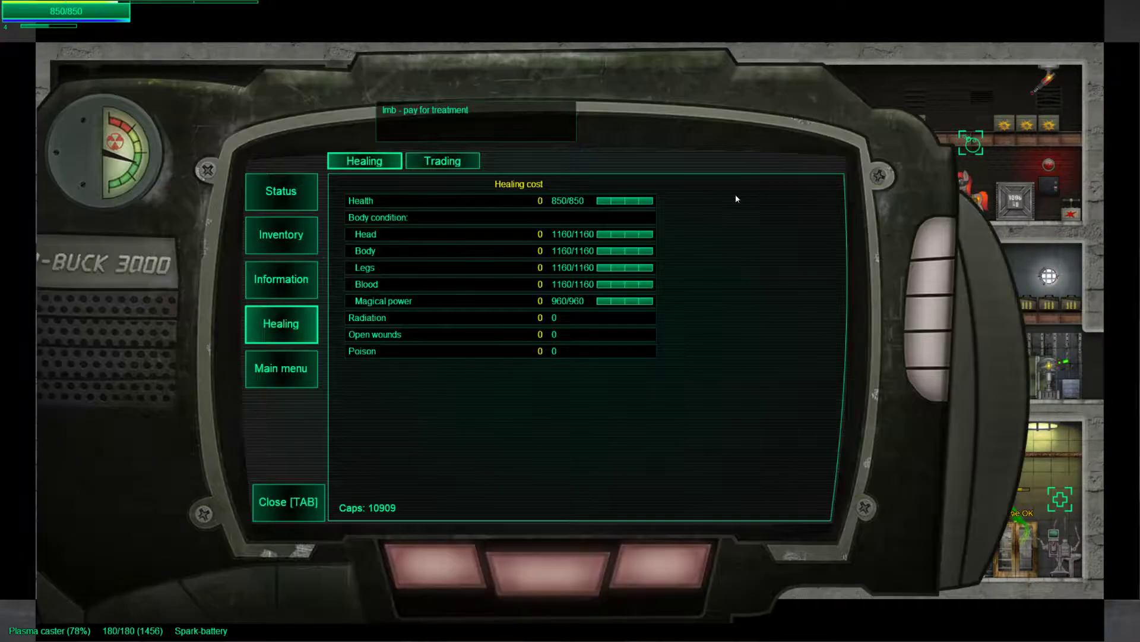
- Sell the gems and the Data disc on the trader's Sell list, raising caps to 14553
left_click(281, 323)
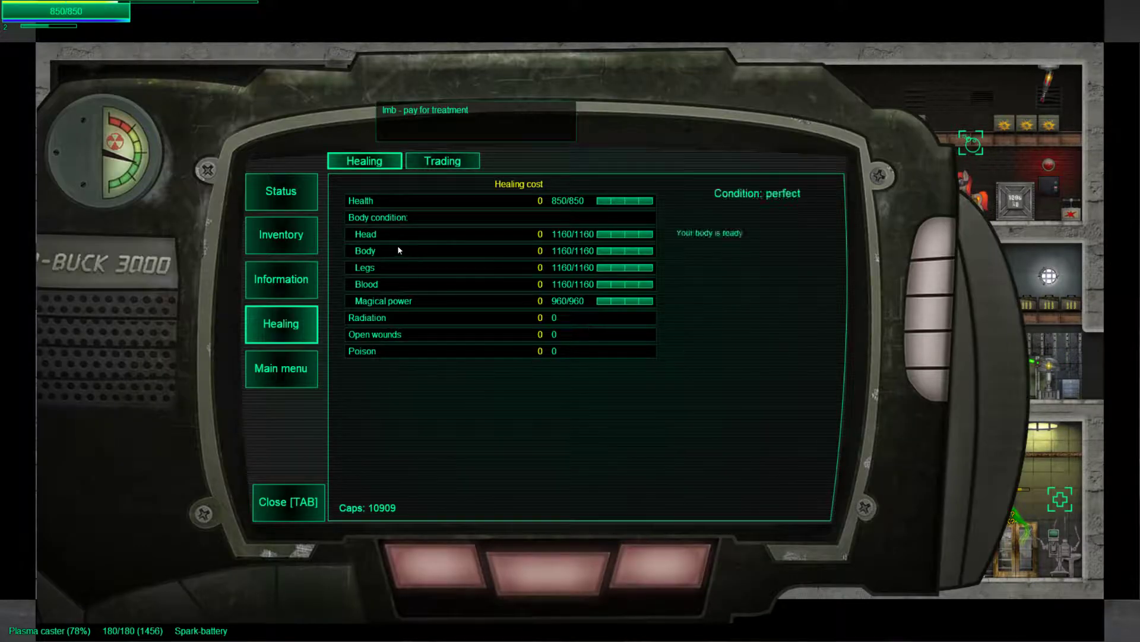
left_click(442, 160)
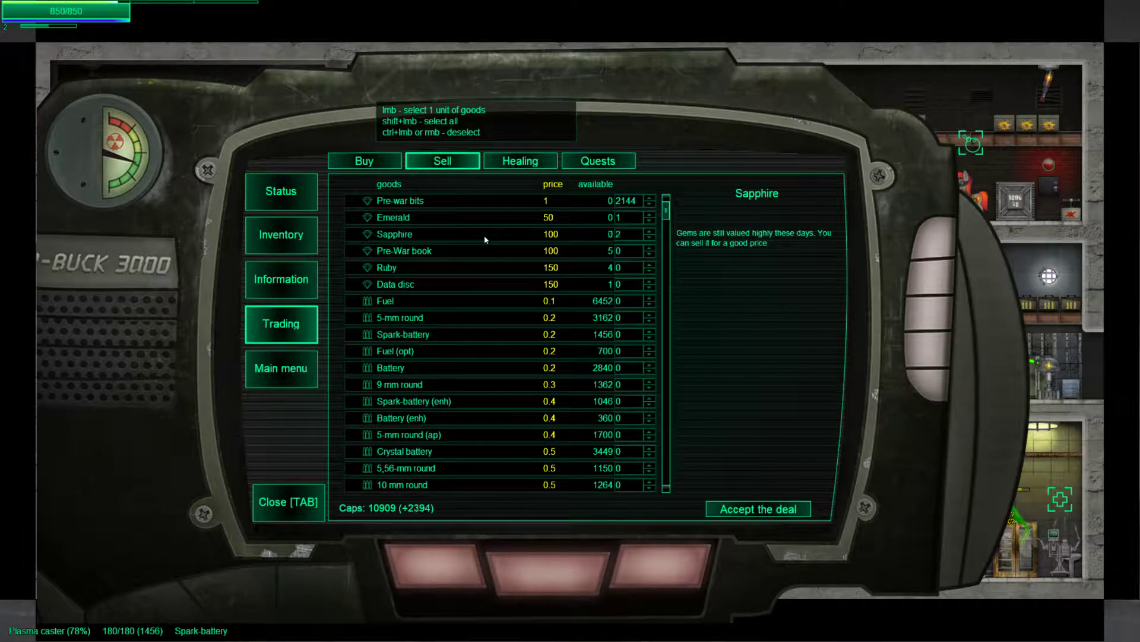
left_click(395, 284)
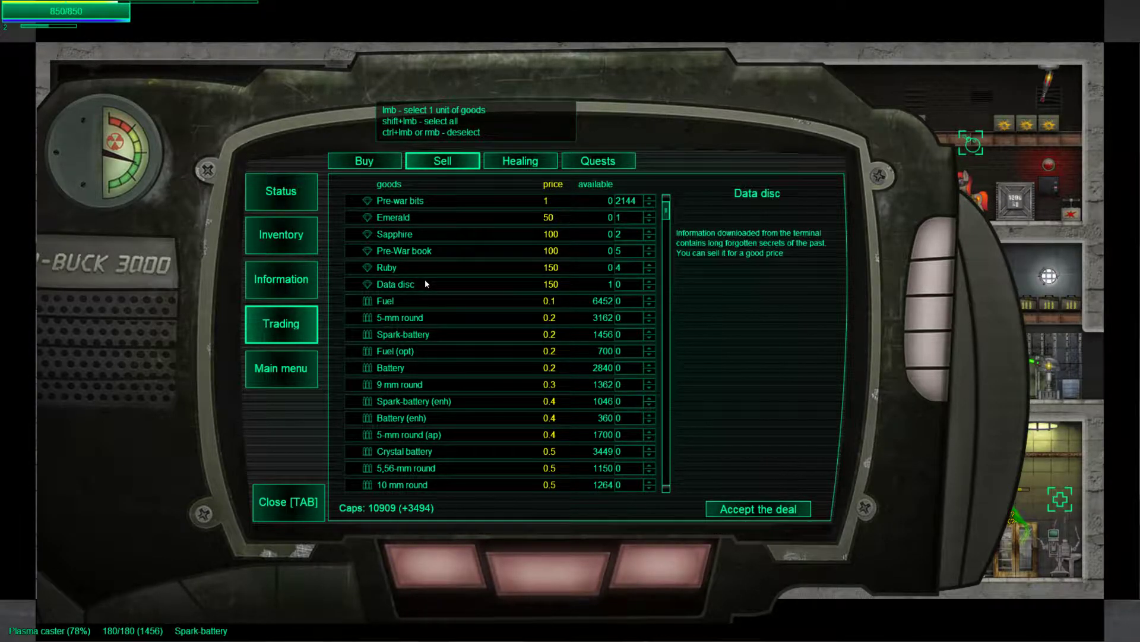
left_click(287, 502)
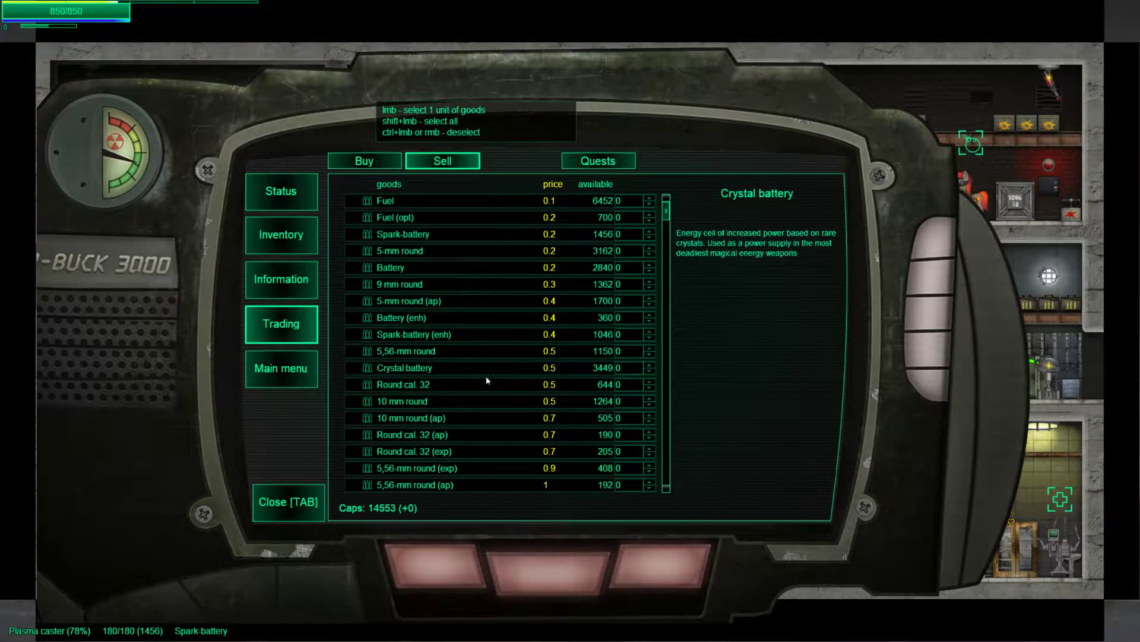
mouse_move(486, 372)
type("2000")
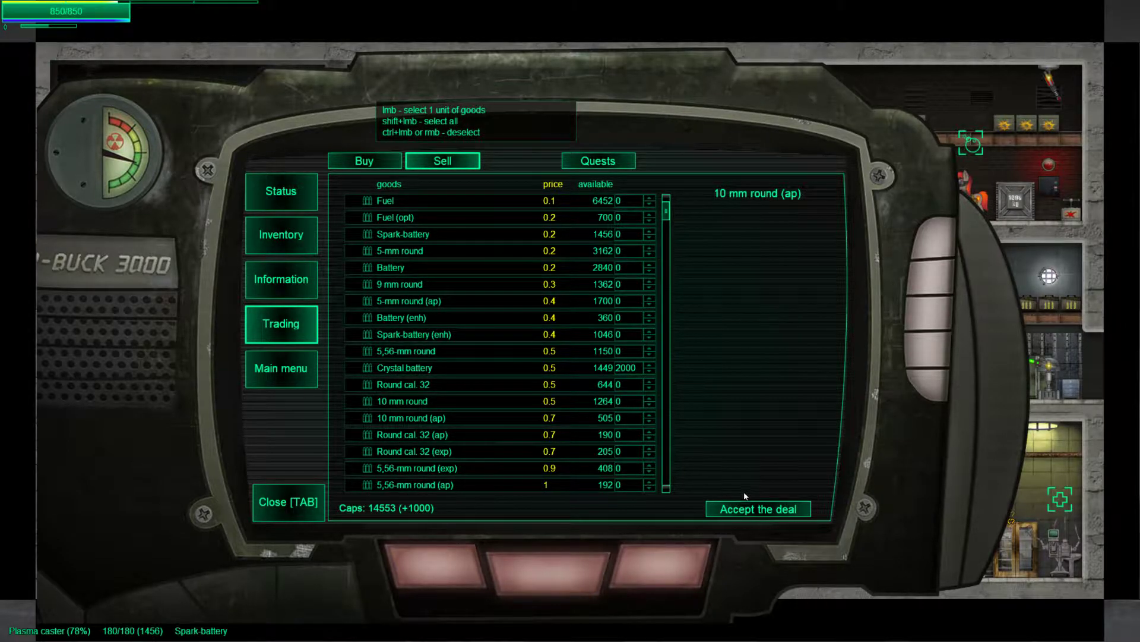
- Accept the crystal battery sale for 15553 caps, scroll the Sell list, then switch to Buy
left_click(757, 508)
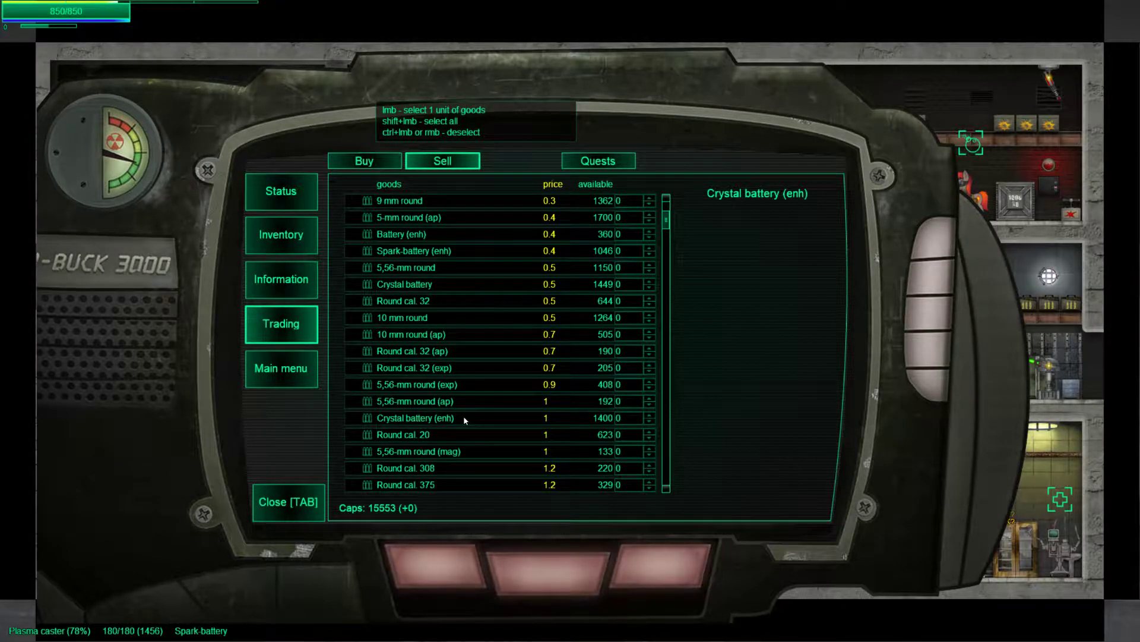
scroll("down", 3)
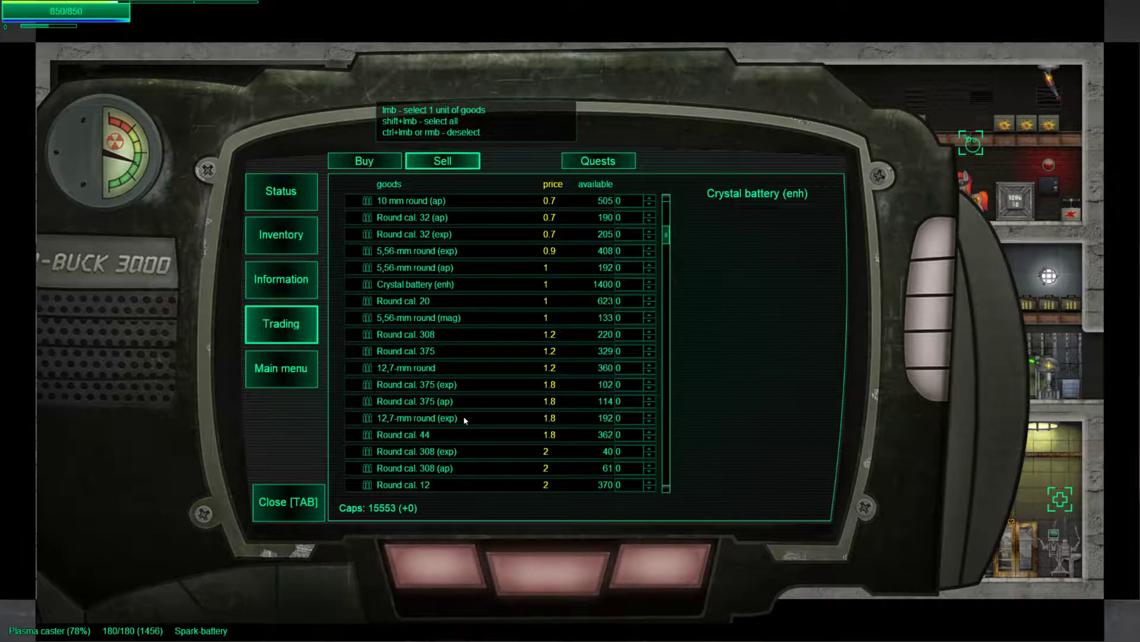
scroll("down", 3)
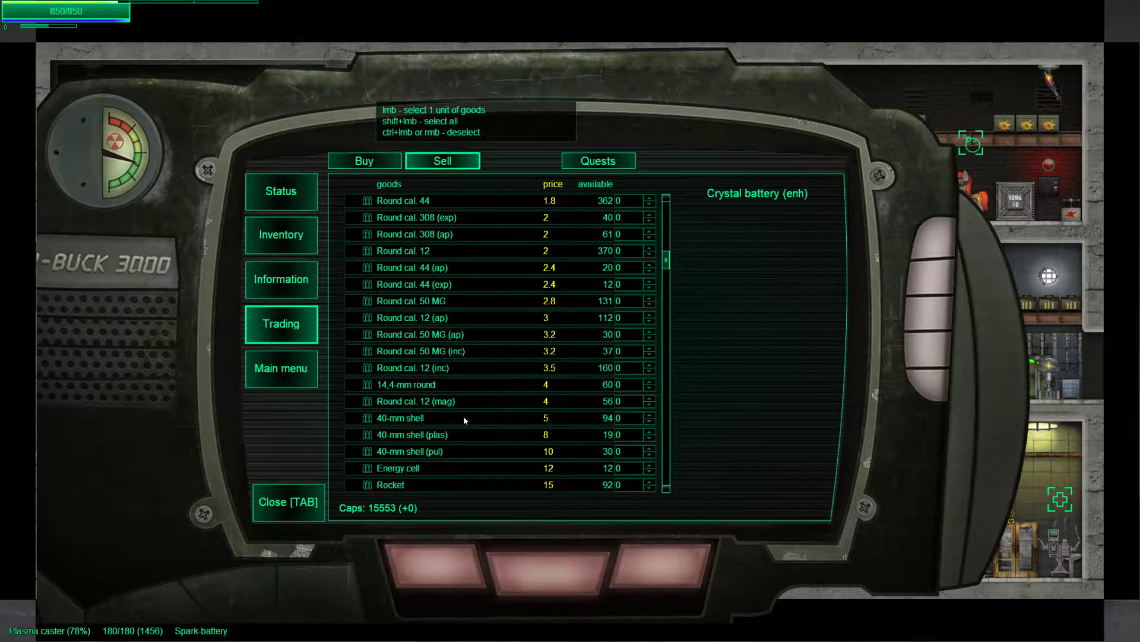
scroll("down", 3)
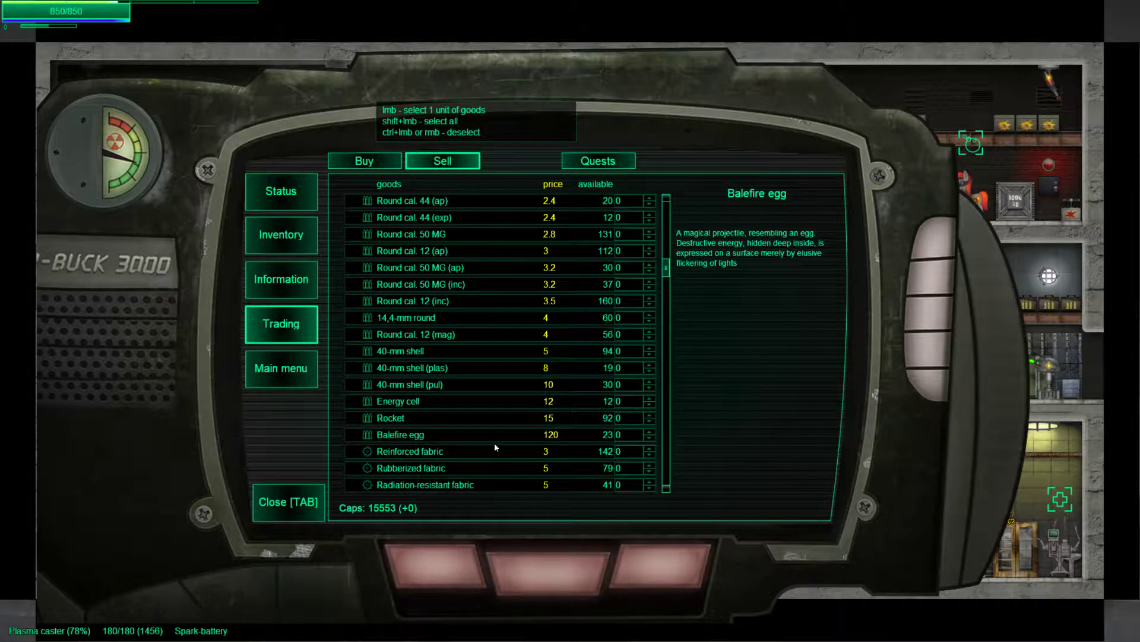
mouse_move(613, 440)
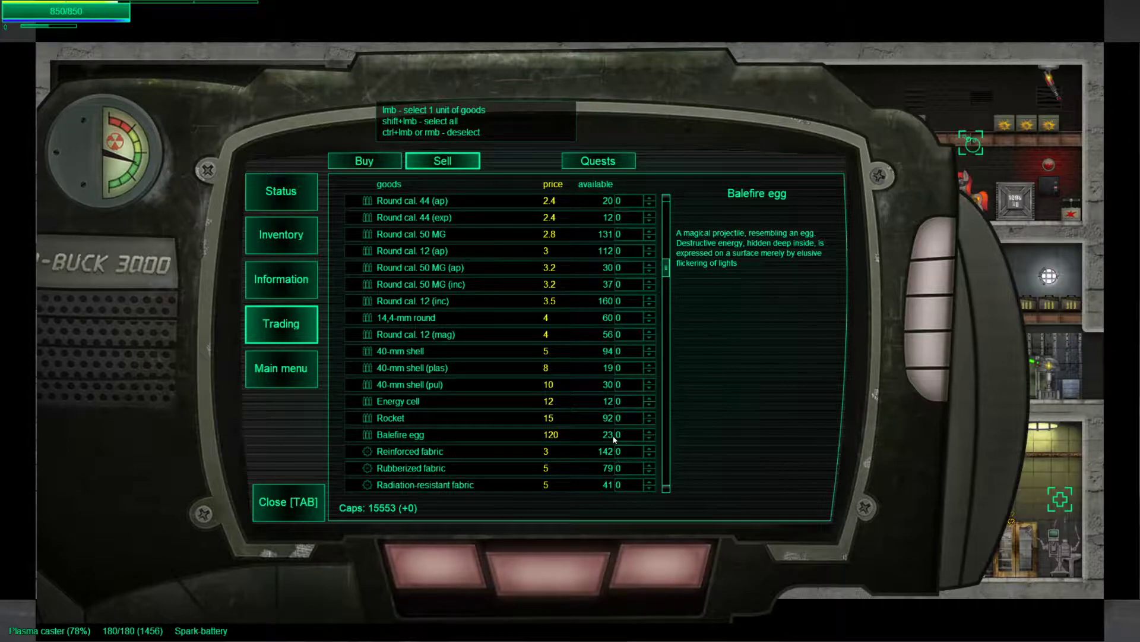
mouse_move(467, 441)
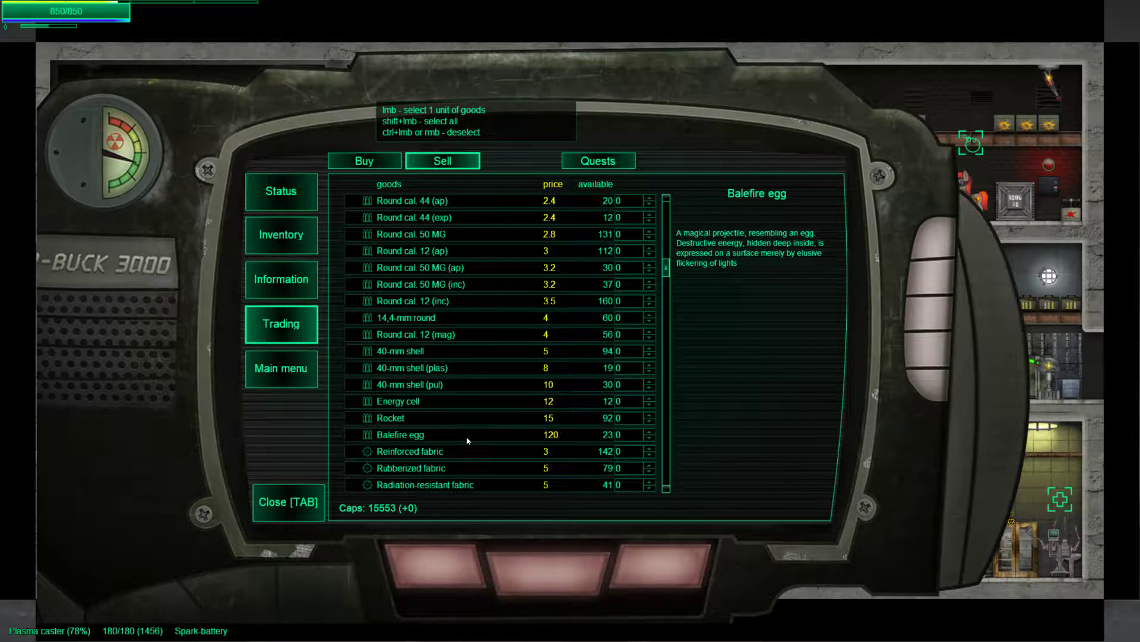
scroll("down", 3)
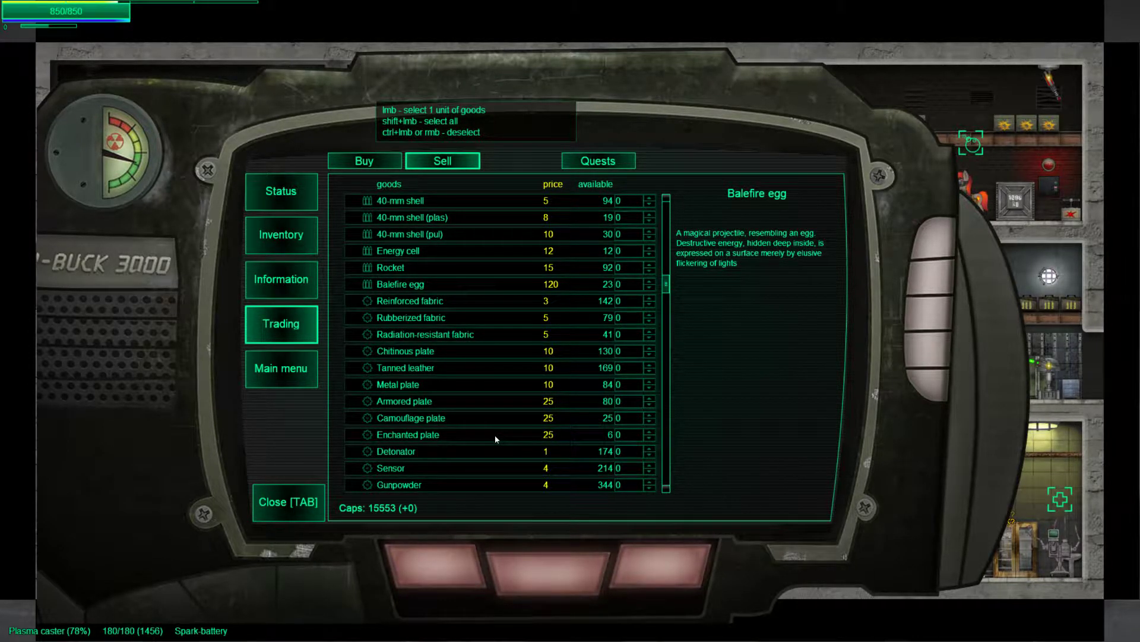
scroll("down", 3)
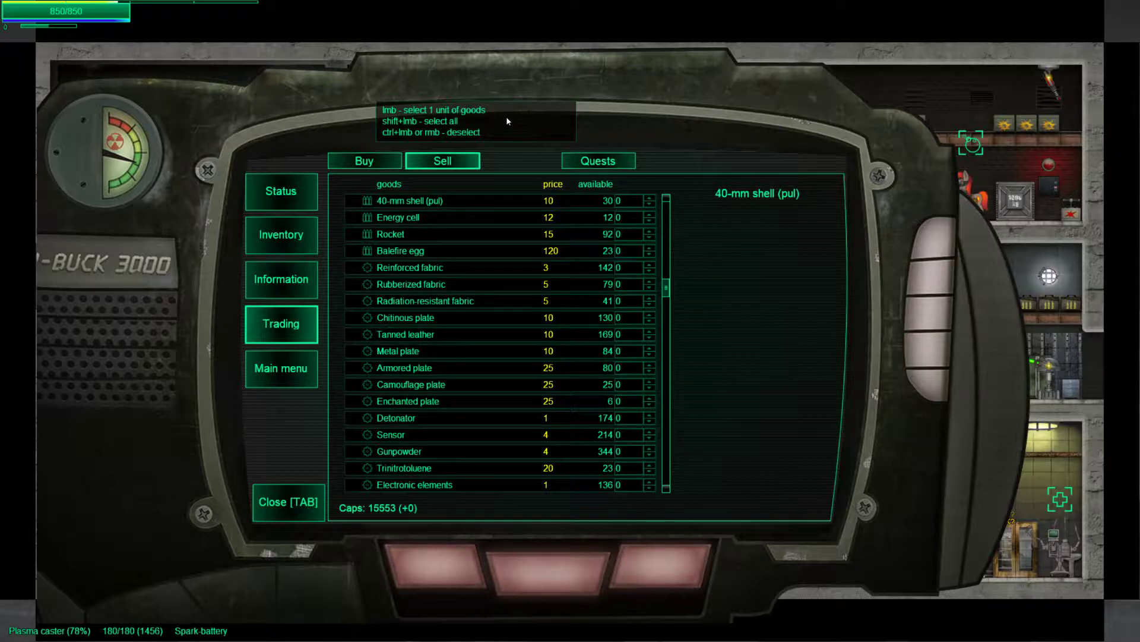
left_click(365, 161)
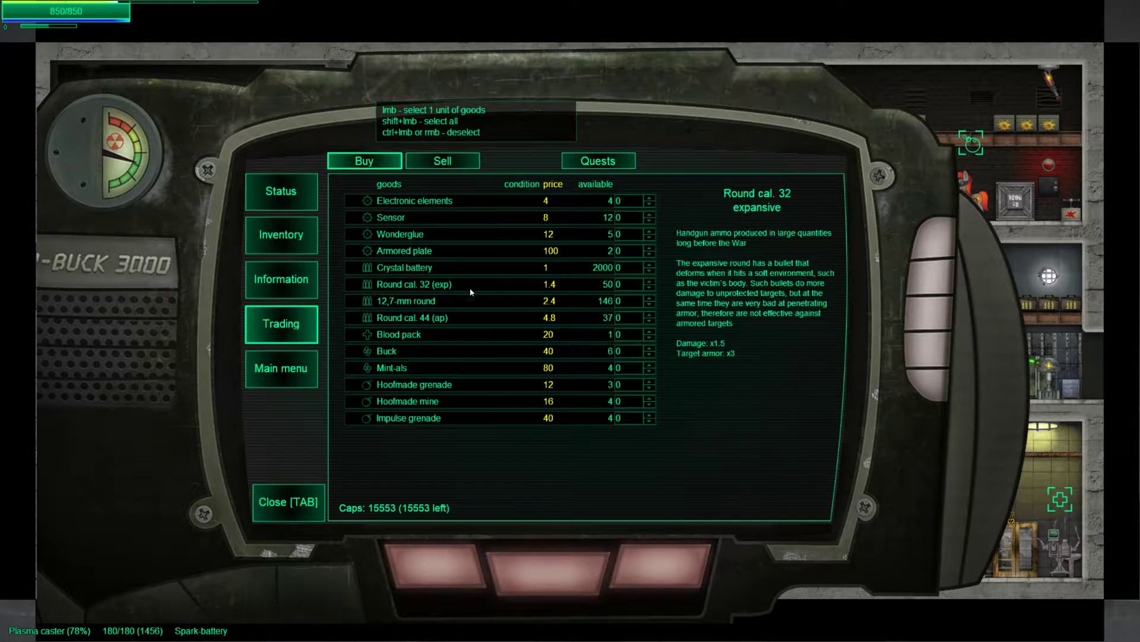
- Buy the 2000 crystal batteries from the trader, dropping caps to 13553
left_click(405, 268)
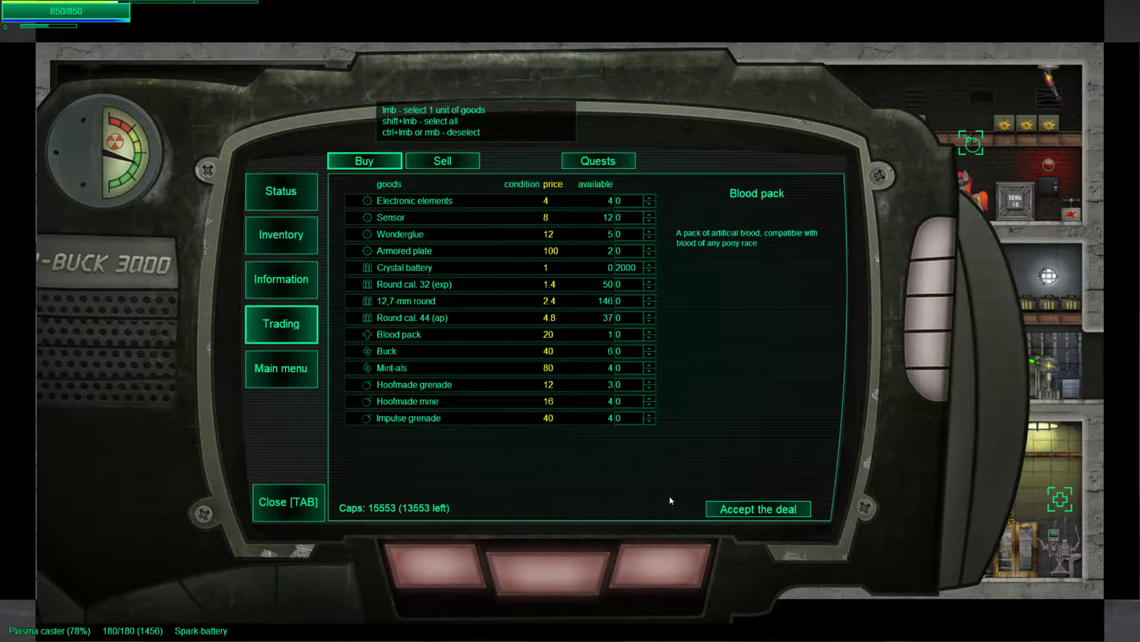
left_click(758, 508)
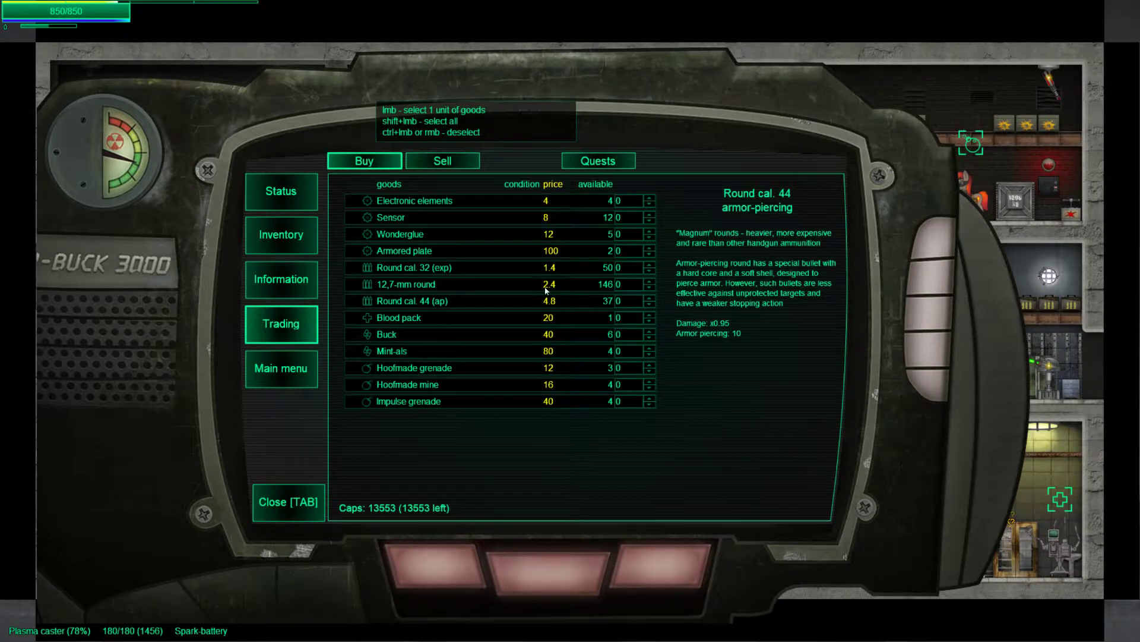
left_click(287, 501)
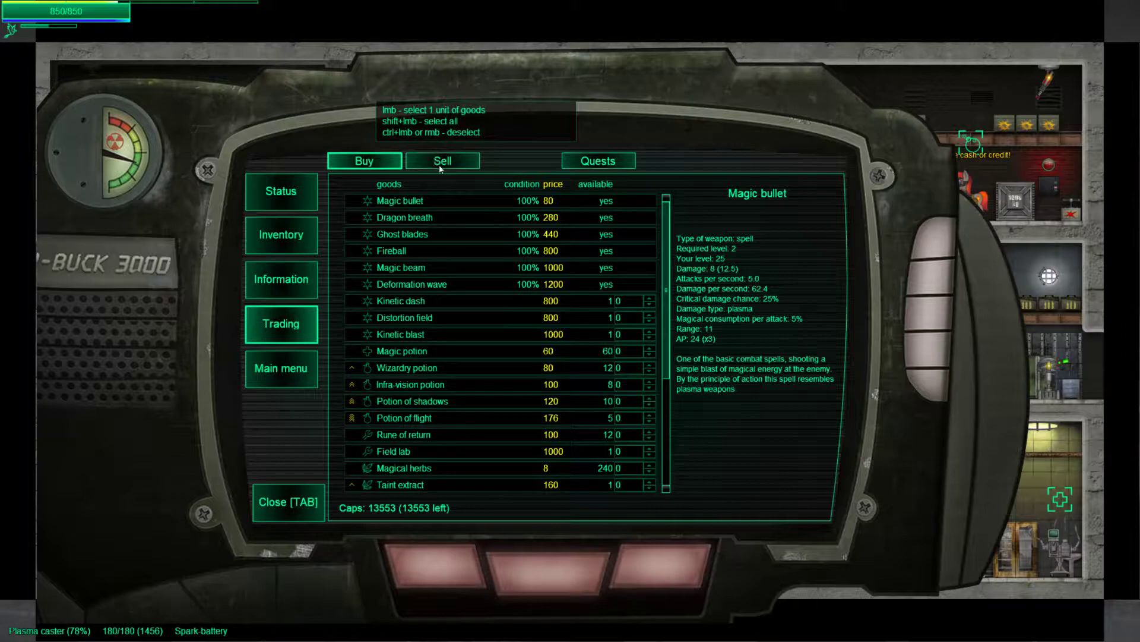
- Read the Collect Potion Ingredients quest and other traders' quests, then reach the Craft Repair list
left_click(597, 160)
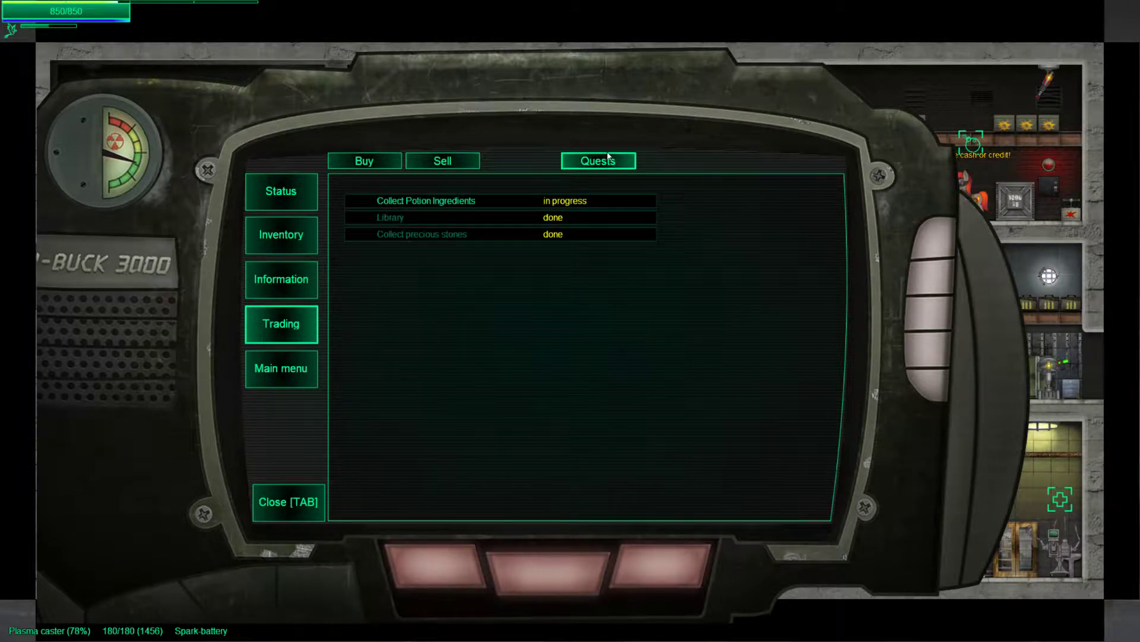
left_click(426, 201)
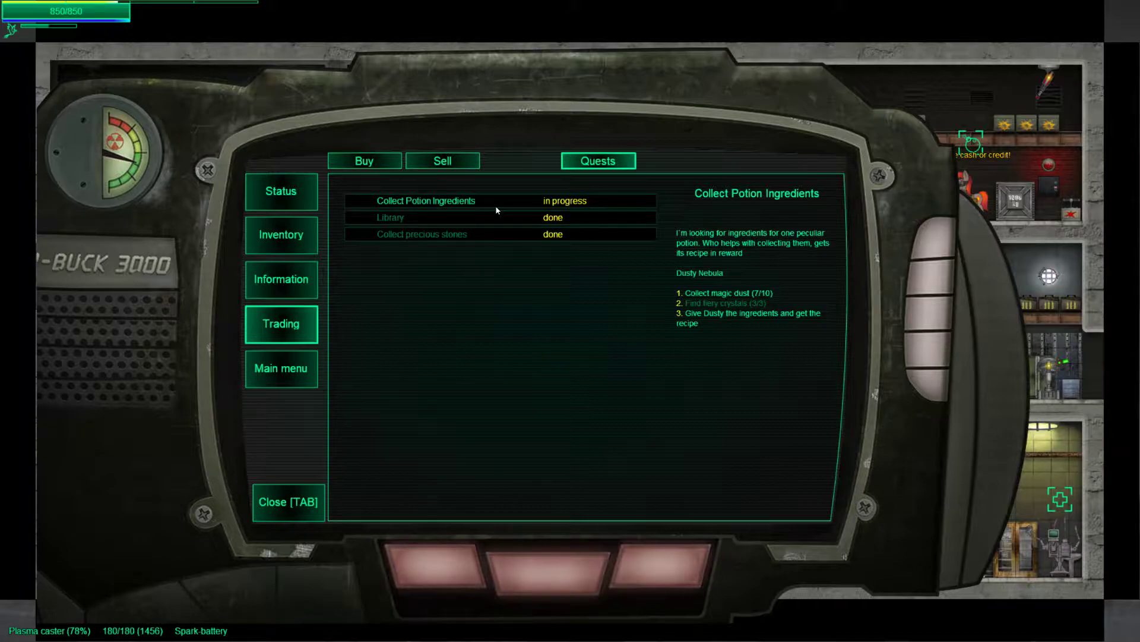
key("Tab")
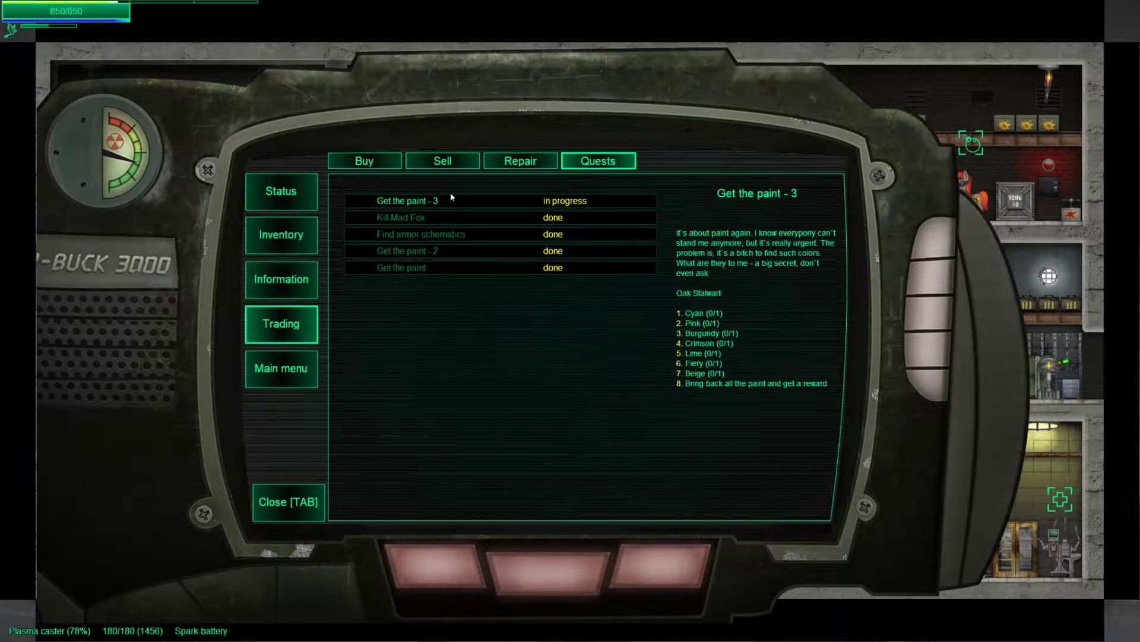
left_click(287, 502)
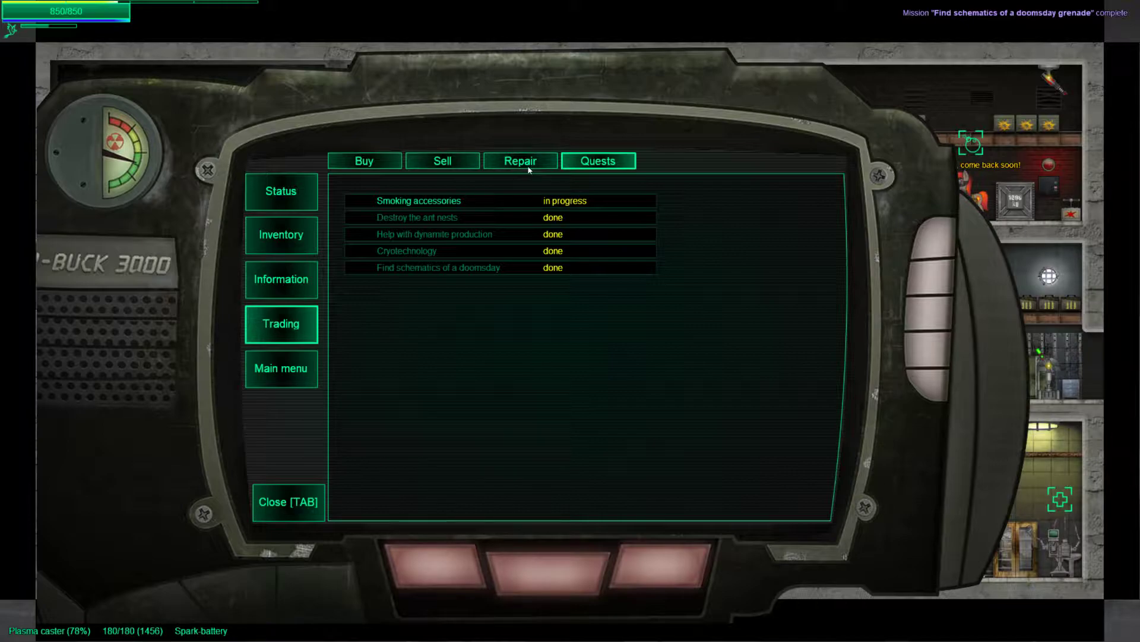
left_click(519, 161)
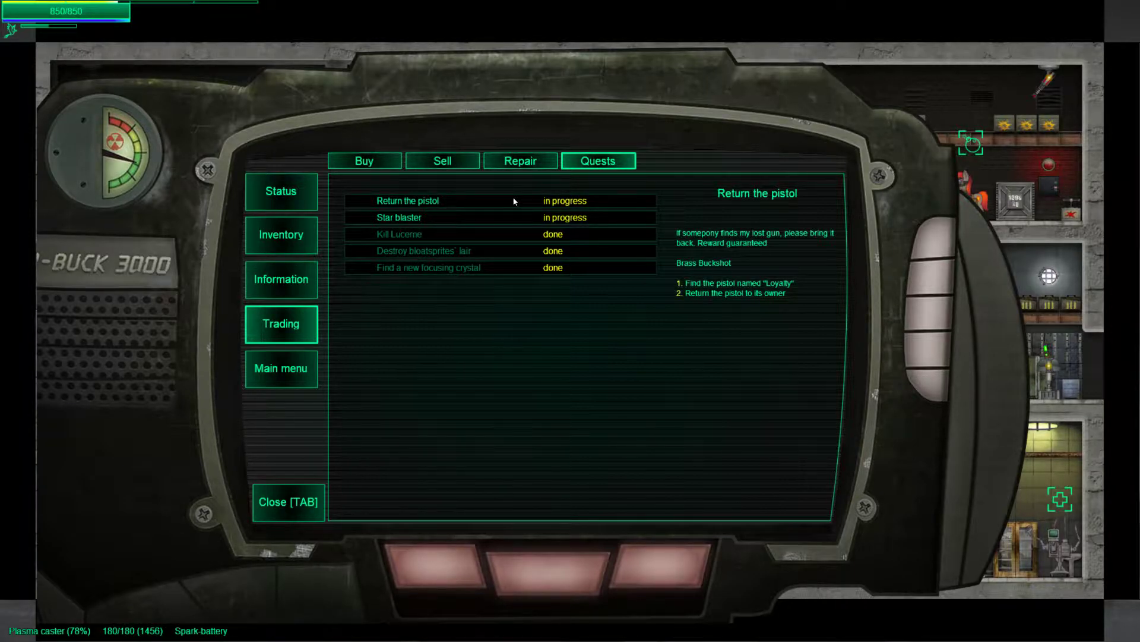
left_click(399, 216)
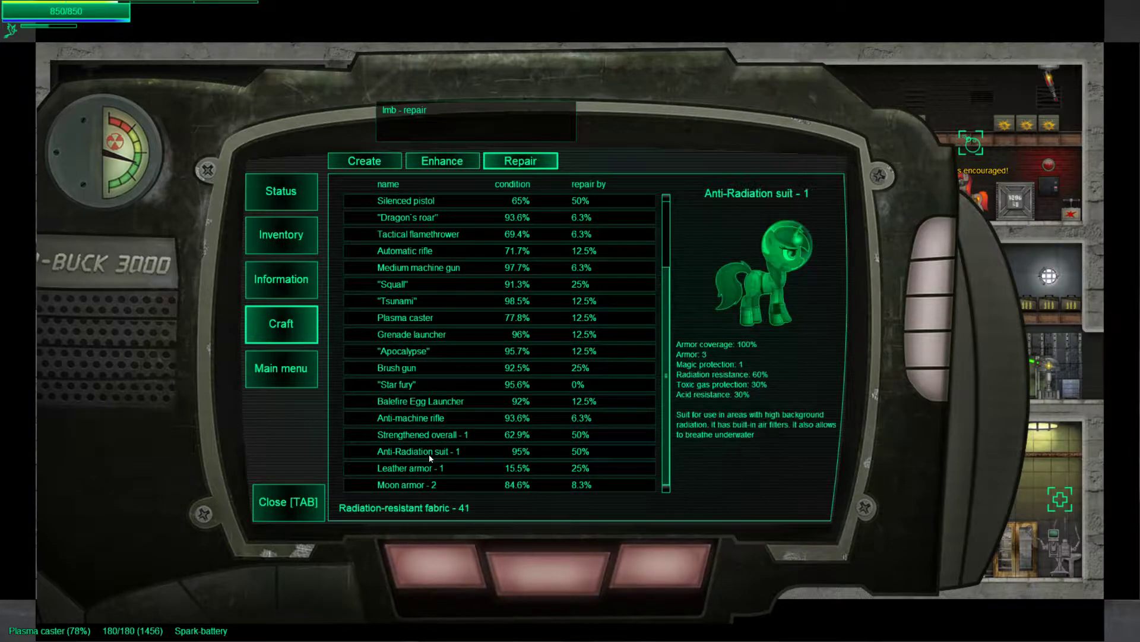
- Repair the Moon armor, Balefire Egg Launcher and a worn weapon to full condition
left_click(410, 484)
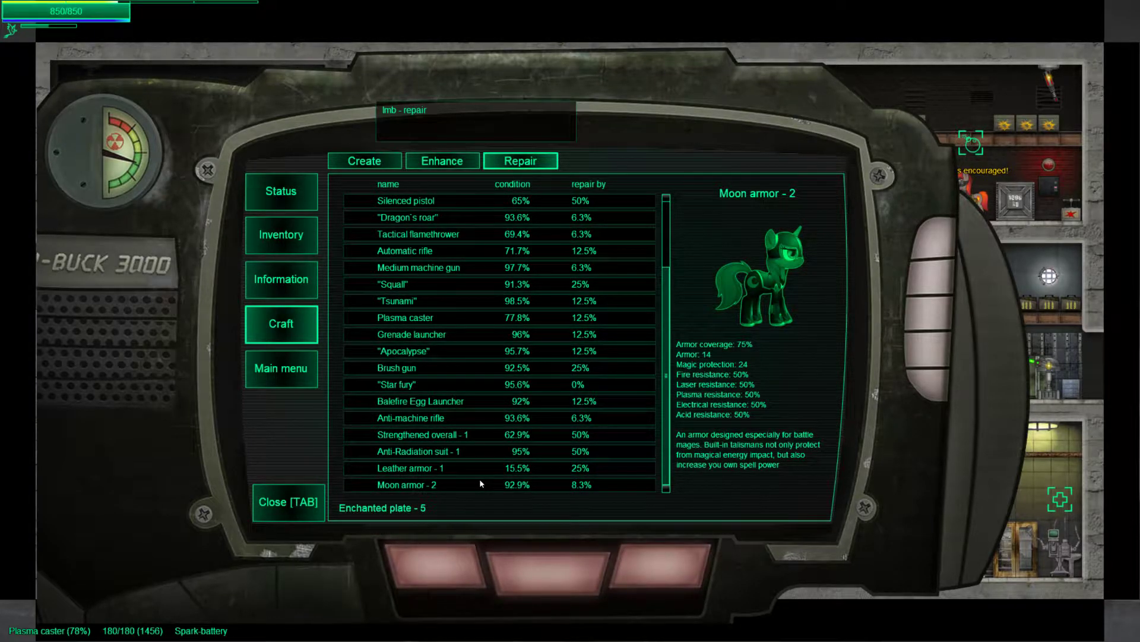
left_click(421, 401)
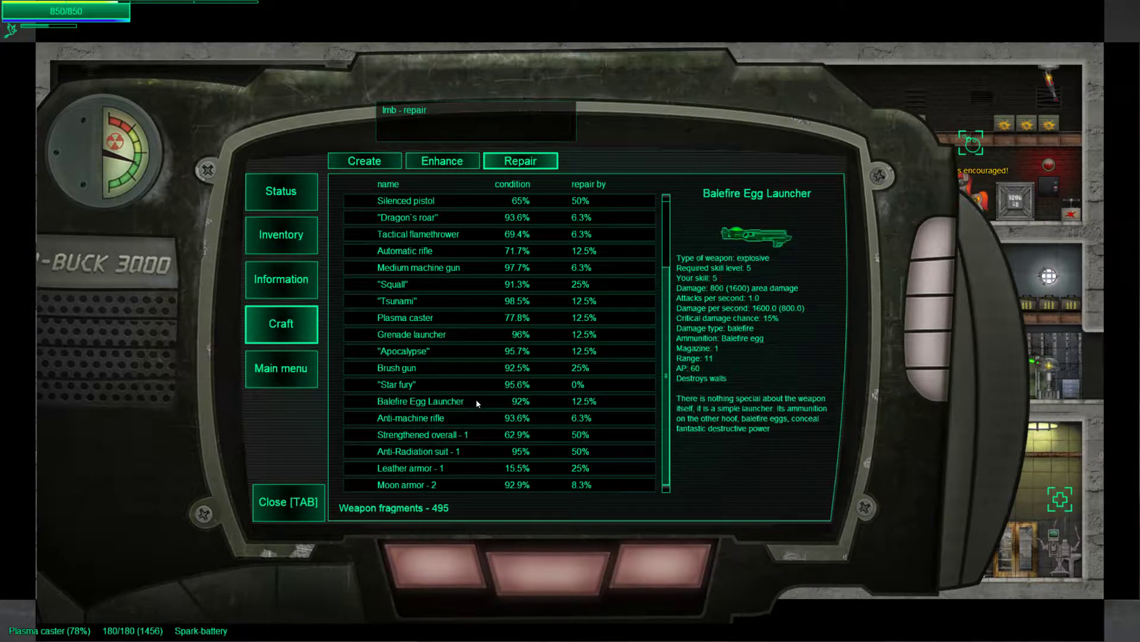
left_click(421, 400)
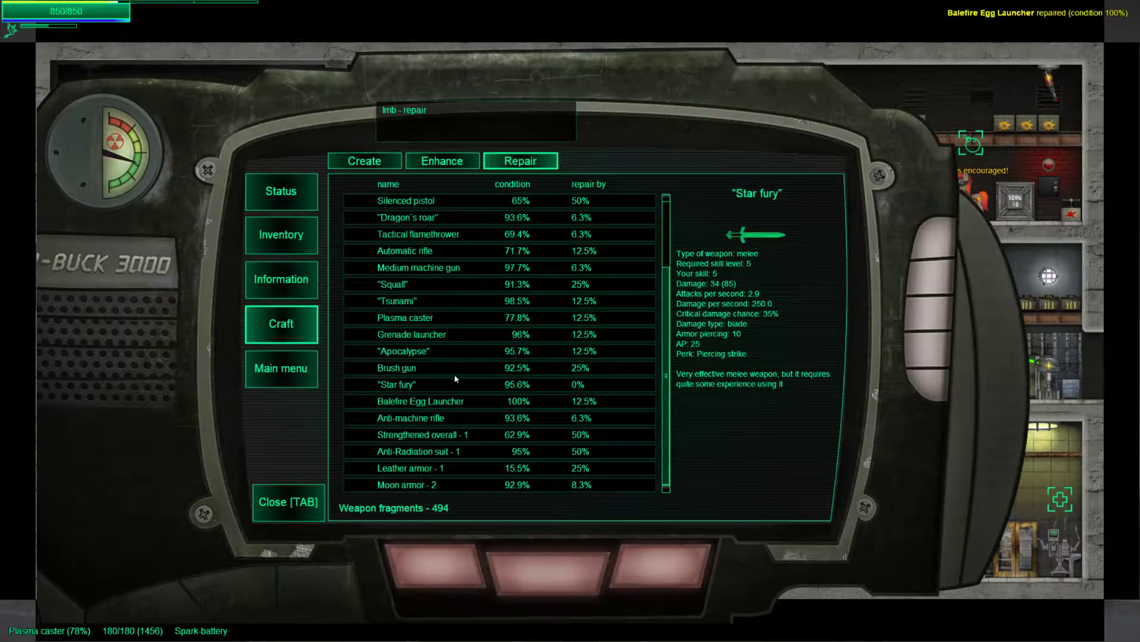
left_click(412, 334)
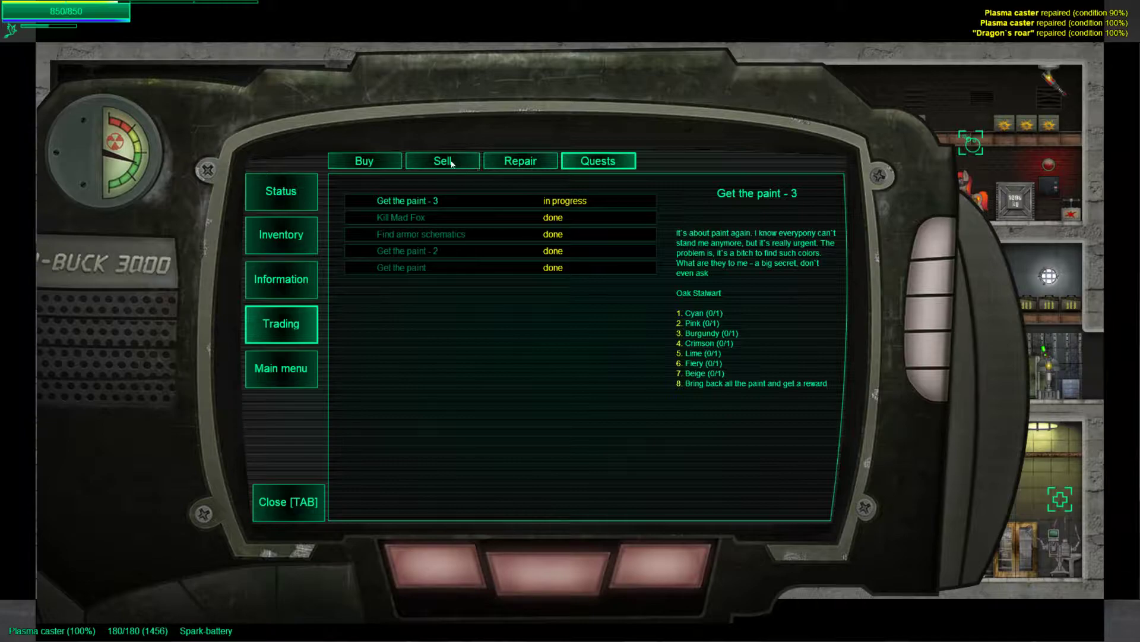
- Leave the trading screen to head back into the ruined building
left_click(521, 160)
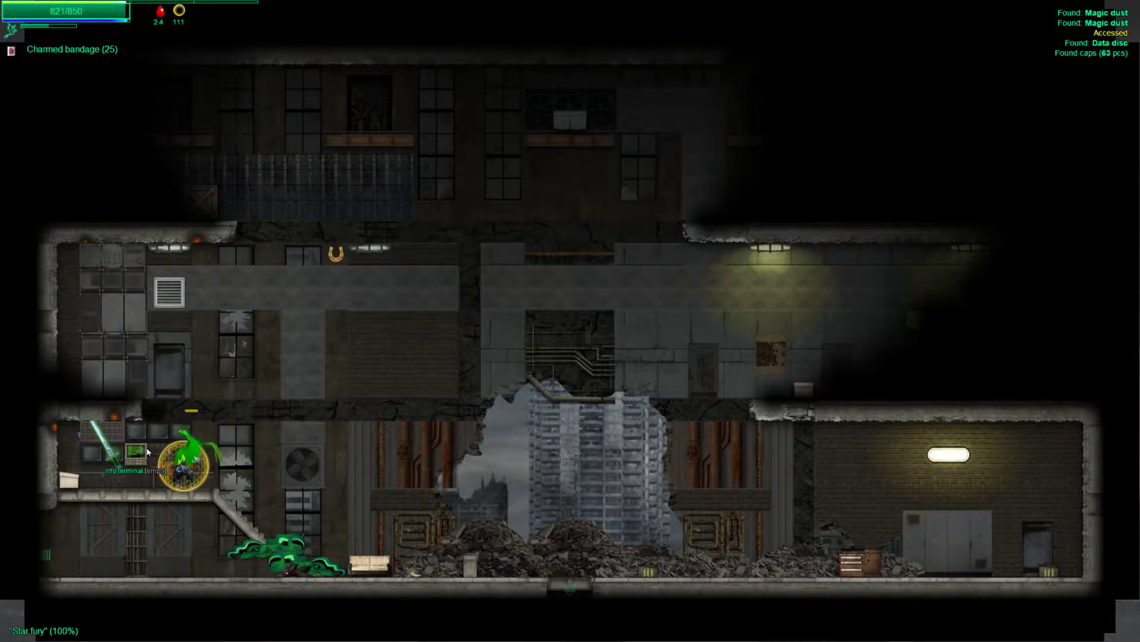
- Assign the Missile launcher from the explosives list to weapon slot 0 in the Pip-Buck
key("tab")
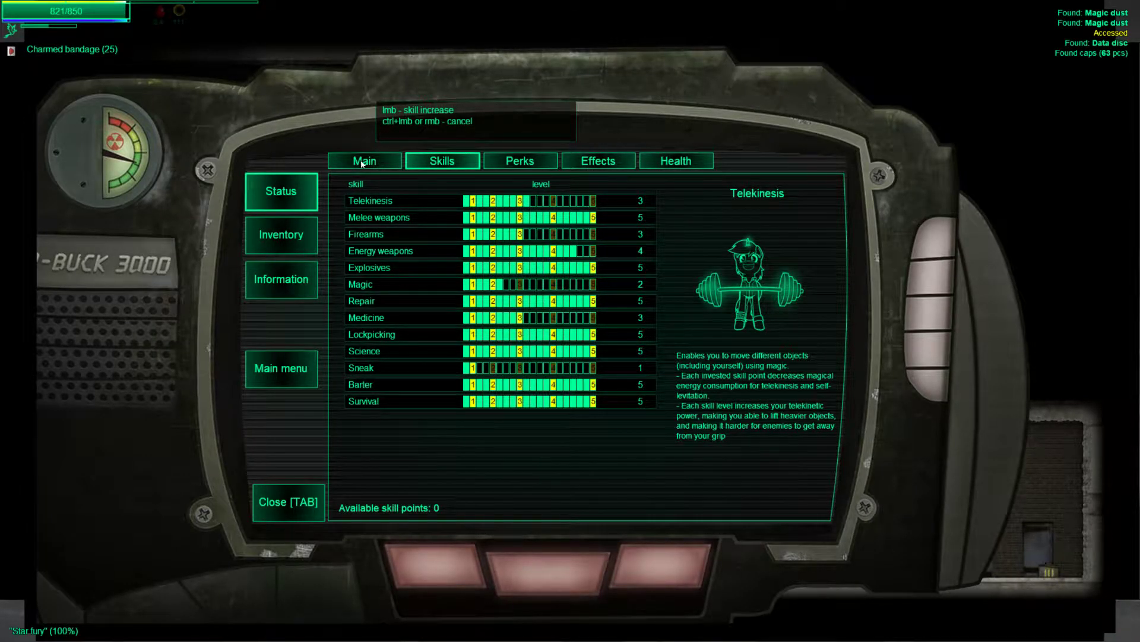
left_click(280, 234)
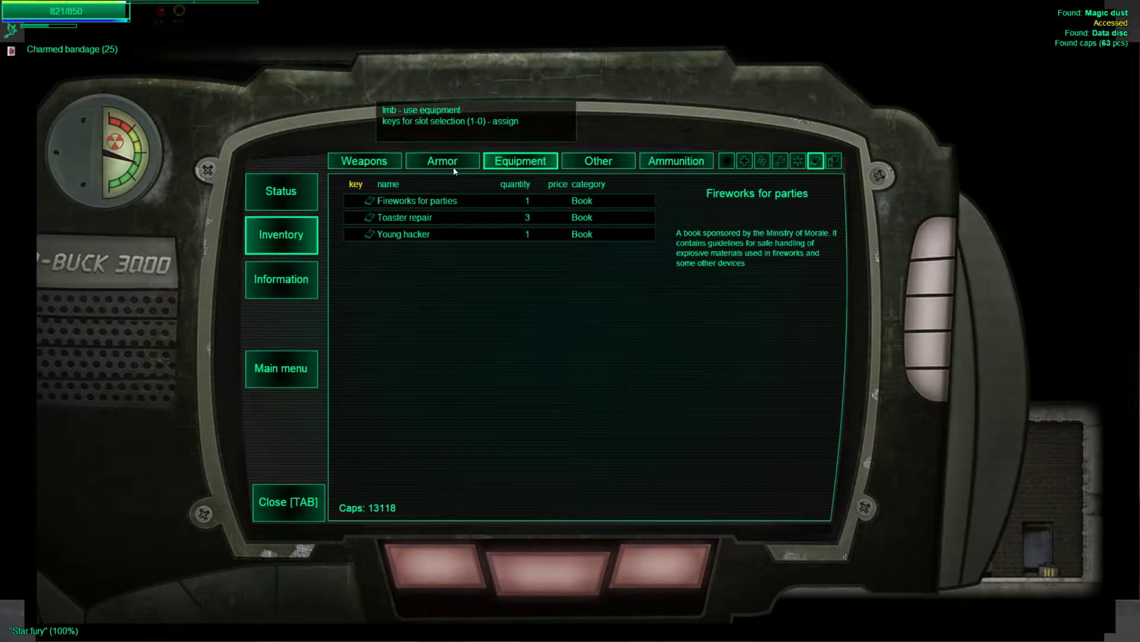
left_click(363, 160)
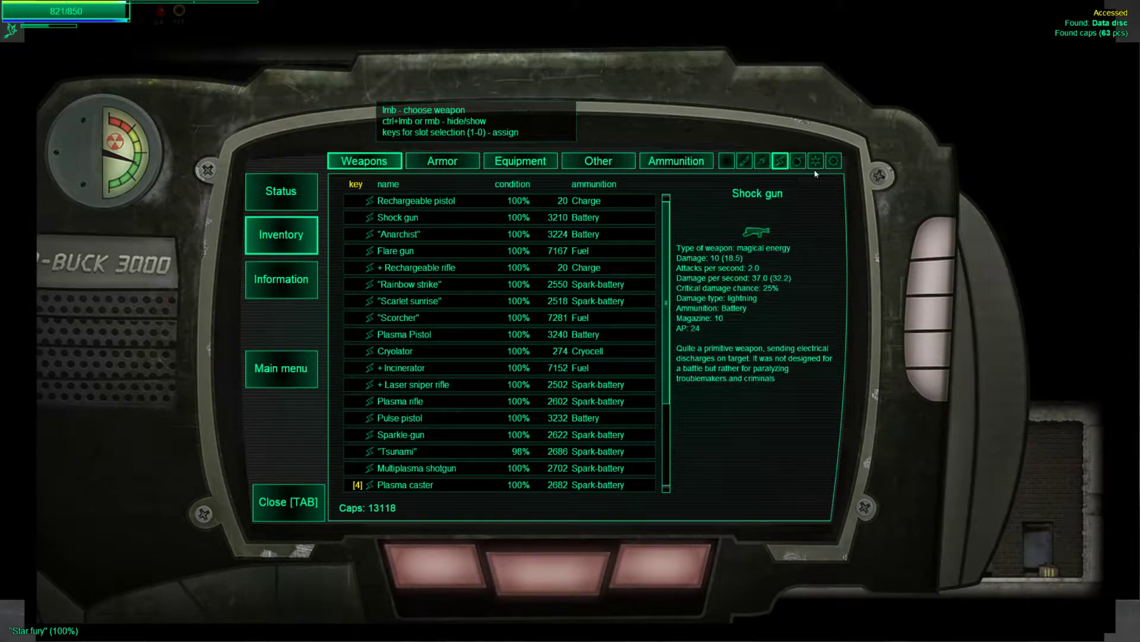
left_click(797, 160)
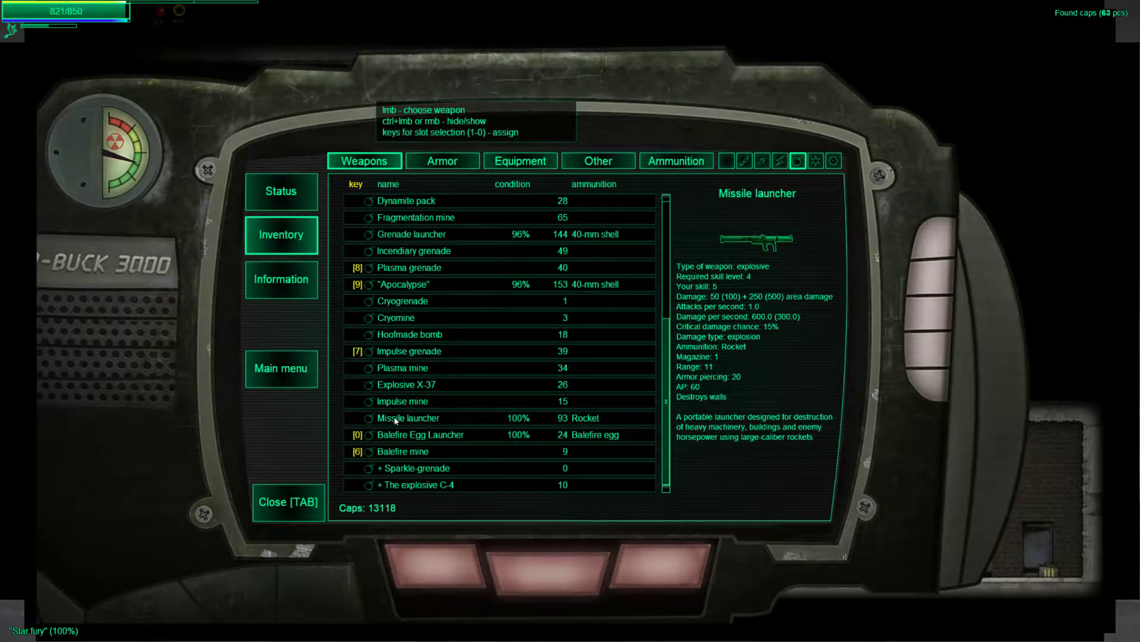
left_click(408, 352)
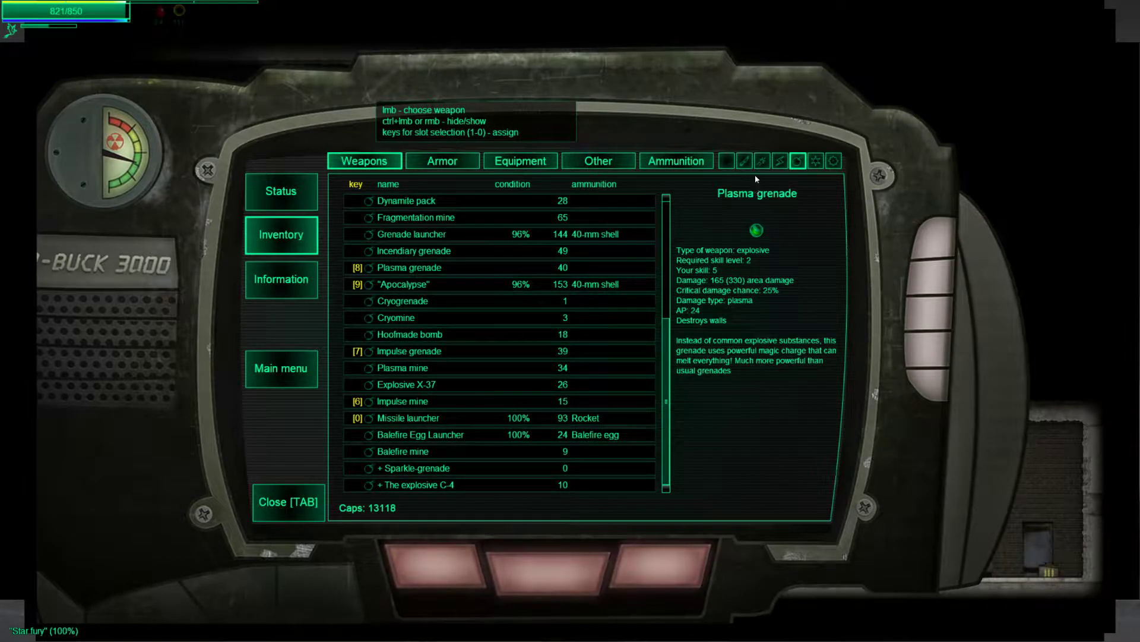
left_click(778, 161)
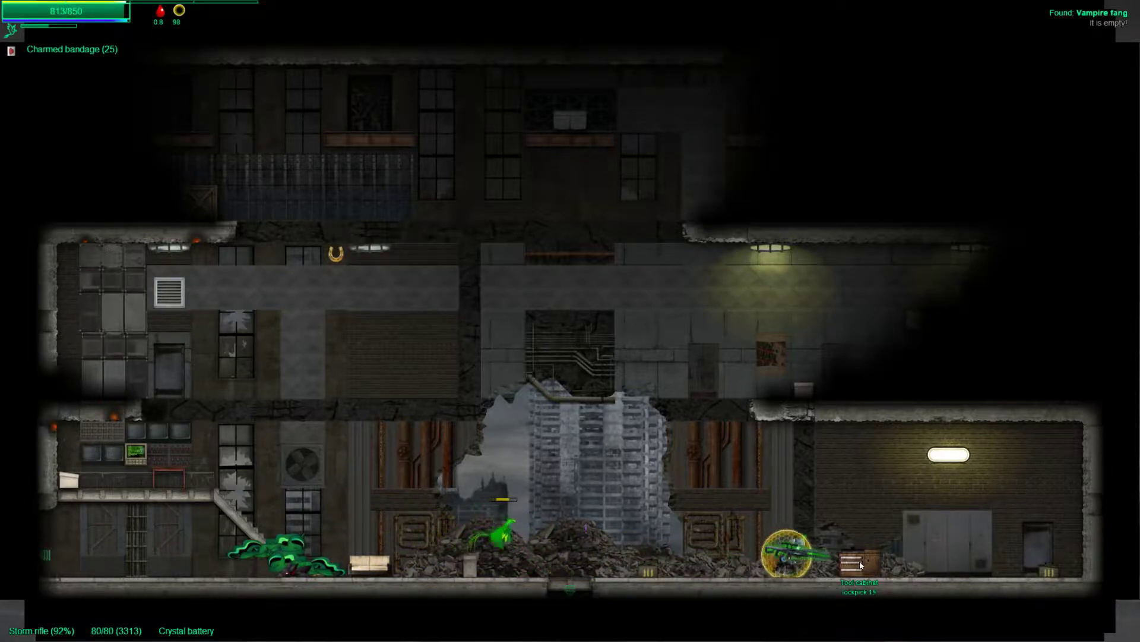
- Walk down into the dark corridor to the locked iron trapdoor, picking up 78 caps
left_click(857, 563)
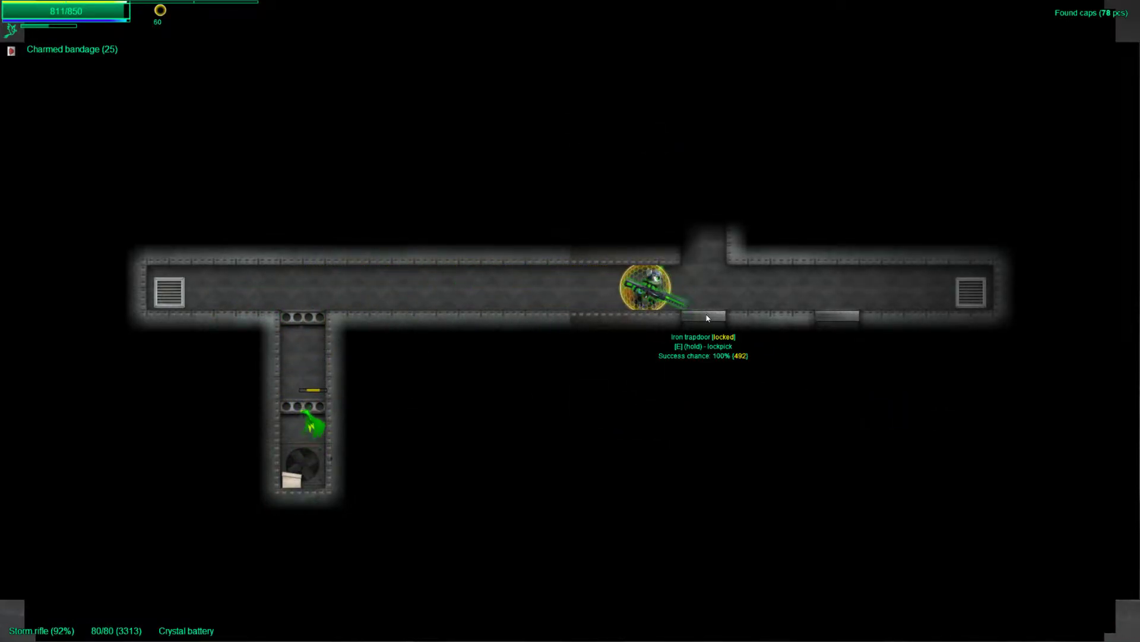
- Lockpick the iron trapdoor, loot the room, then lockpick the top-floor chest for explosives and dynamite
key("e")
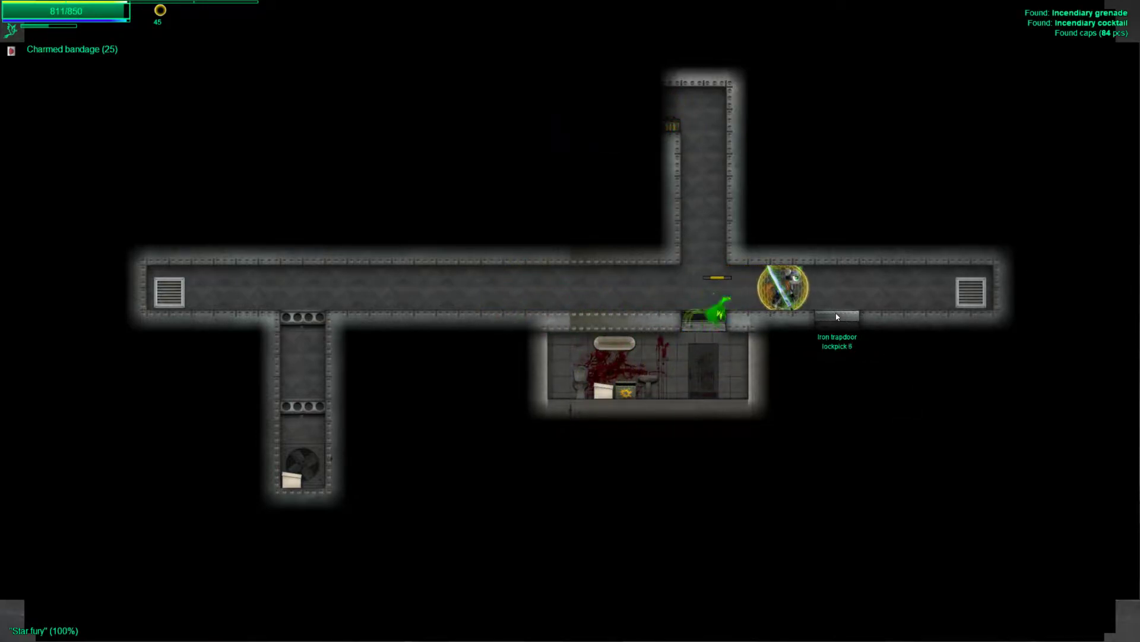
left_click(836, 316)
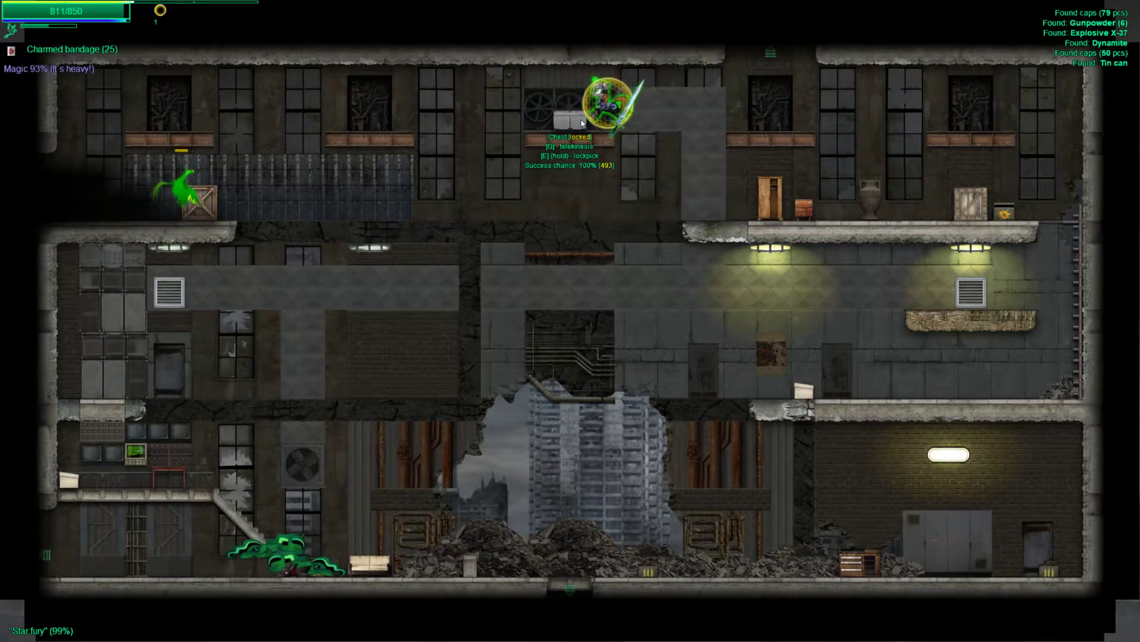
key("e")
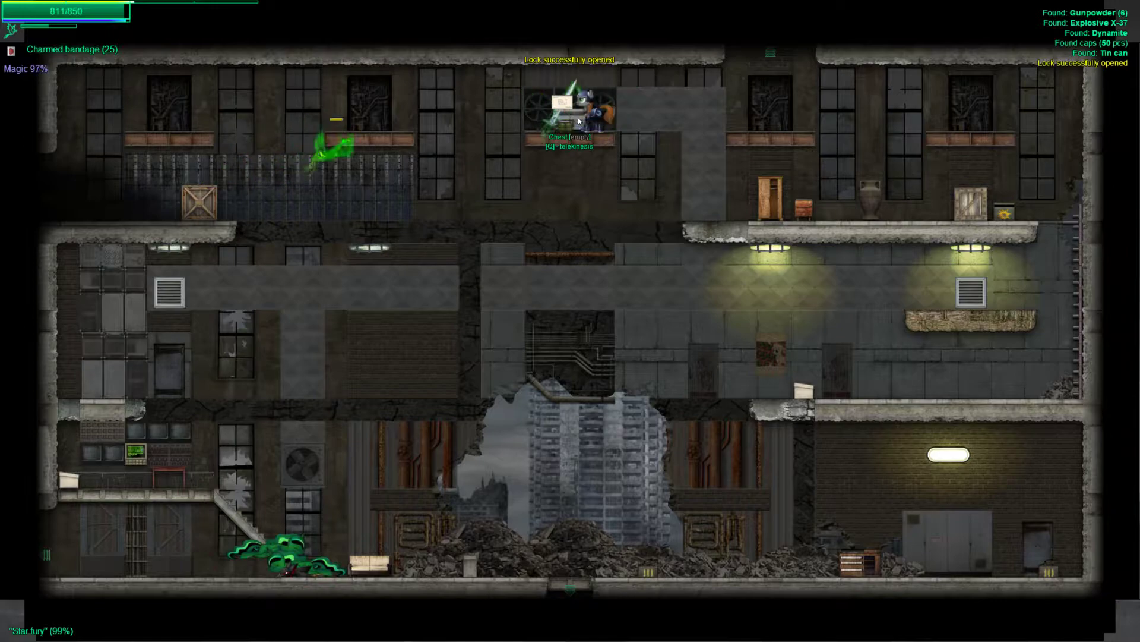